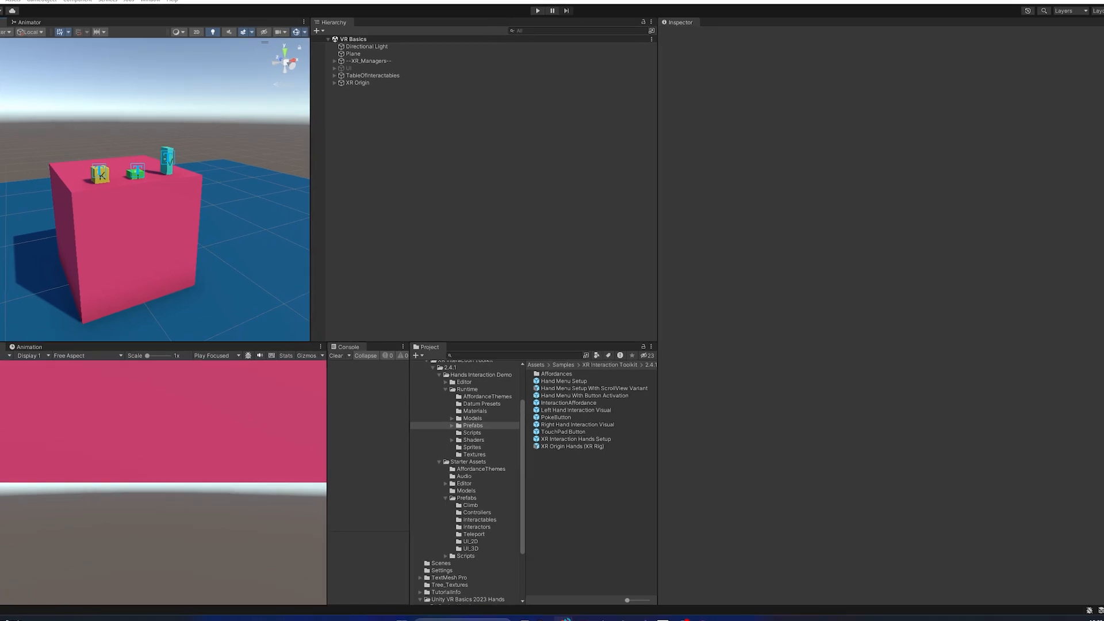
{"action": "mouse_move", "coordinate": [865, 150]}
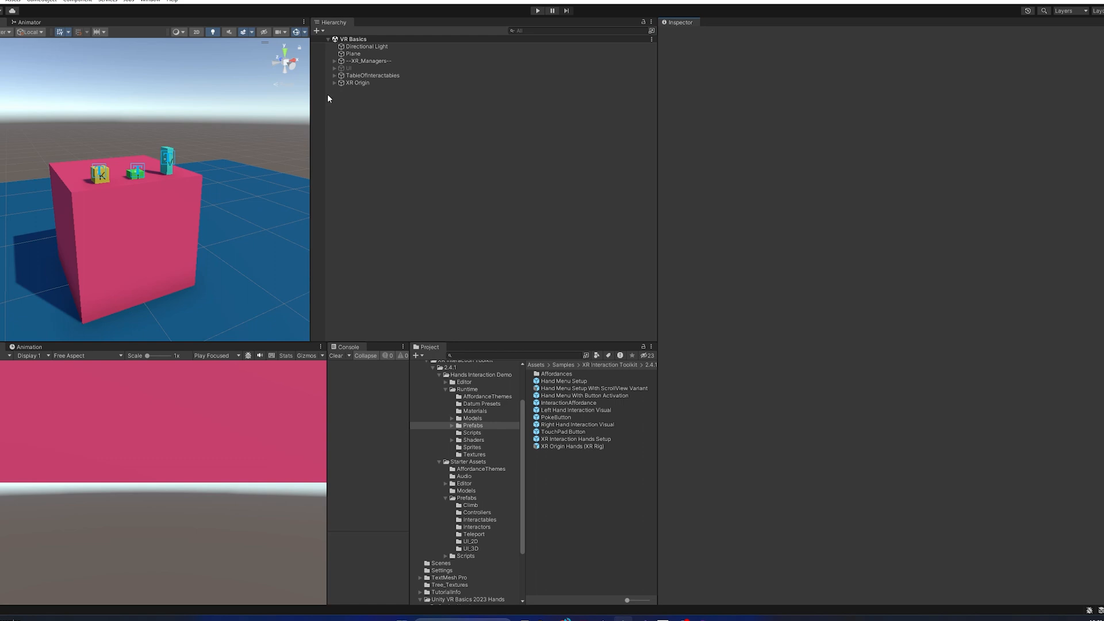
{"action": "mouse_move", "coordinate": [337, 95]}
{"action": "type", "text": "left"}
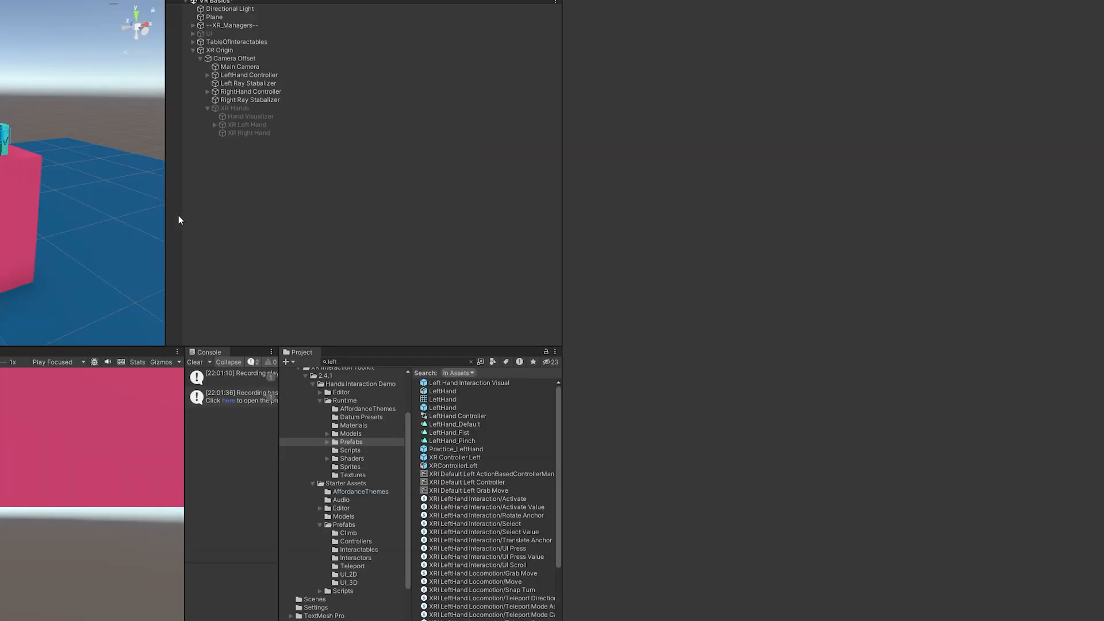
Step: Inspect the LeftHand Controller's input bindings and browse the LeftHand prefab assets in the Project window
{"action": "left_click", "coordinate": [248, 75]}
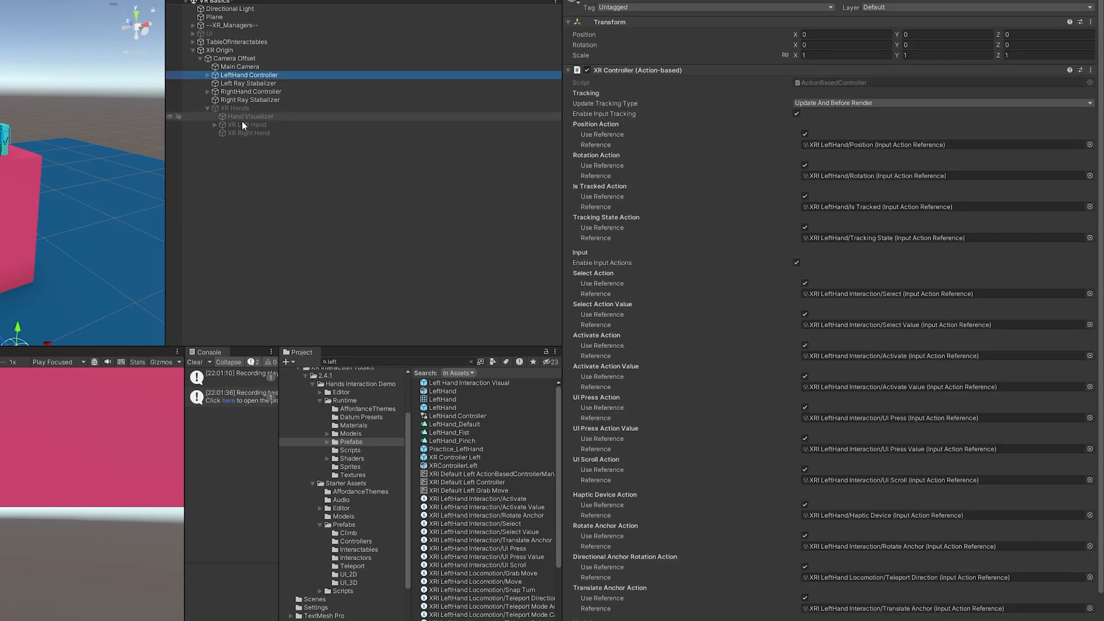
{"action": "scroll", "scroll_direction": "down", "scroll_amount": 3}
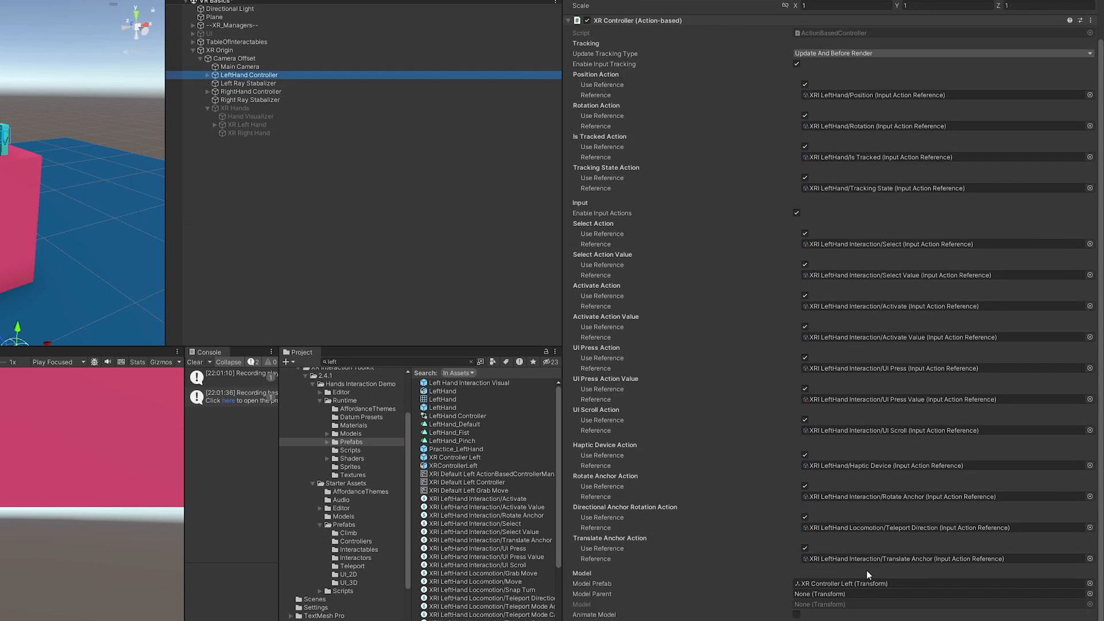
{"action": "mouse_move", "coordinate": [567, 452]}
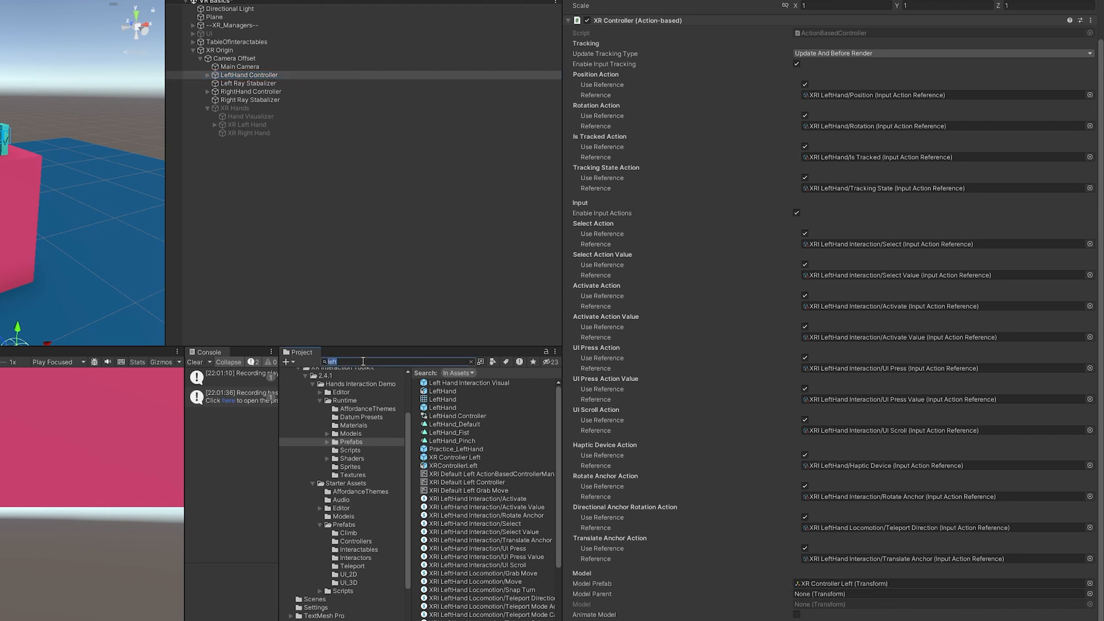
{"action": "left_click", "coordinate": [442, 391]}
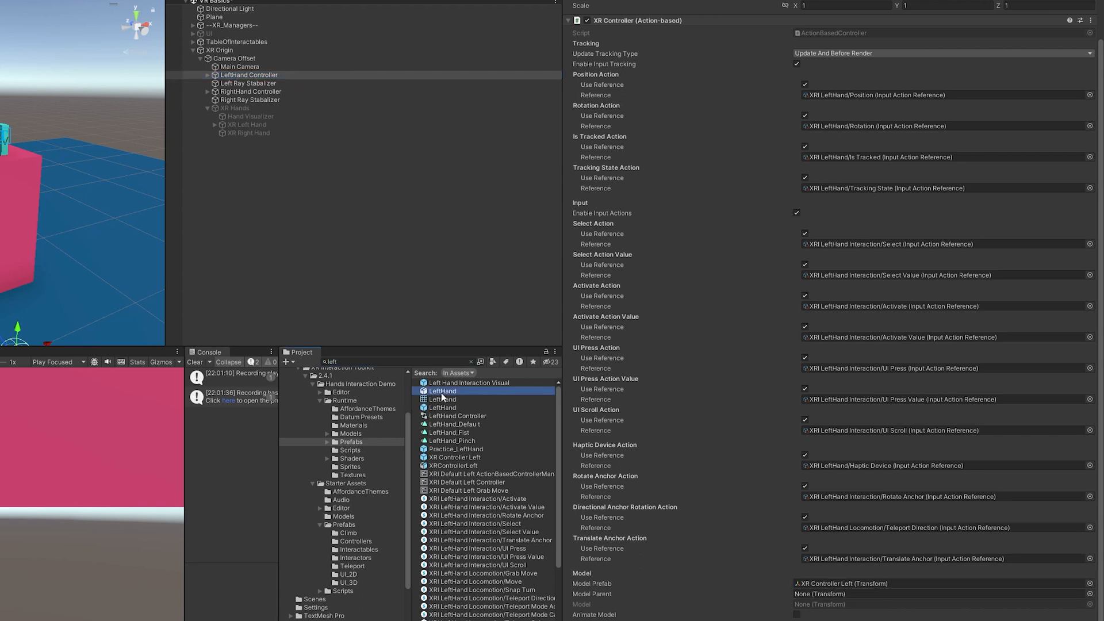
{"action": "left_click", "coordinate": [441, 391]}
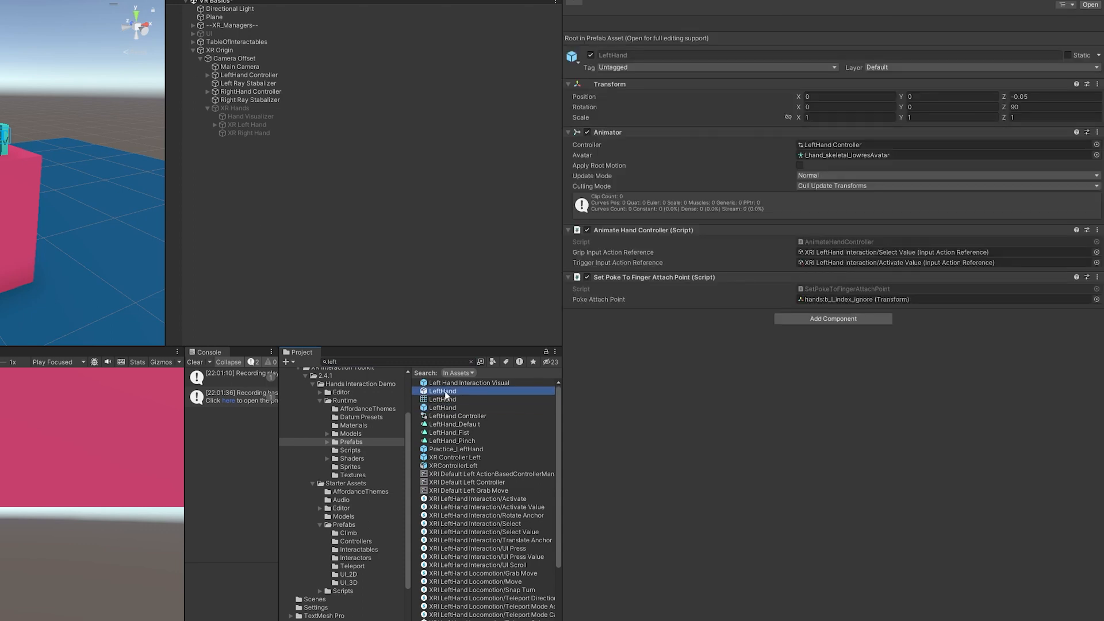
{"action": "left_click", "coordinate": [442, 407]}
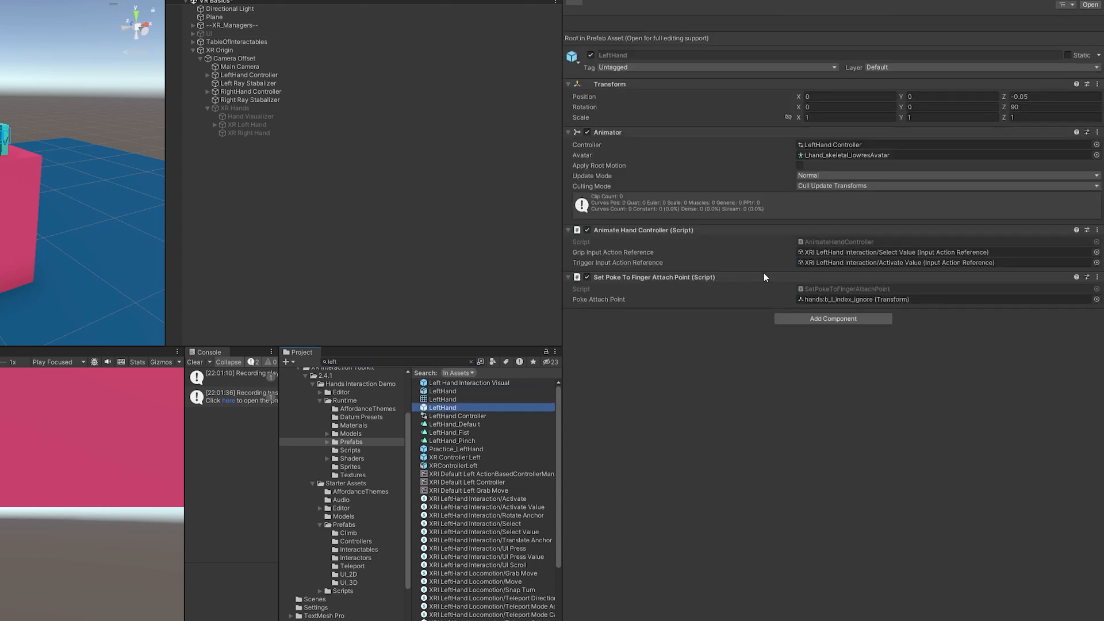
{"action": "mouse_move", "coordinate": [217, 92]}
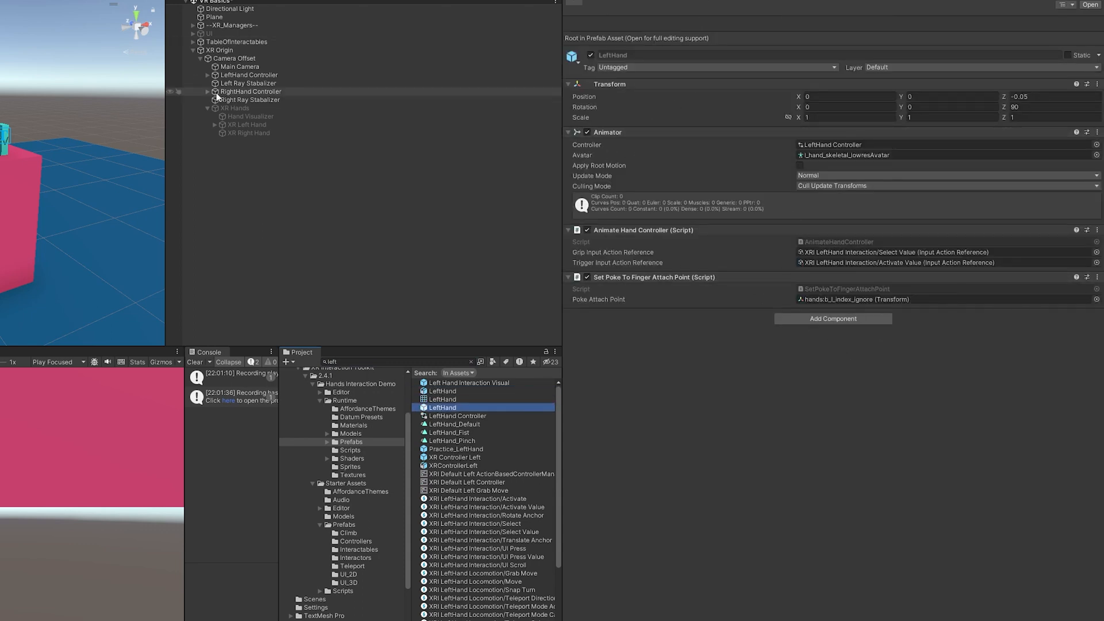
Step: Select the RightHand Controller to review its XR Controller settings with Model Prefab RightHand
{"action": "left_click", "coordinate": [249, 75]}
{"action": "type", "text": "righ"}
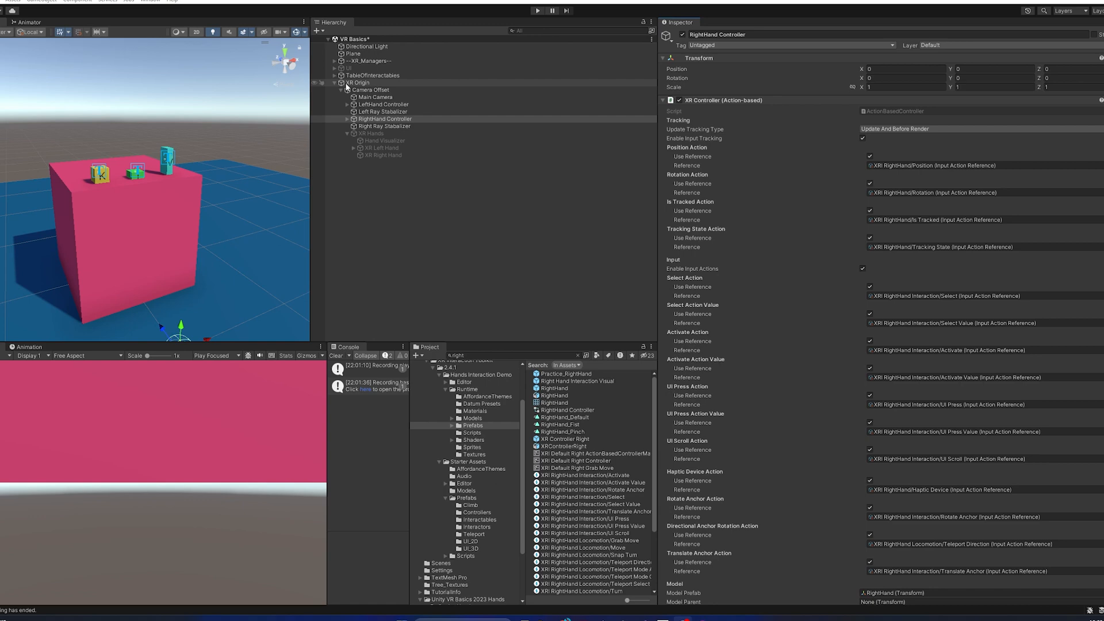
Step: Create an empty game object in the hierarchy named 'Locomotion System'
{"action": "left_click", "coordinate": [357, 83]}
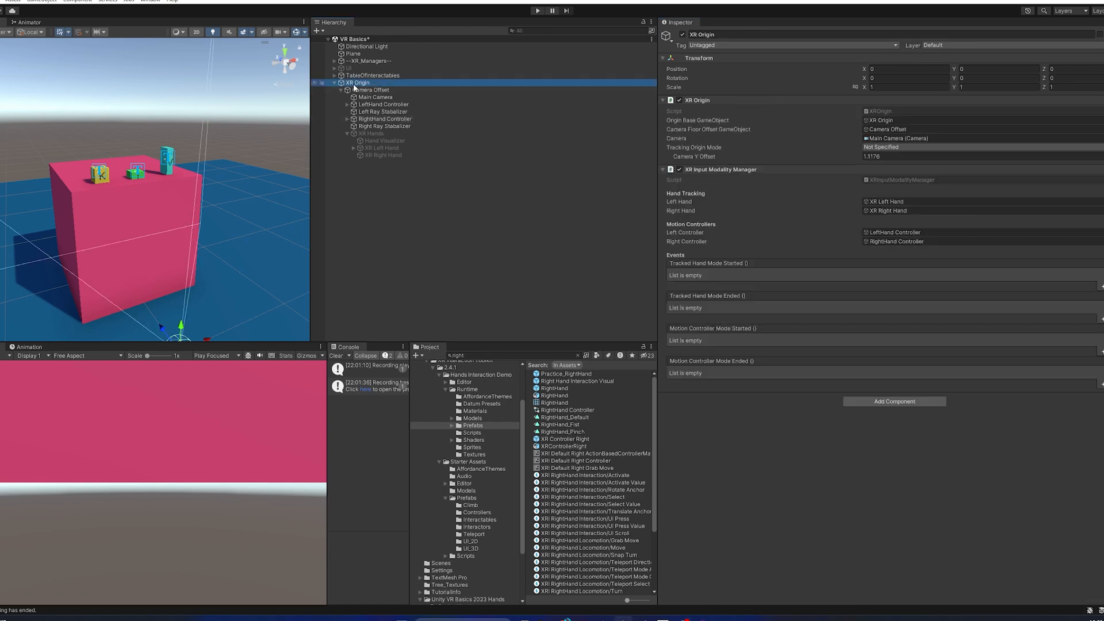
{"action": "right_click", "coordinate": [355, 83]}
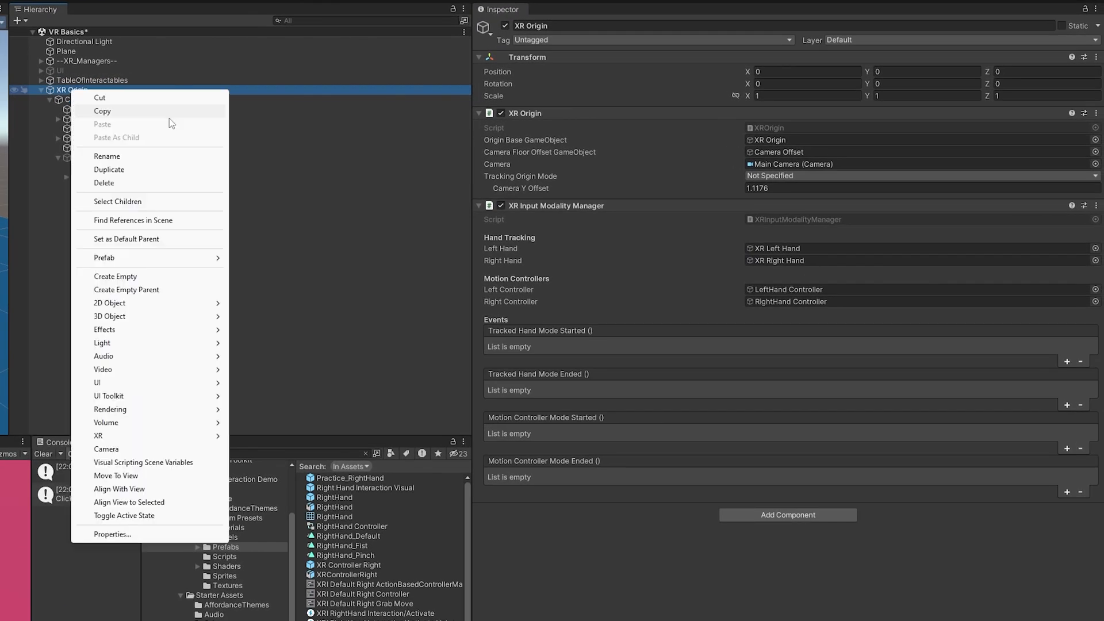
{"action": "left_click", "coordinate": [115, 276]}
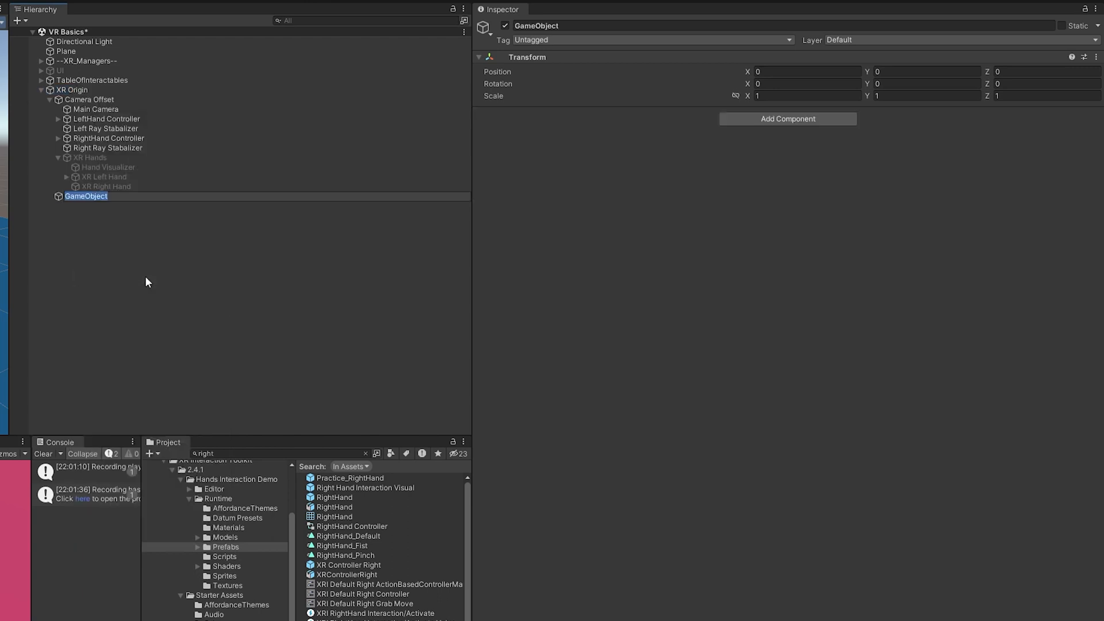
{"action": "type", "text": "Locomotion System"}
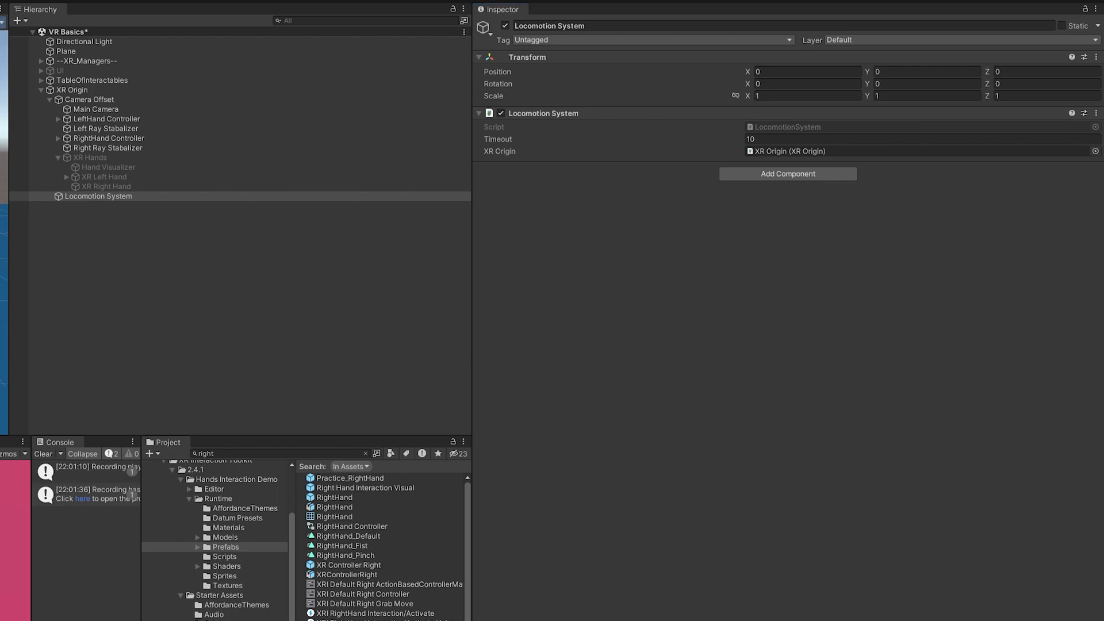
{"action": "mouse_move", "coordinate": [791, 133]}
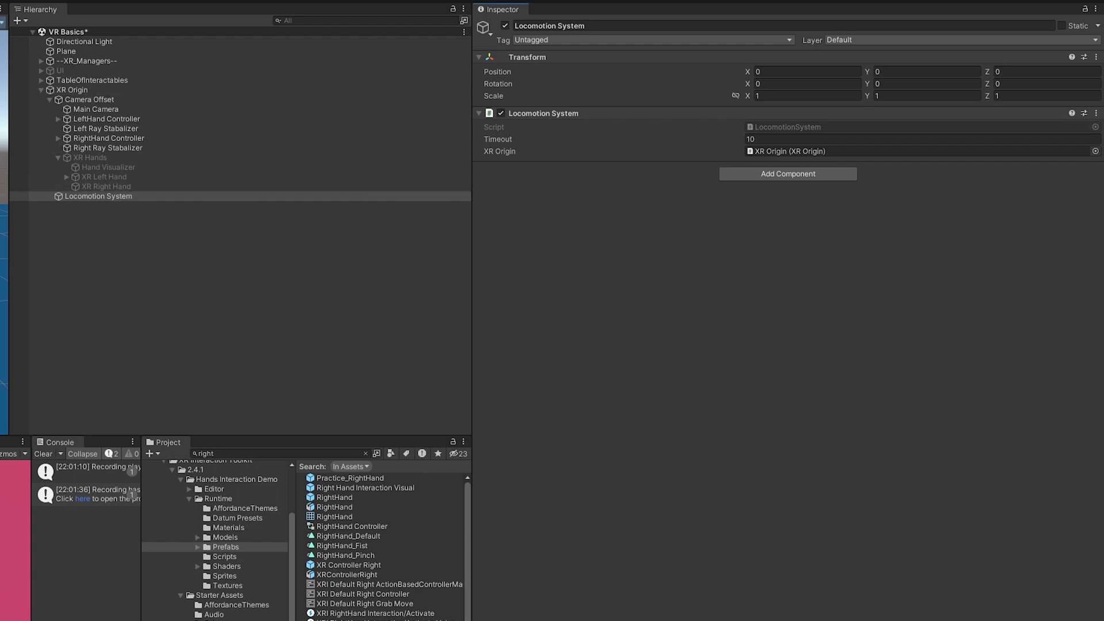
{"action": "mouse_move", "coordinate": [653, 275]}
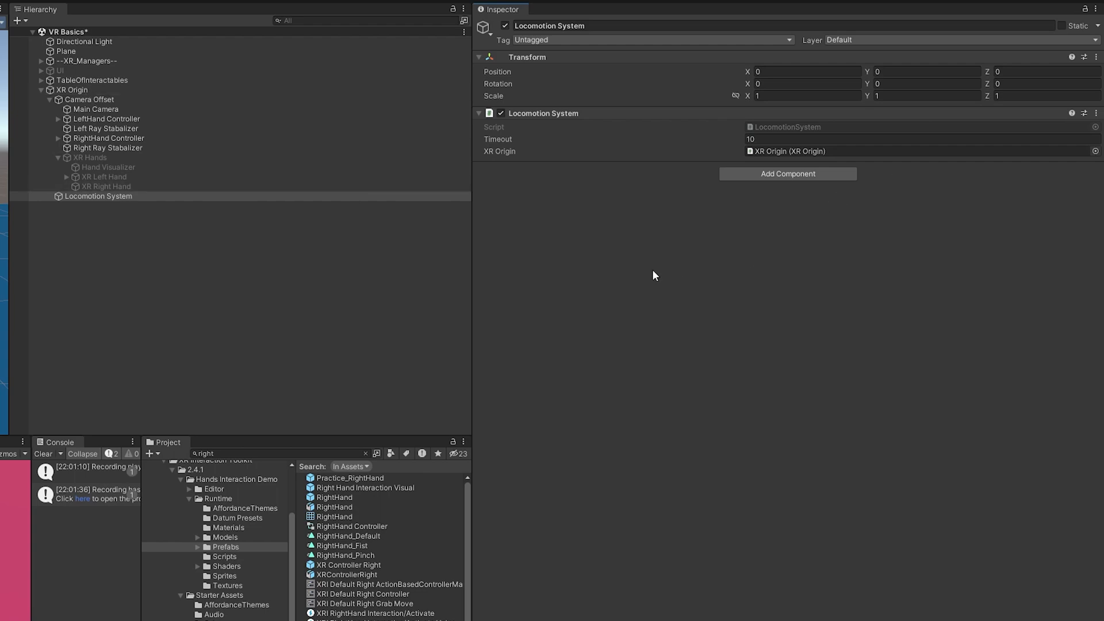
Step: Create a Move child under Locomotion System with an action-based Continuous Move Provider using Locomotion System
{"action": "right_click", "coordinate": [99, 196]}
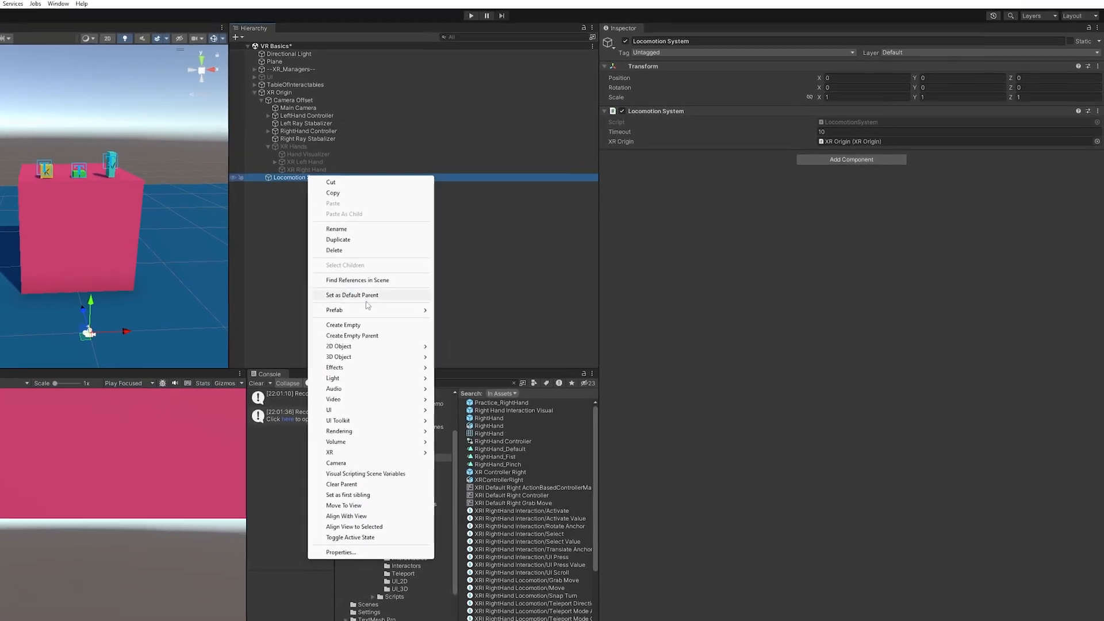
{"action": "left_click", "coordinate": [343, 325]}
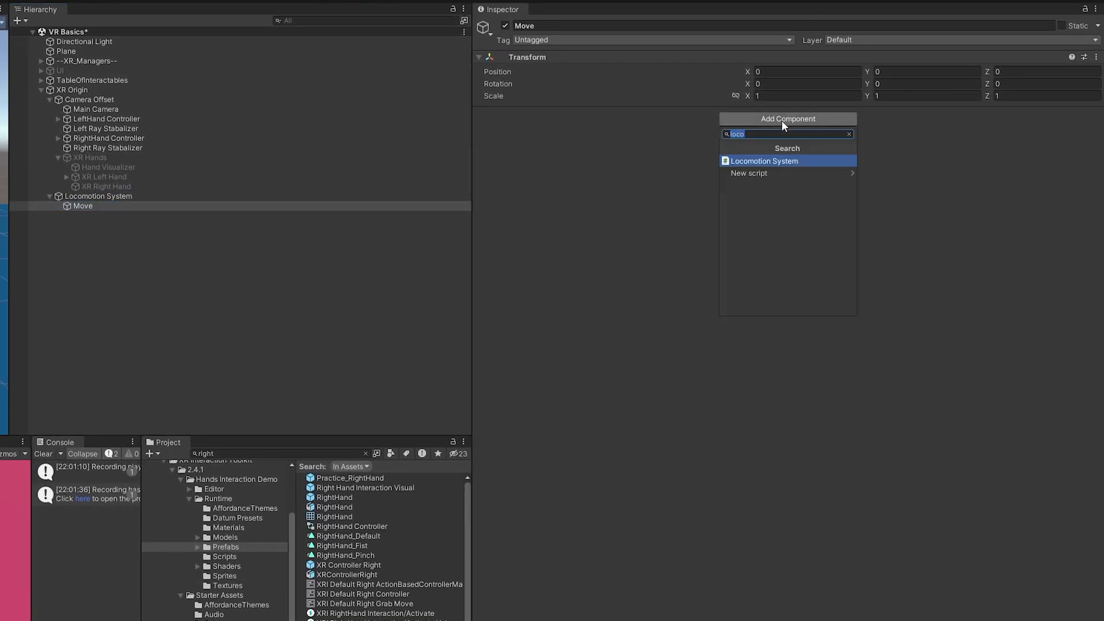
{"action": "type", "text": "conti"}
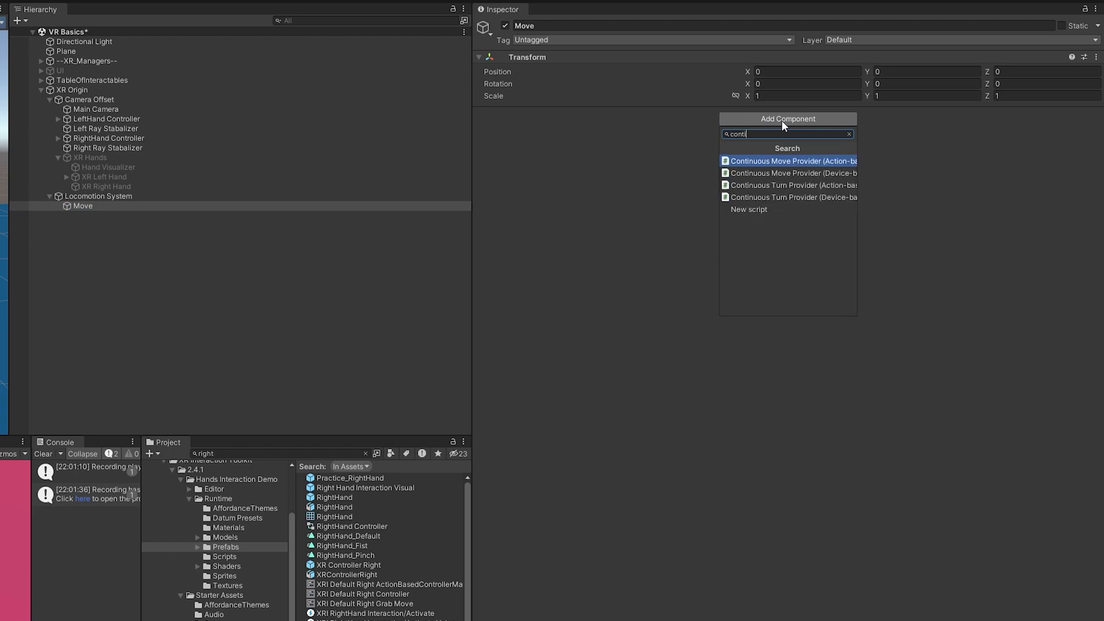
{"action": "mouse_move", "coordinate": [790, 162]}
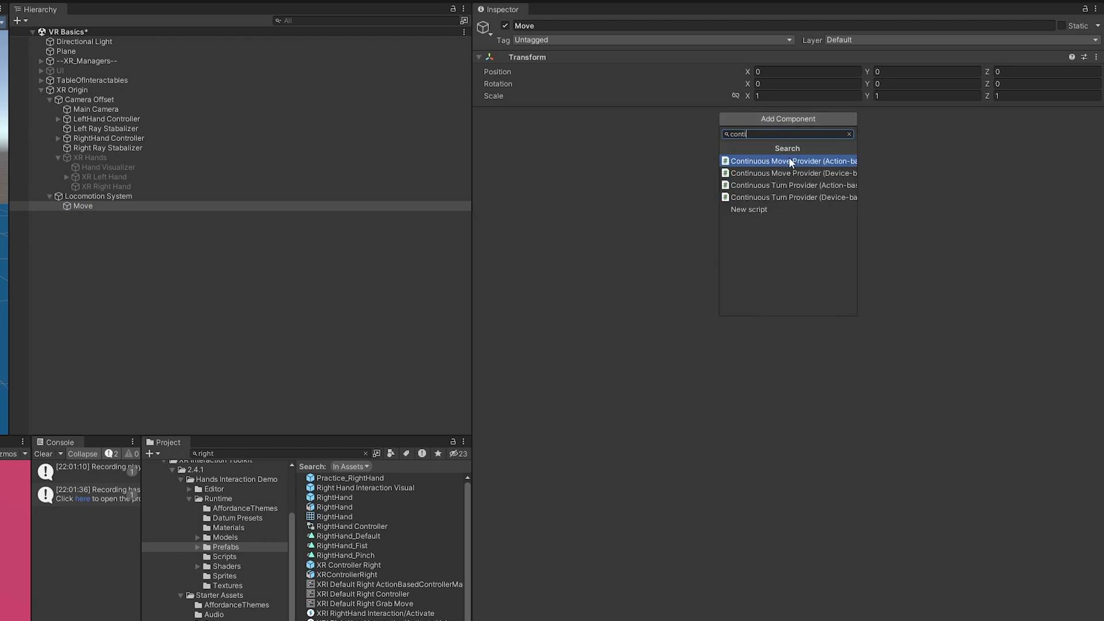
{"action": "left_click", "coordinate": [793, 161]}
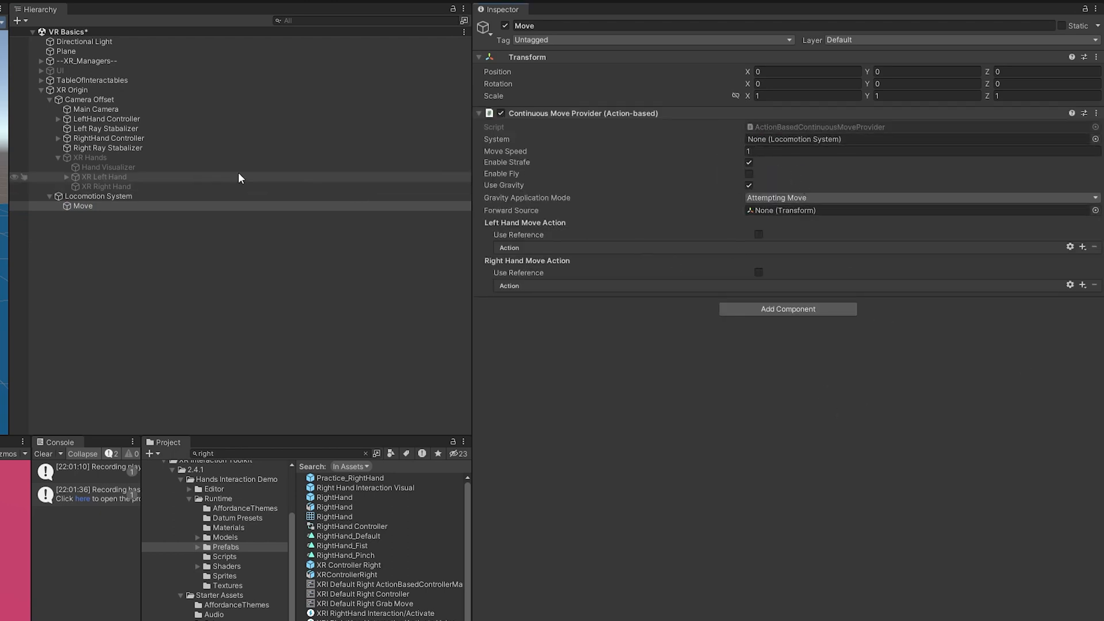
{"action": "left_click", "coordinate": [99, 195]}
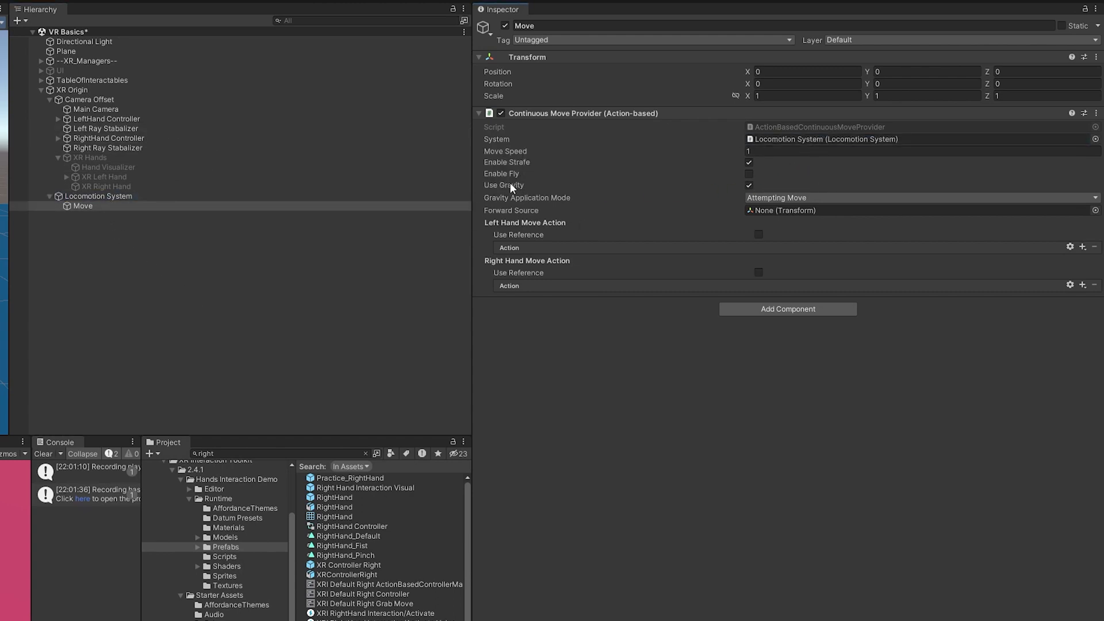
{"action": "mouse_move", "coordinate": [507, 169]}
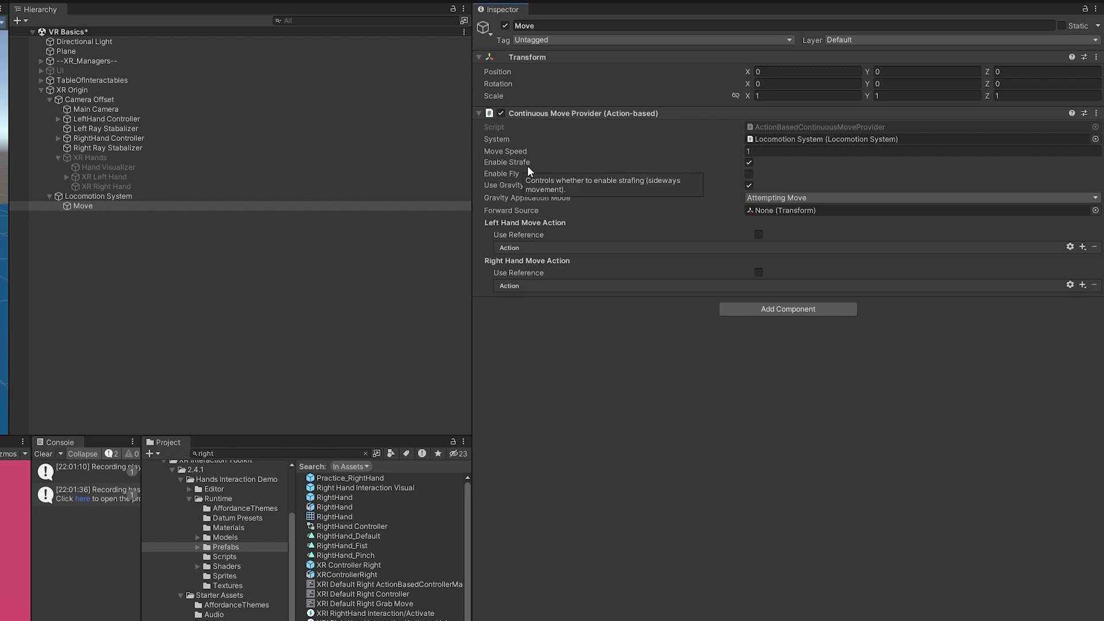
{"action": "mouse_move", "coordinate": [529, 165]}
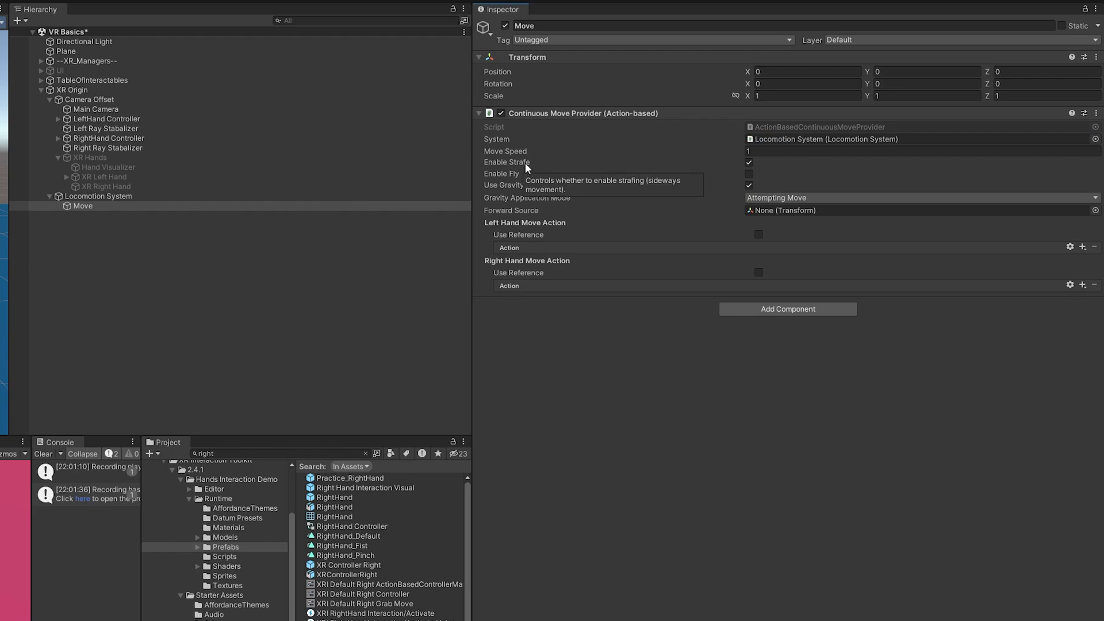
{"action": "mouse_move", "coordinate": [748, 174]}
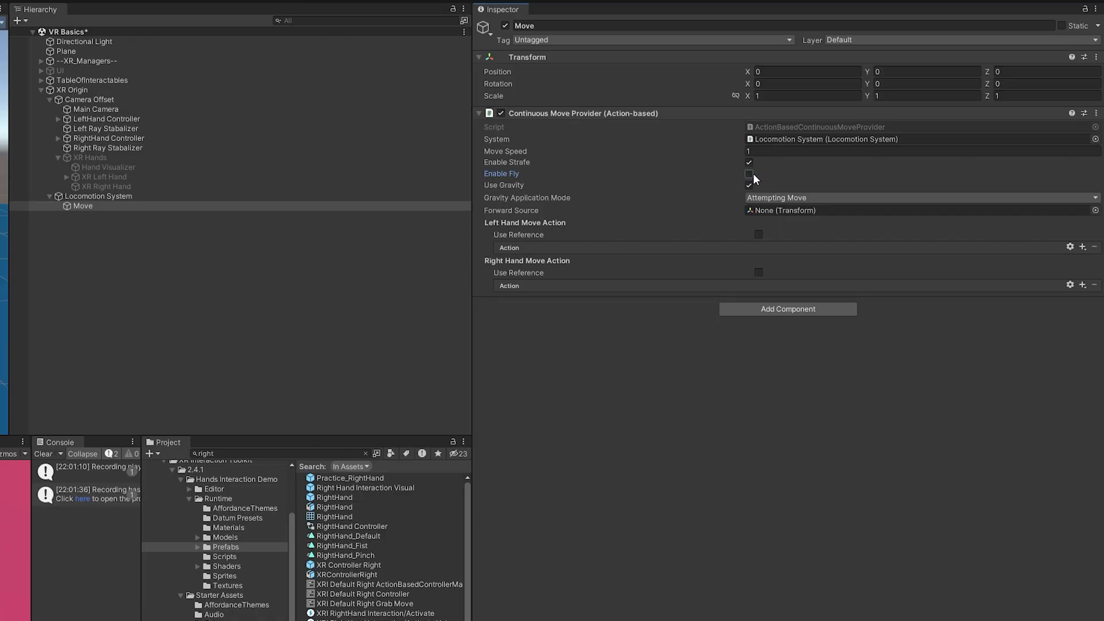
Step: Set Gravity Application Mode to Immediately and Forward Source to Main Camera on the Continuous Move Provider
{"action": "left_click", "coordinate": [749, 186]}
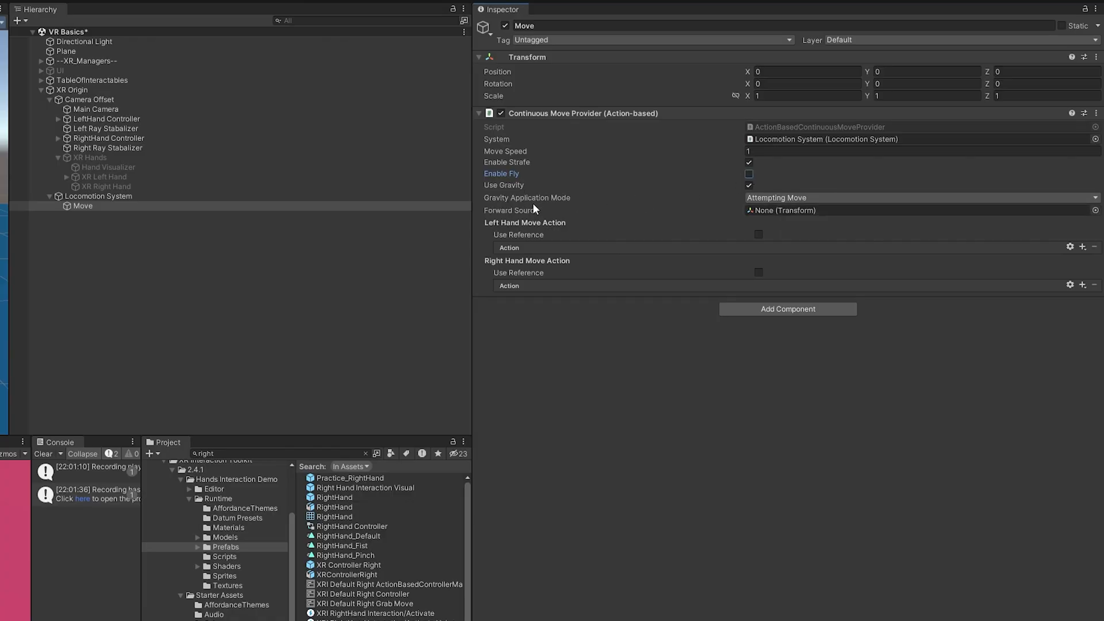
{"action": "mouse_move", "coordinate": [564, 204]}
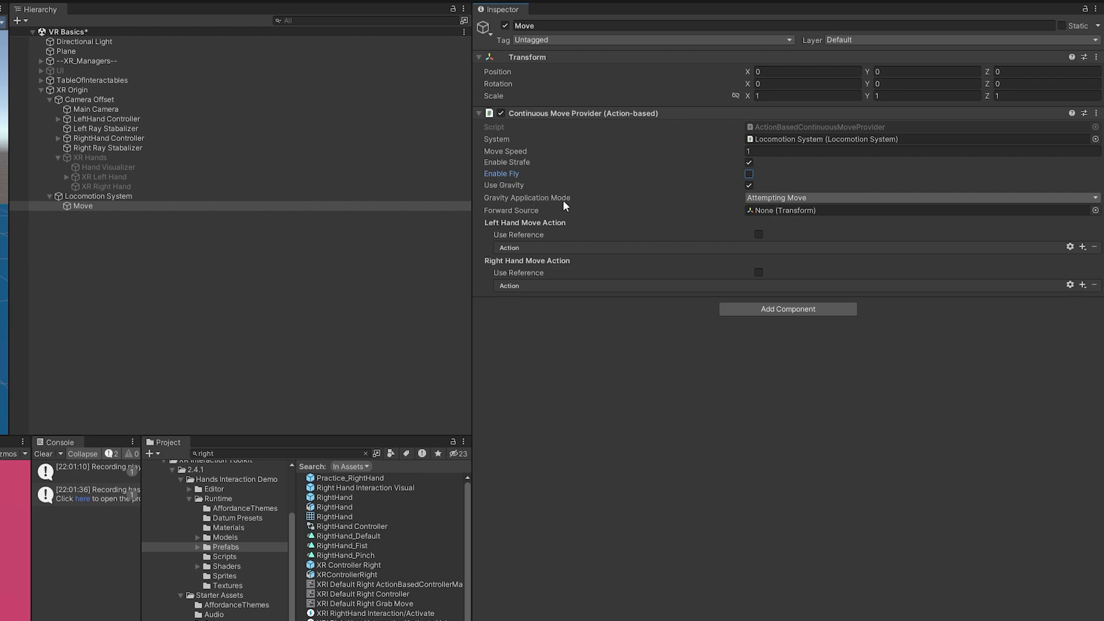
{"action": "mouse_move", "coordinate": [783, 205]}
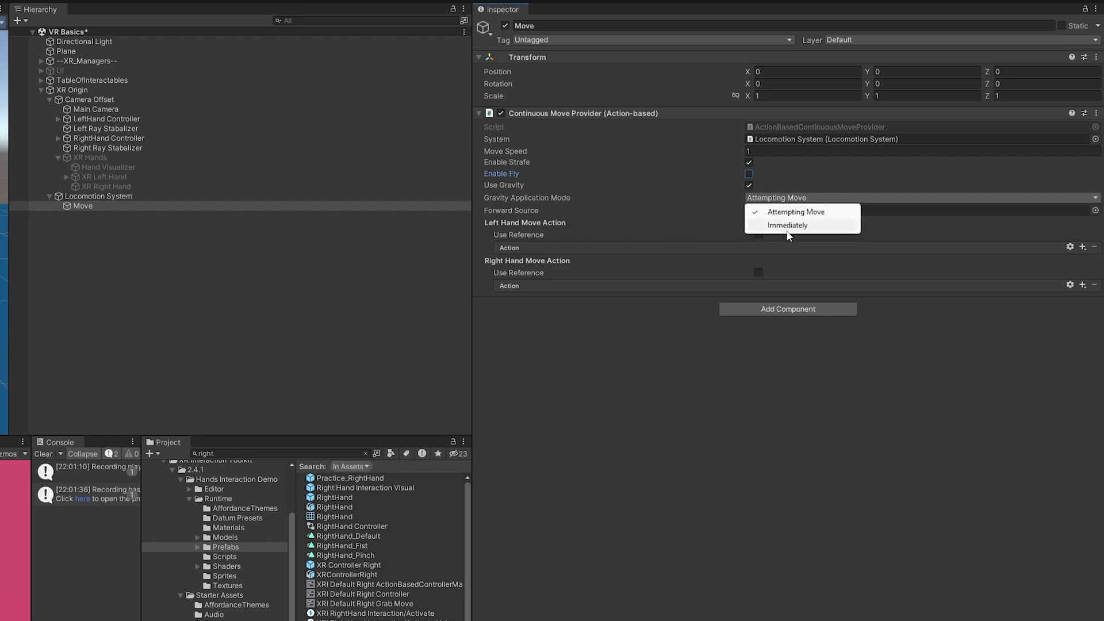
{"action": "left_click", "coordinate": [786, 224]}
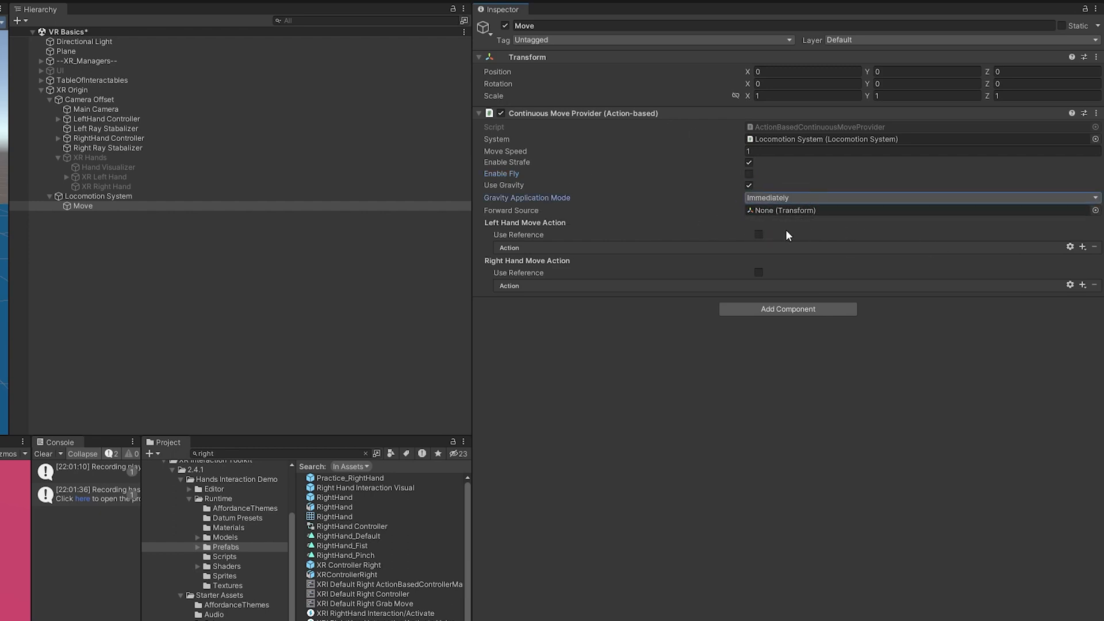
{"action": "mouse_move", "coordinate": [531, 215]}
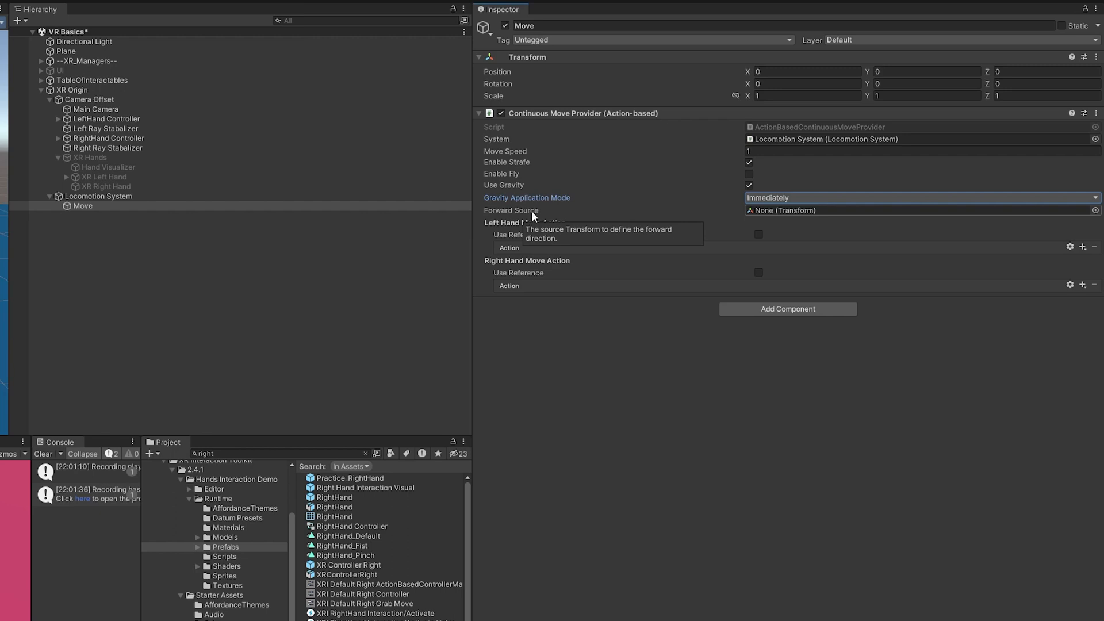
{"action": "left_click", "coordinate": [96, 110]}
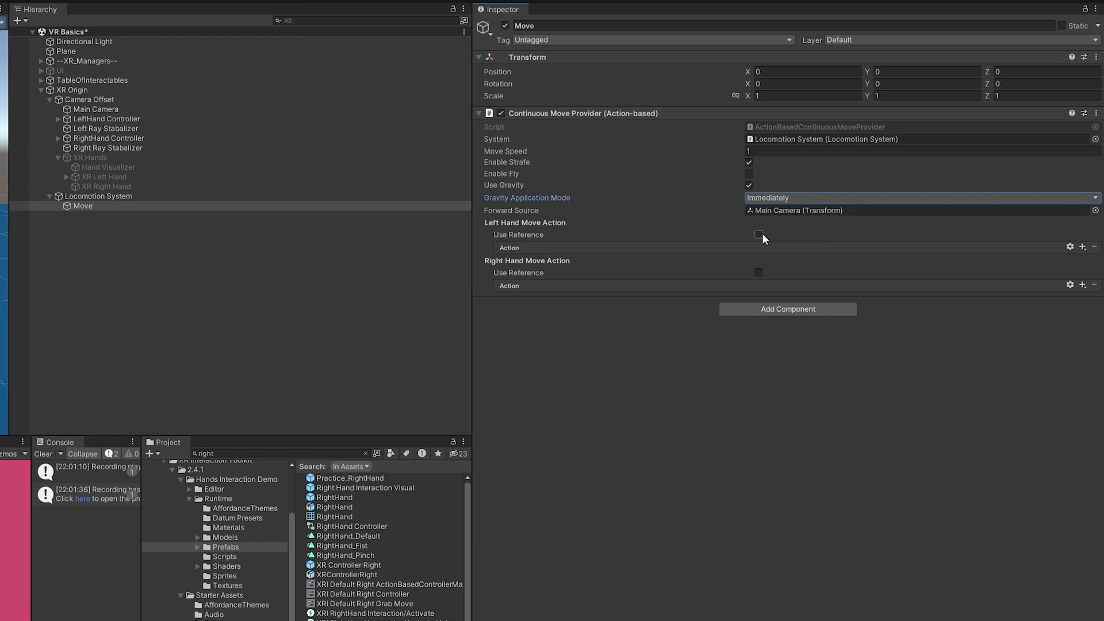
{"action": "mouse_move", "coordinate": [543, 232]}
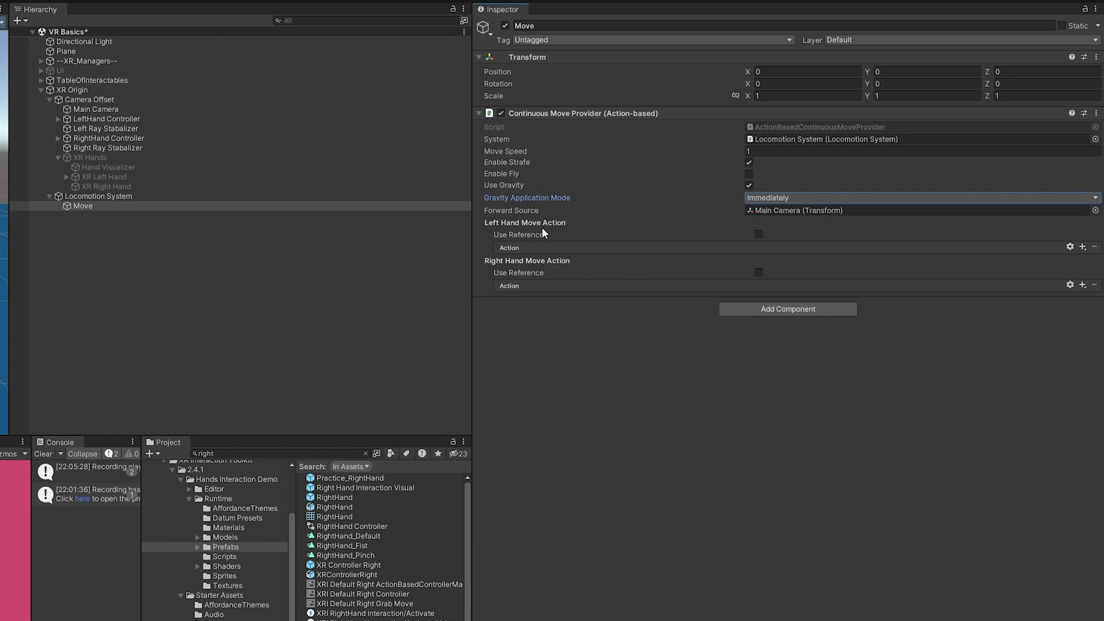
{"action": "mouse_move", "coordinate": [766, 253]}
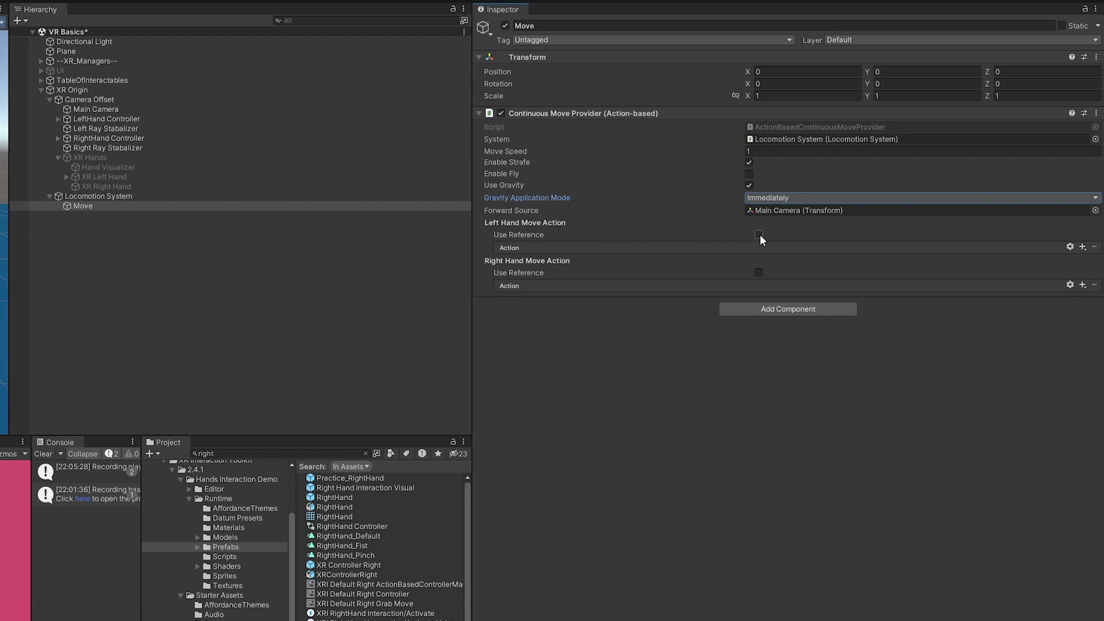
Step: Reference XRI LeftHand Locomotion/Move as the Left Hand Move Action
{"action": "left_click", "coordinate": [759, 235]}
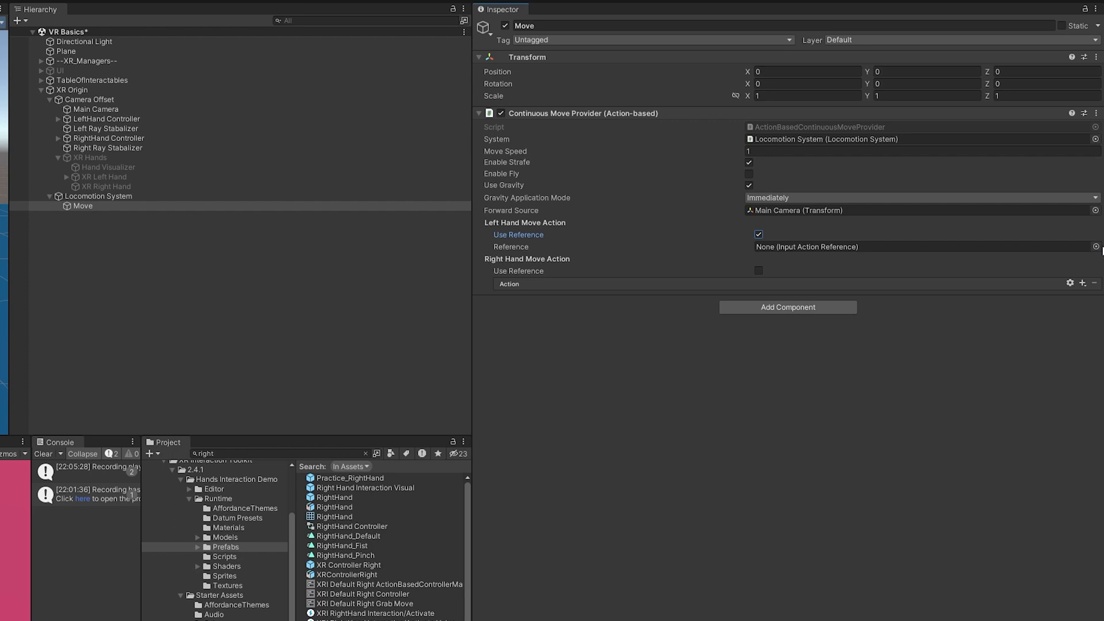
{"action": "left_click", "coordinate": [1093, 246]}
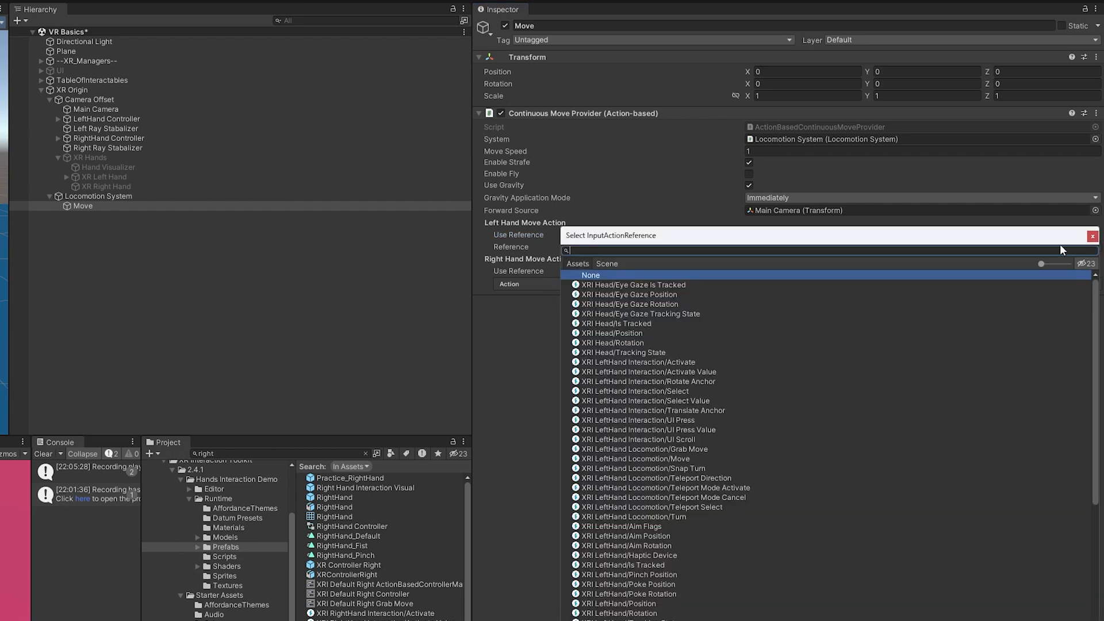
{"action": "type", "text": "move"}
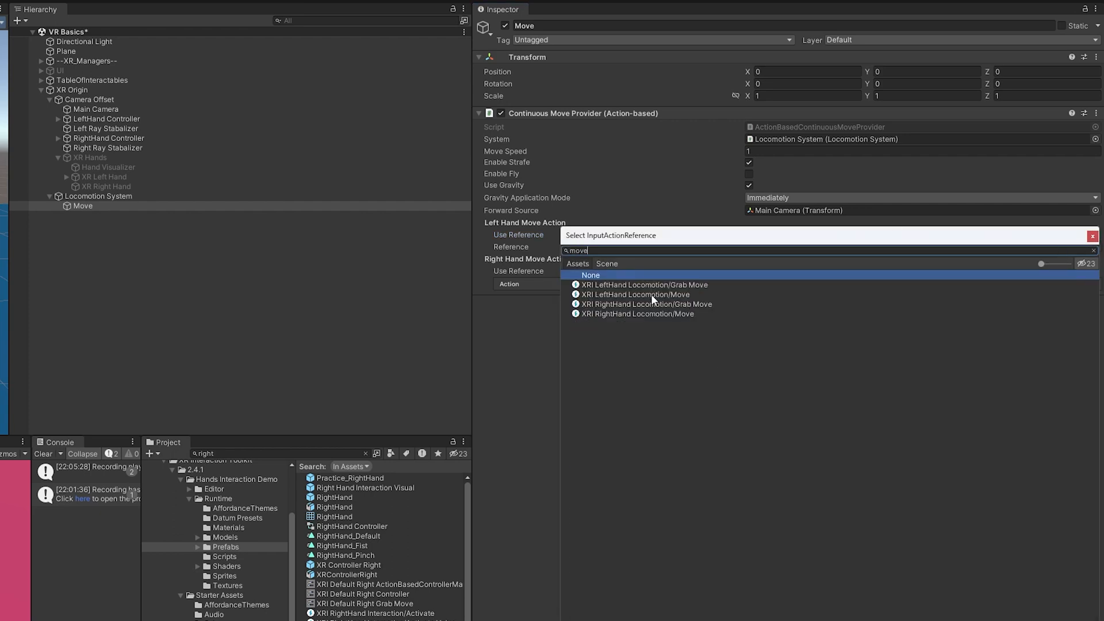
{"action": "left_click", "coordinate": [632, 295]}
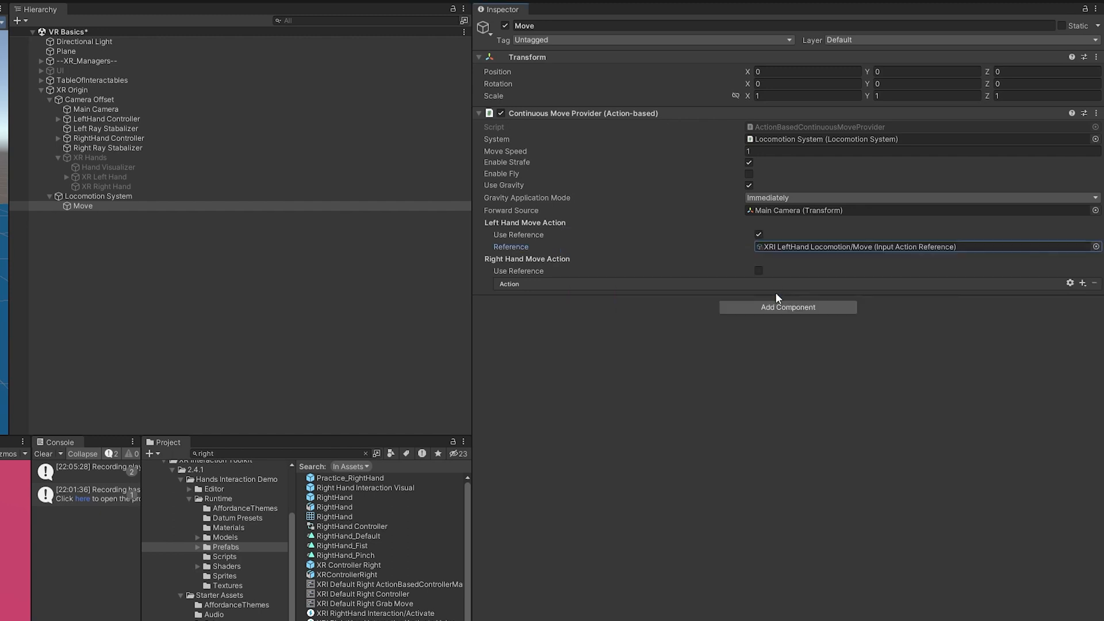
Step: Switch the Right Hand Move Action to a reference and search the action list for 'move'
{"action": "left_click", "coordinate": [758, 271]}
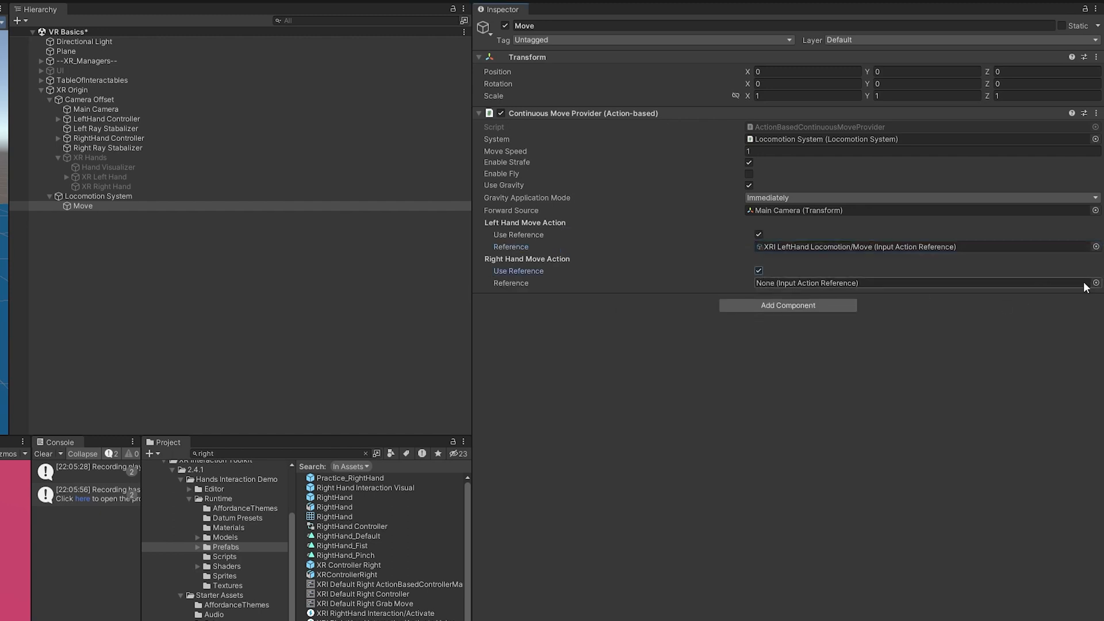
{"action": "left_click", "coordinate": [1094, 283]}
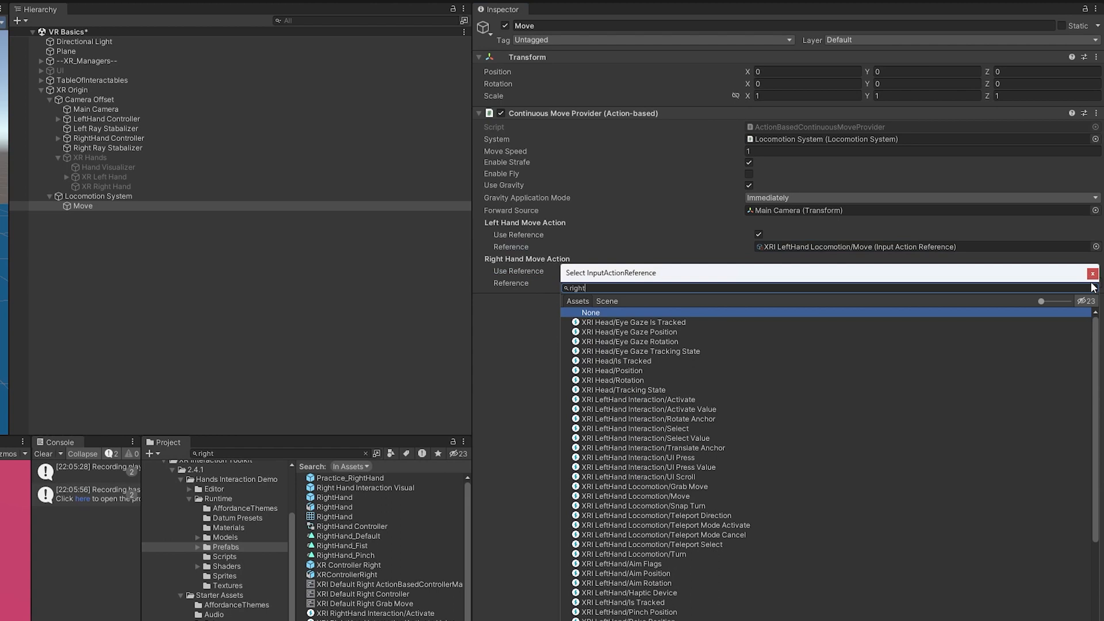
{"action": "type", "text": "move"}
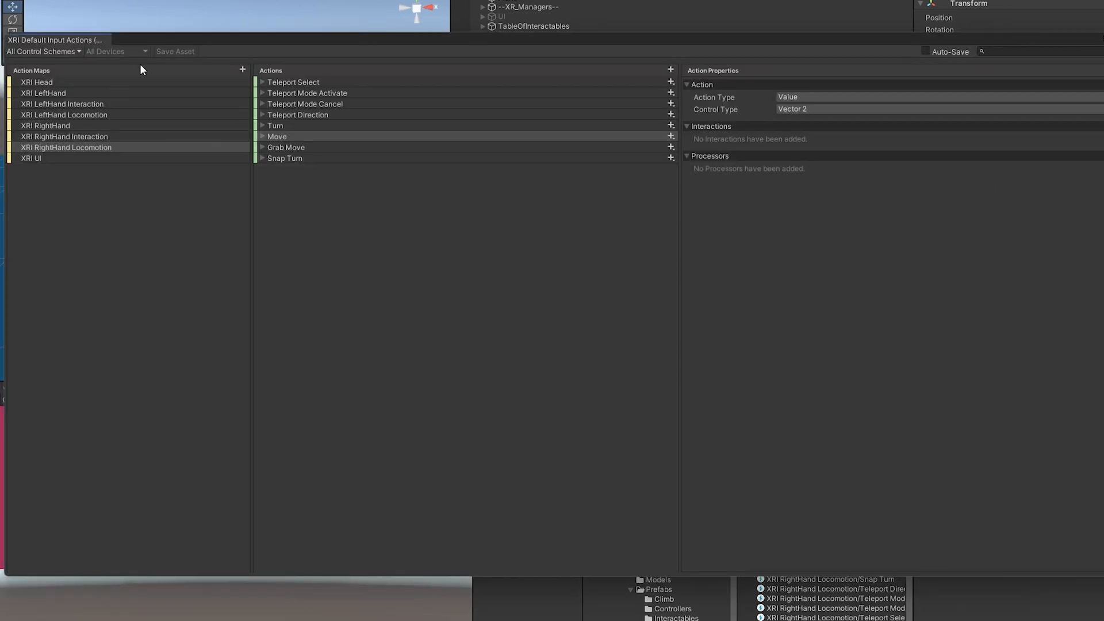
{"action": "mouse_move", "coordinate": [115, 119]}
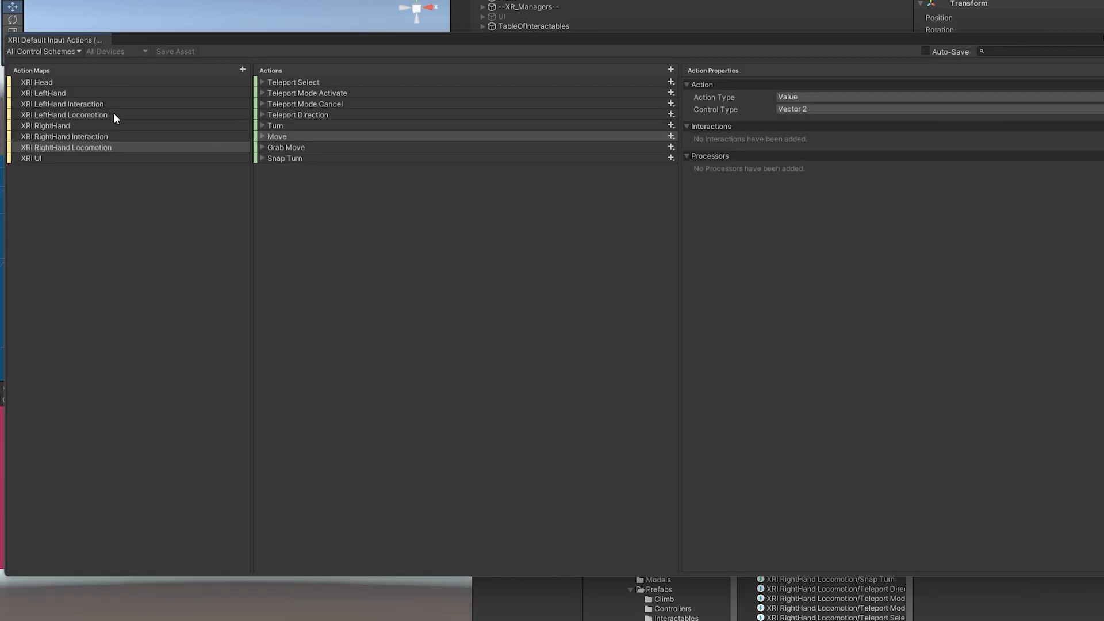
Step: Assign XRI RightHand Locomotion/Move to the Right Hand Move Action reference
{"action": "left_click", "coordinate": [262, 135]}
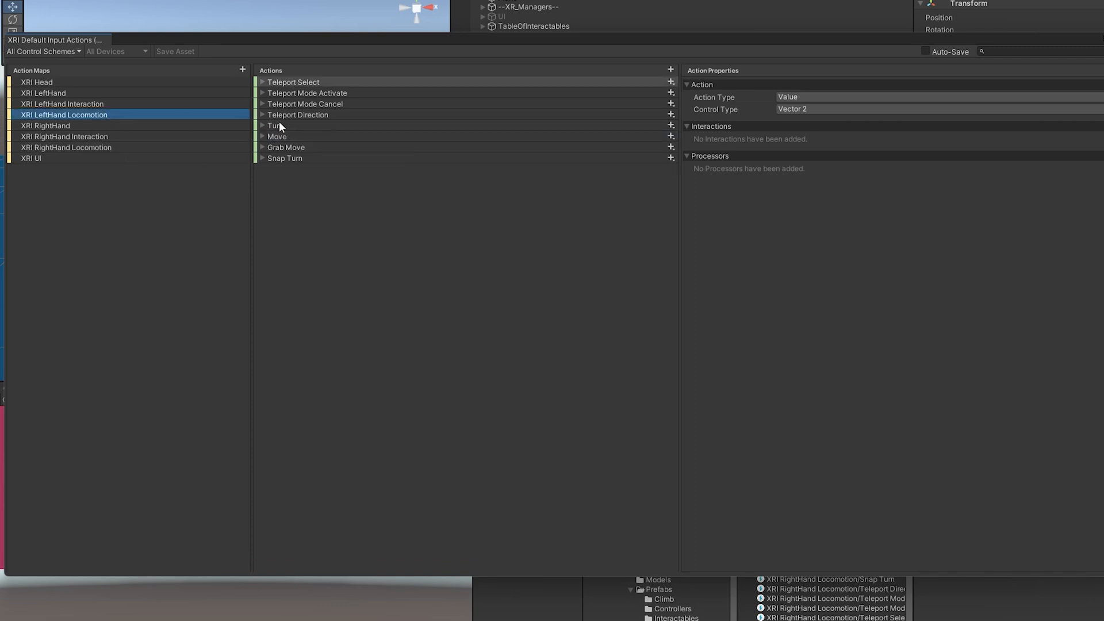
{"action": "left_click", "coordinate": [262, 137]}
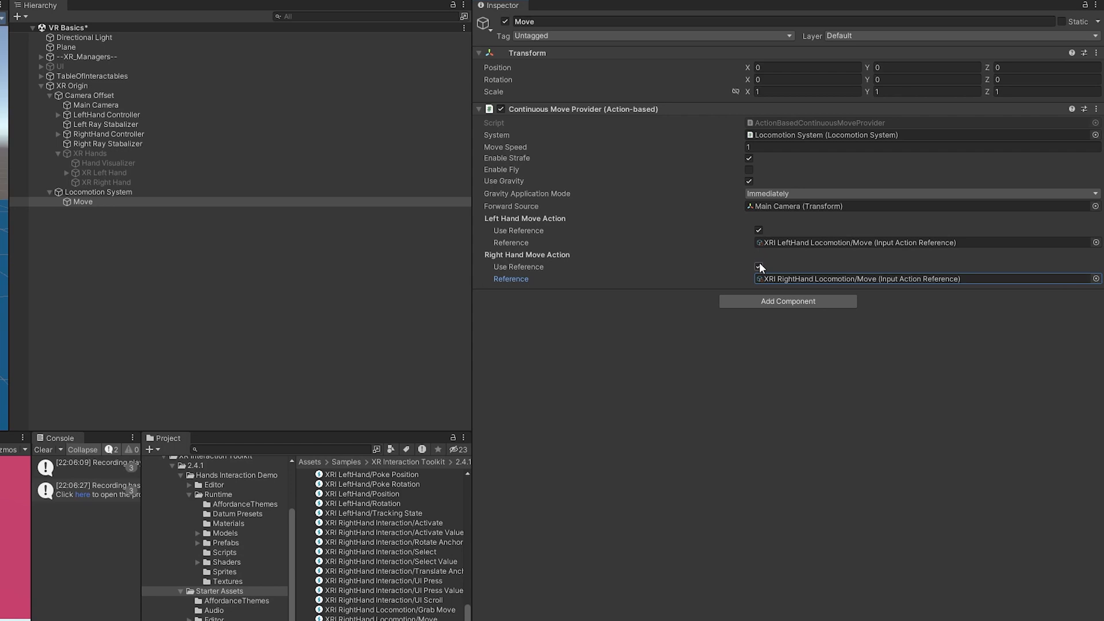
Step: Untick Use Reference so the Right Hand Move Action is a direct action again
{"action": "left_click", "coordinate": [758, 265]}
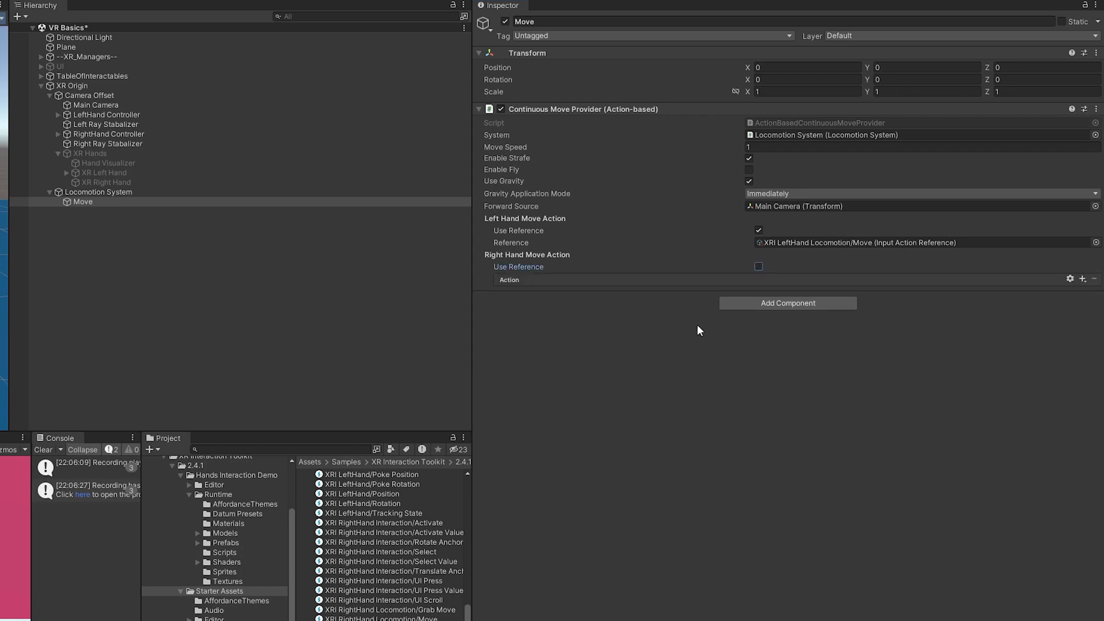
{"action": "mouse_move", "coordinate": [878, 376]}
{"action": "type", "text": "dyna"}
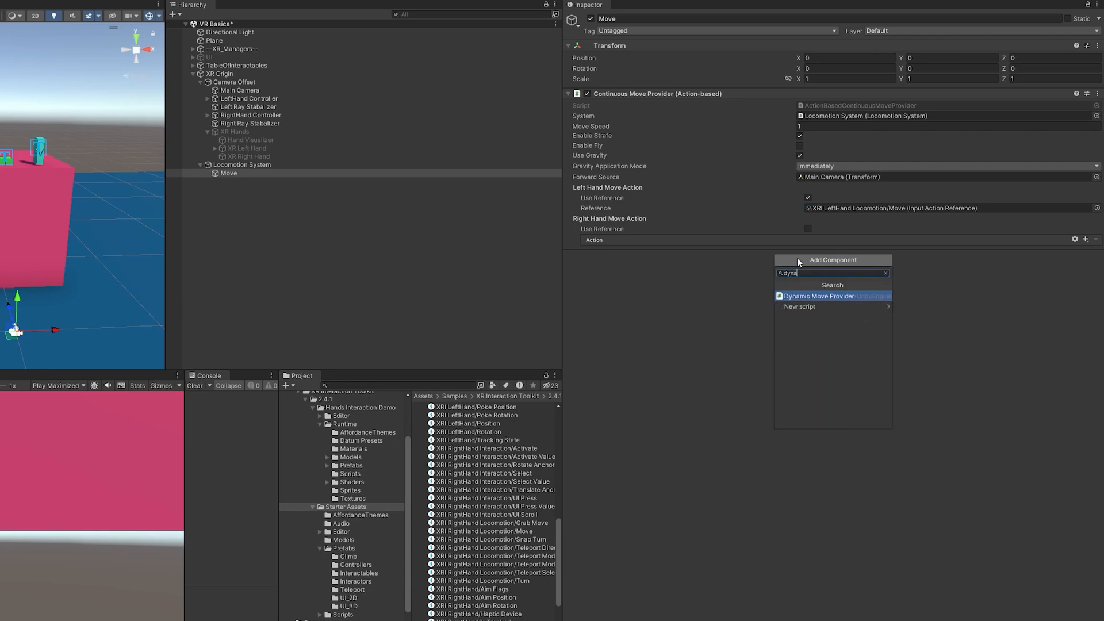
Step: Add a Dynamic Move Provider component to the Move object
{"action": "left_click", "coordinate": [817, 295]}
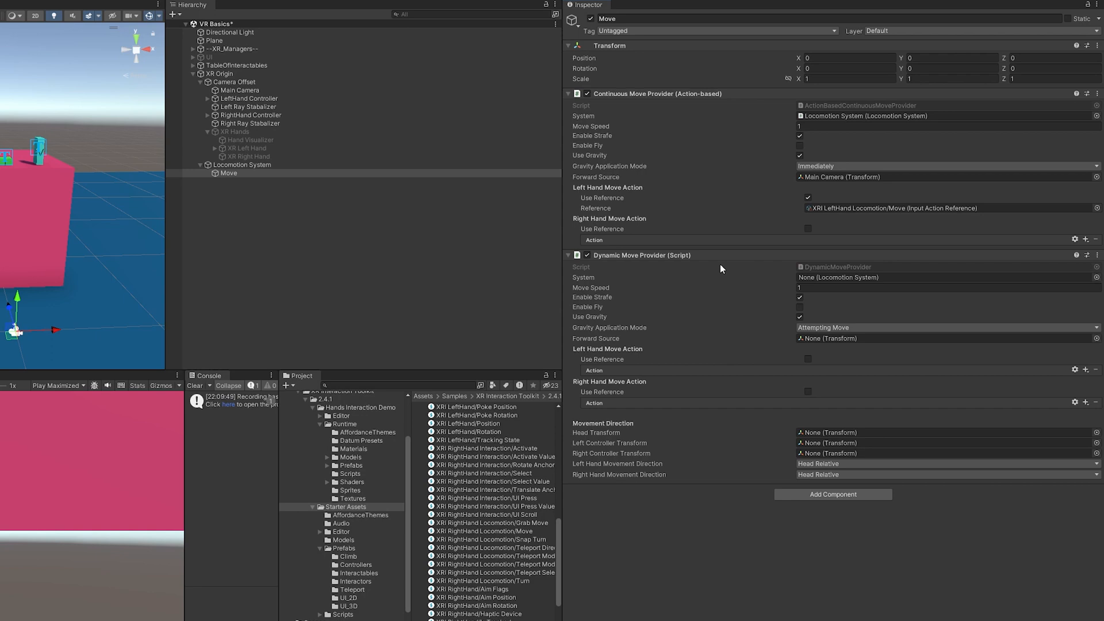
{"action": "mouse_move", "coordinate": [597, 466]}
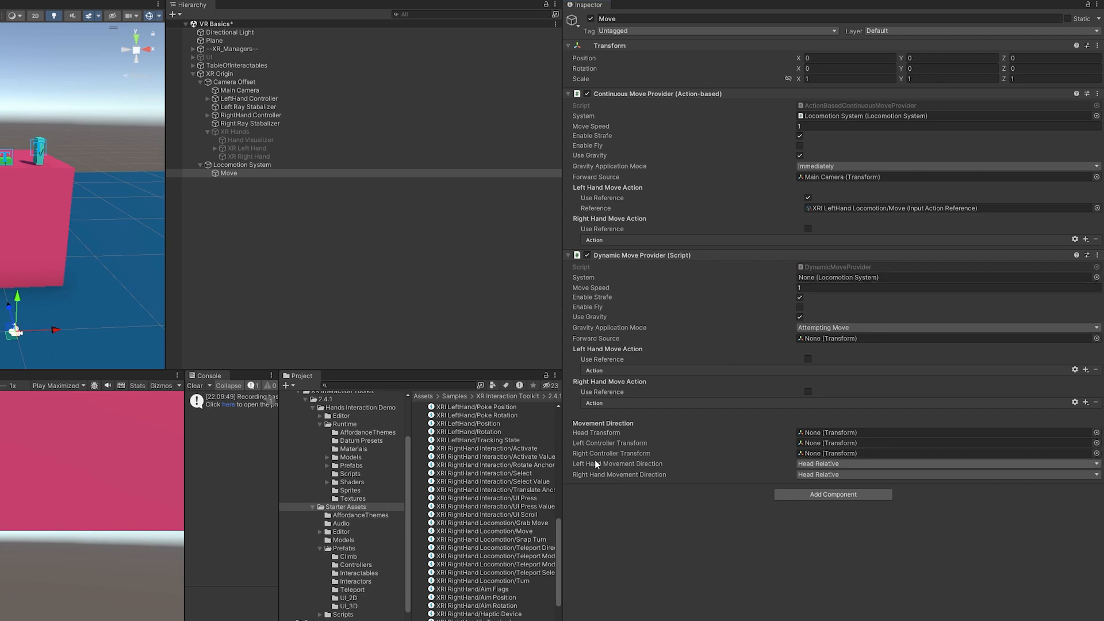
{"action": "mouse_move", "coordinate": [618, 463]}
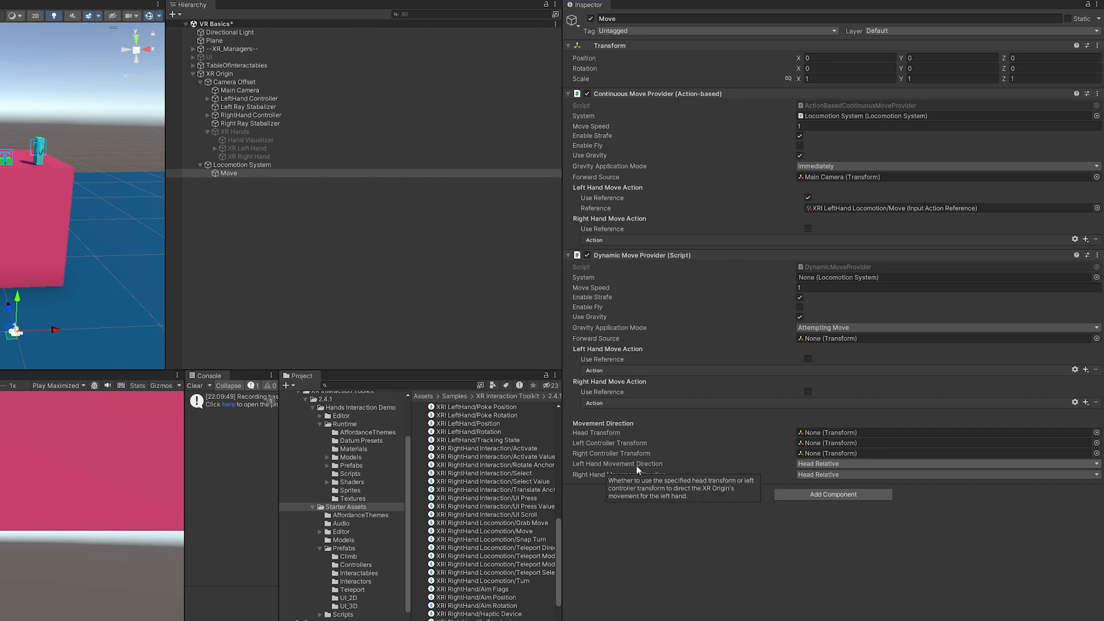
{"action": "mouse_move", "coordinate": [727, 490]}
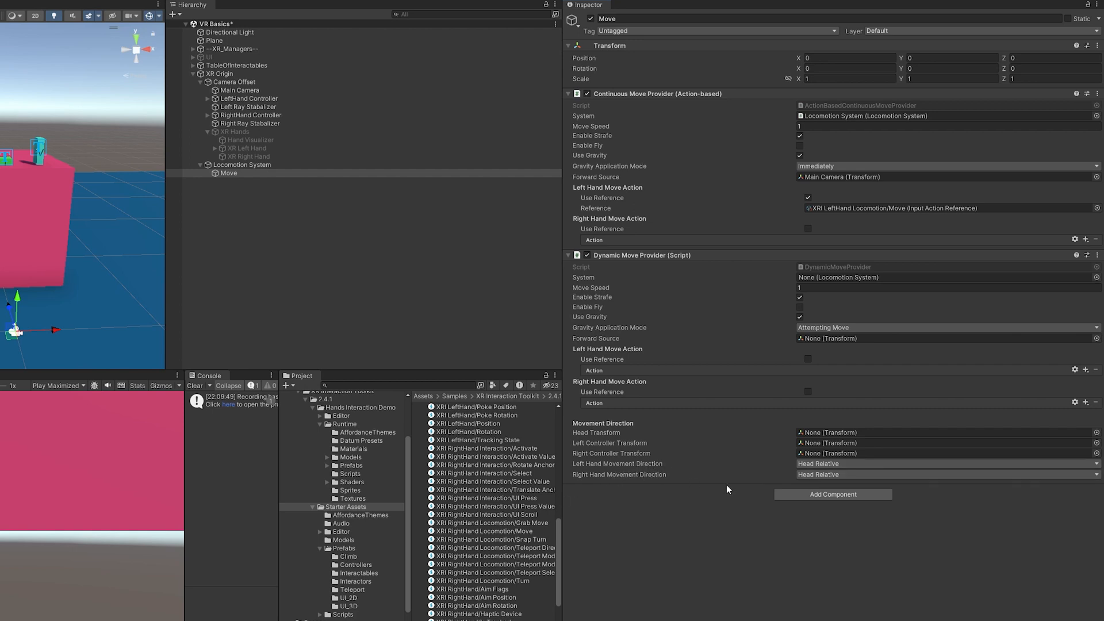
{"action": "mouse_move", "coordinate": [836, 474]}
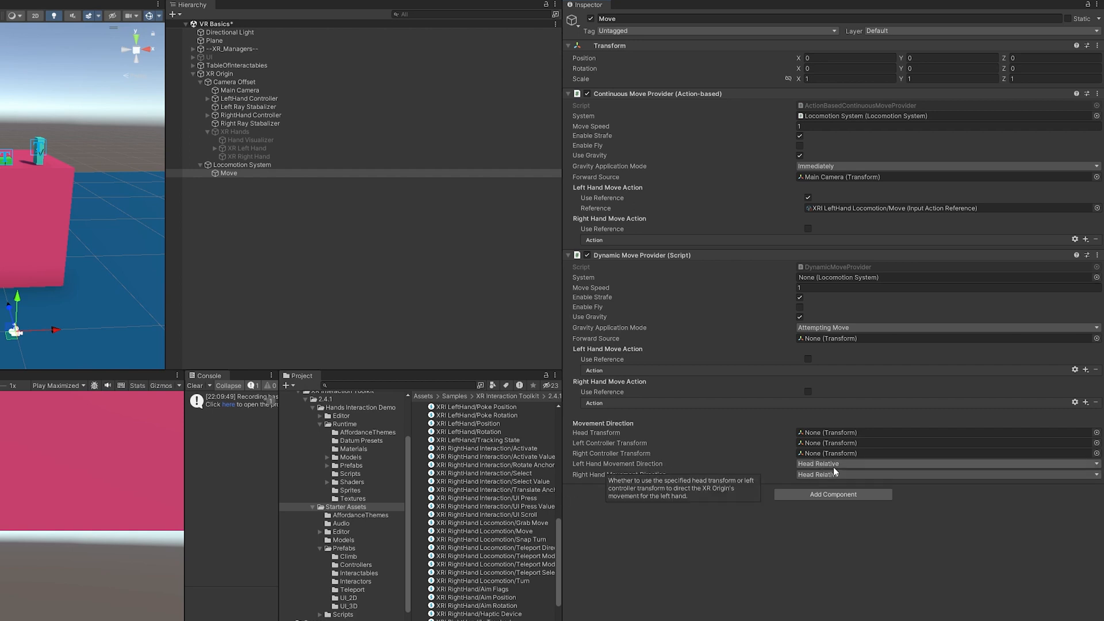
{"action": "mouse_move", "coordinate": [732, 253]}
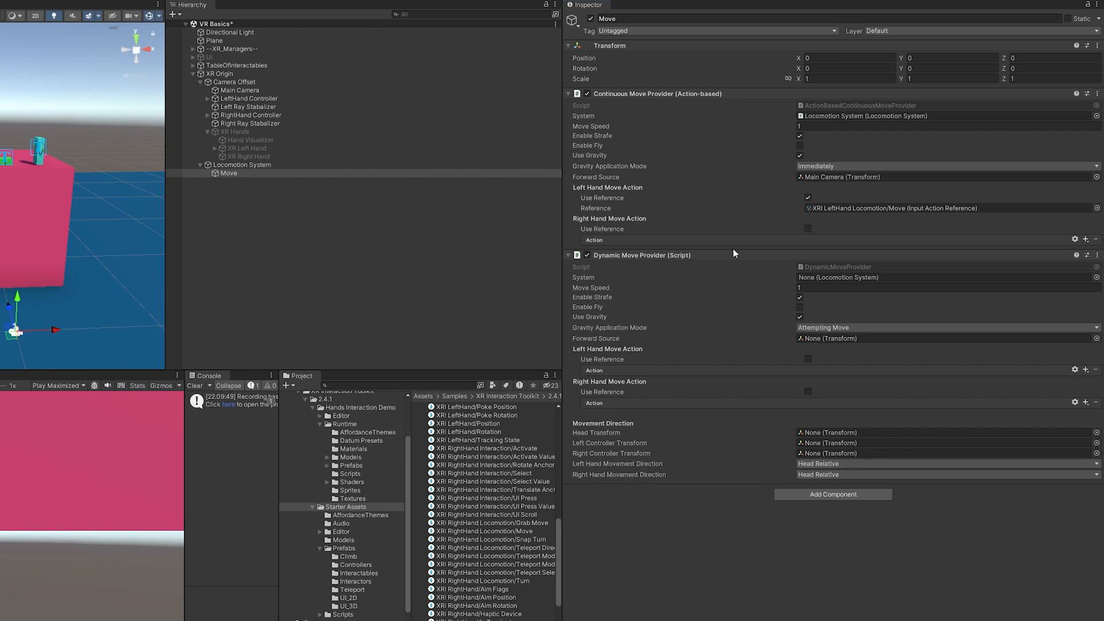
{"action": "mouse_move", "coordinate": [852, 482]}
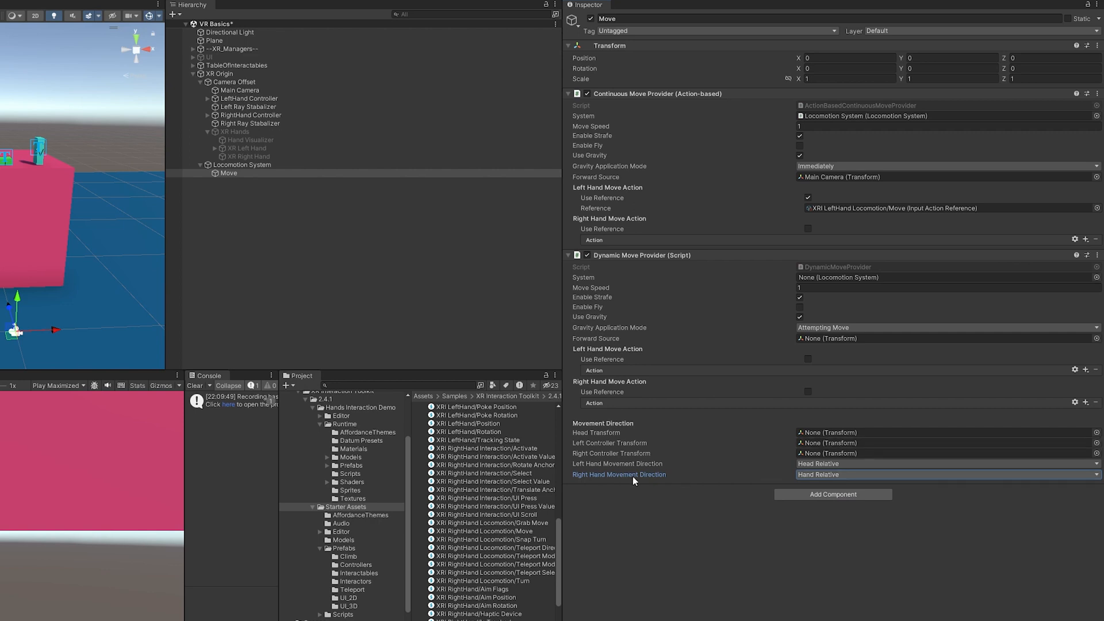
{"action": "mouse_move", "coordinate": [889, 480]}
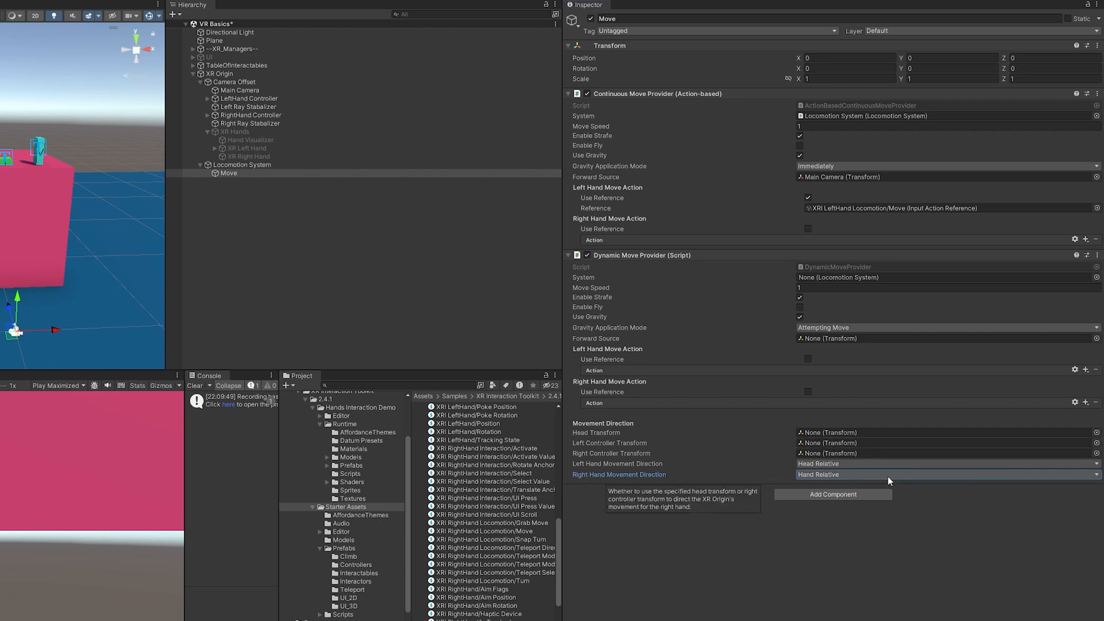
{"action": "mouse_move", "coordinate": [996, 410]}
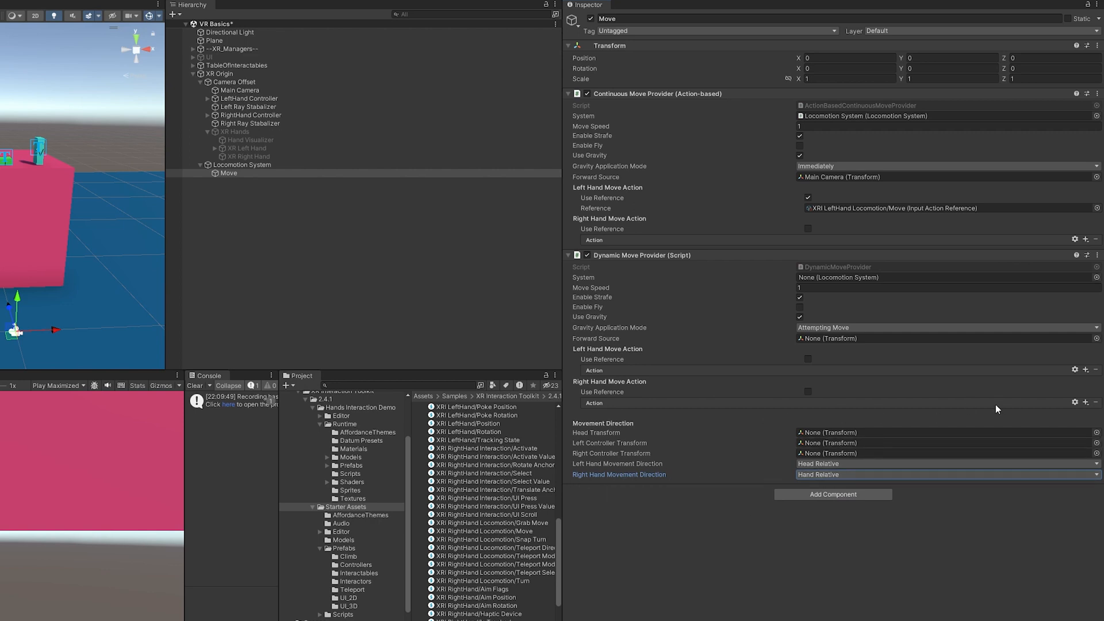
{"action": "mouse_move", "coordinate": [823, 360]}
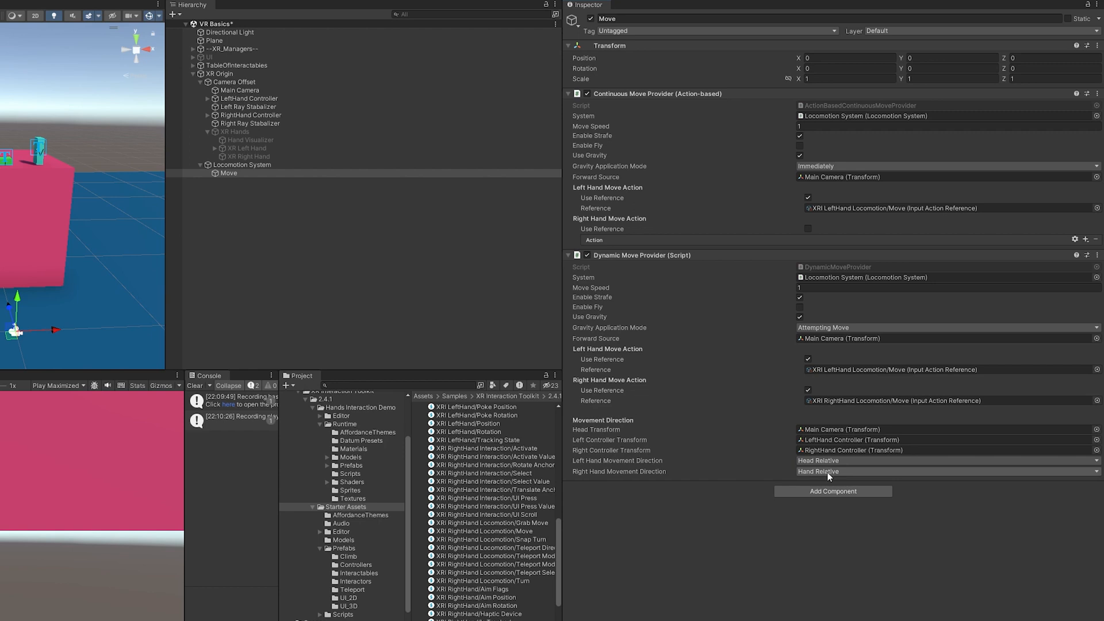
{"action": "mouse_move", "coordinate": [827, 472]}
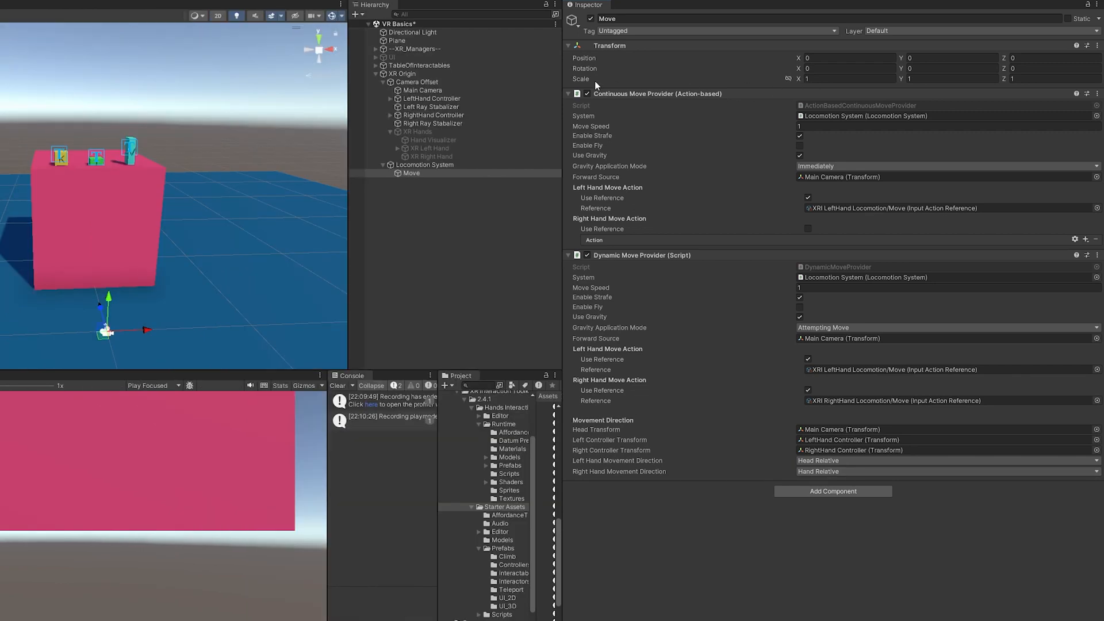
Step: Disable the Dynamic Move Provider and leave the Continuous Move Provider enabled on Move
{"action": "left_click", "coordinate": [587, 93]}
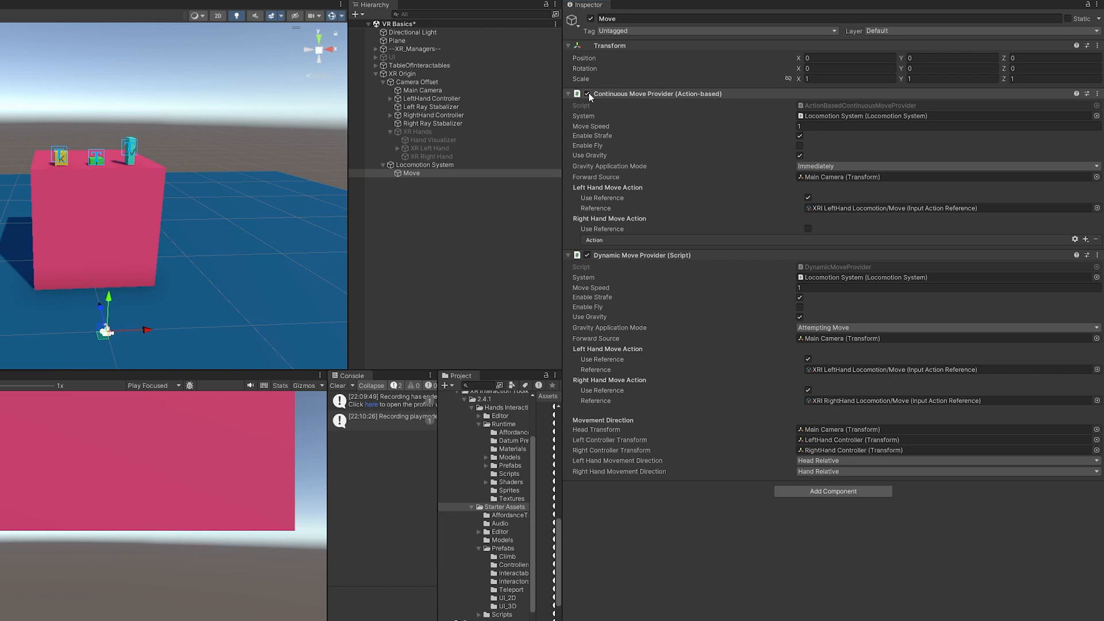
{"action": "left_click", "coordinate": [587, 93]}
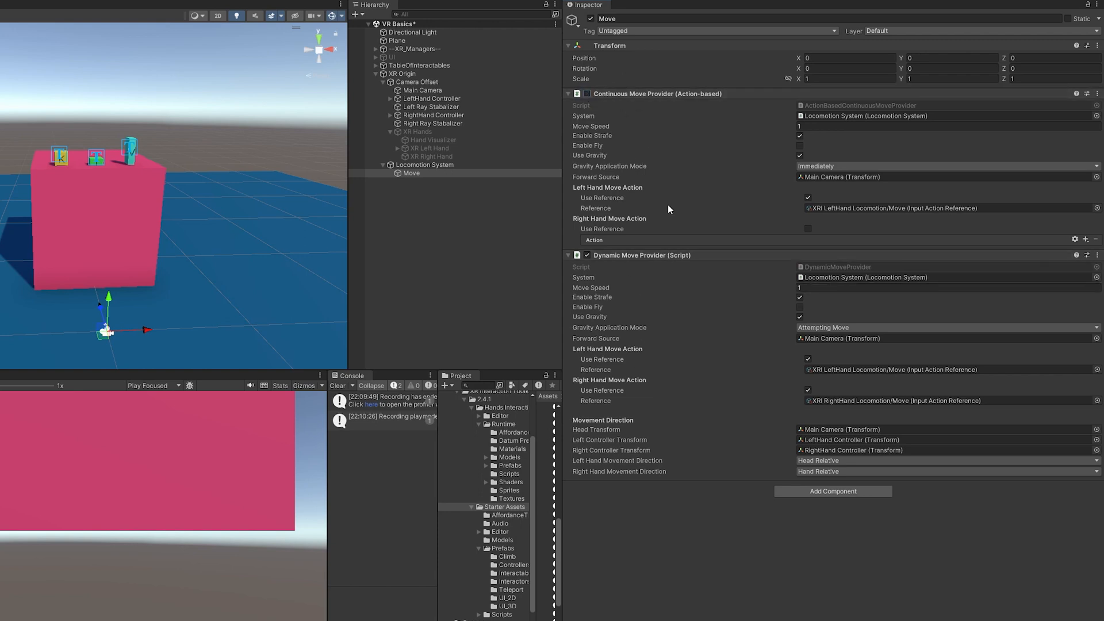
{"action": "mouse_move", "coordinate": [925, 228]}
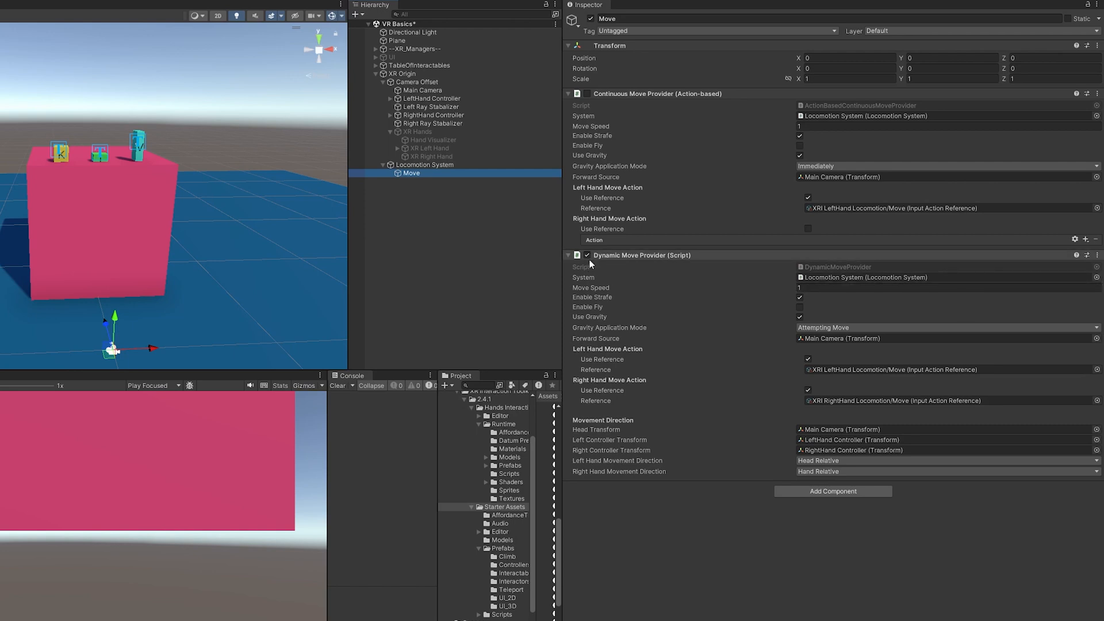
{"action": "left_click", "coordinate": [587, 255]}
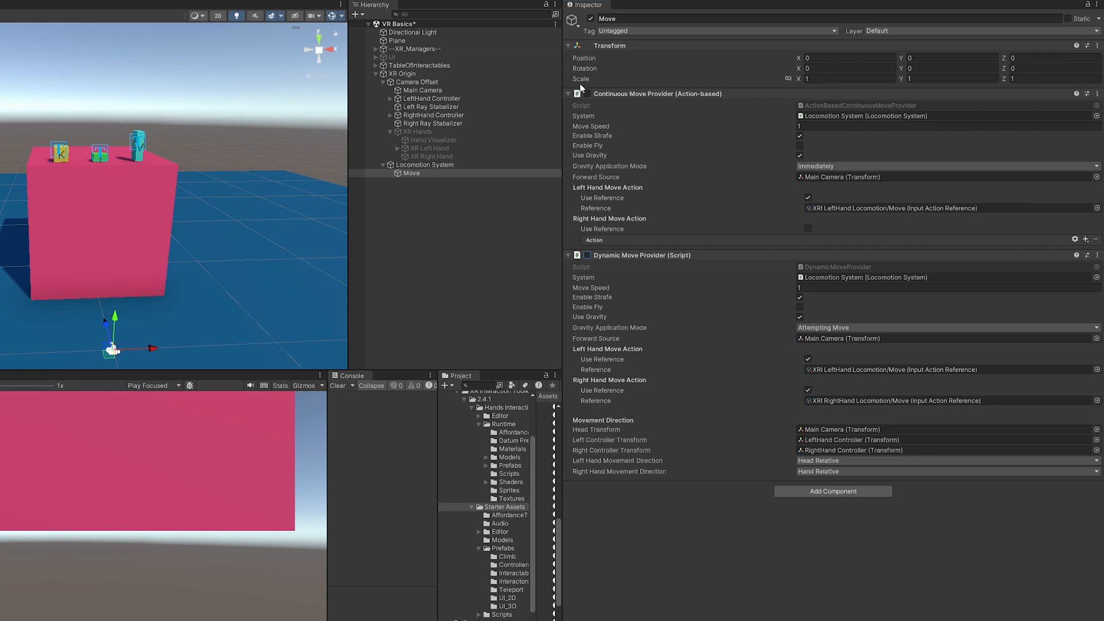
{"action": "left_click", "coordinate": [587, 93]}
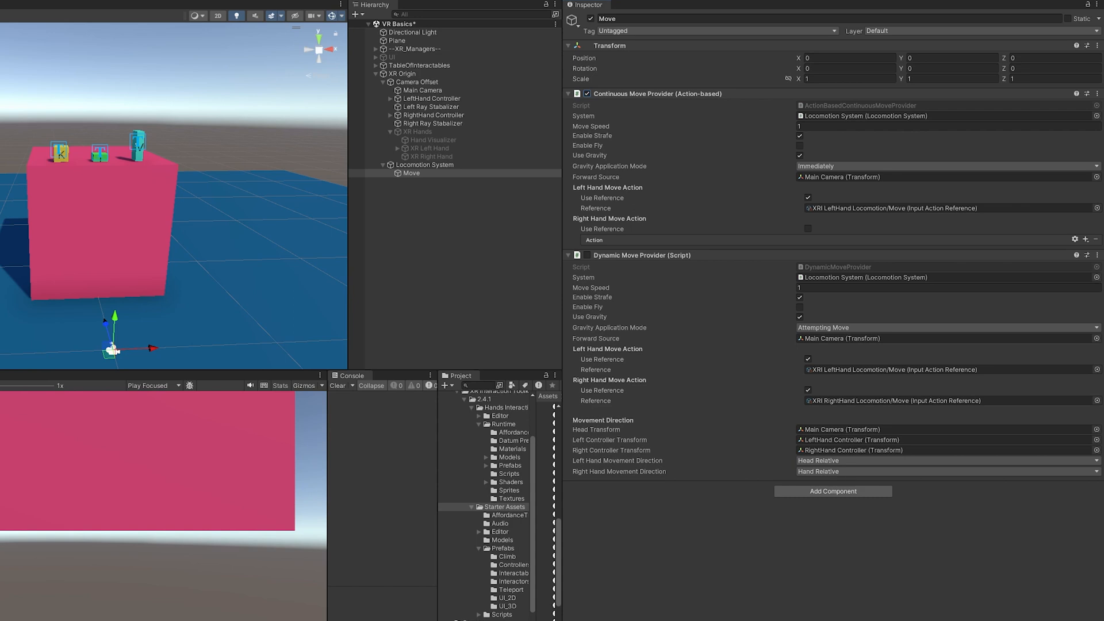
Step: Create an empty child named 'Turn' under Locomotion System, removing the mistakenly added move provider
{"action": "right_click", "coordinate": [450, 179]}
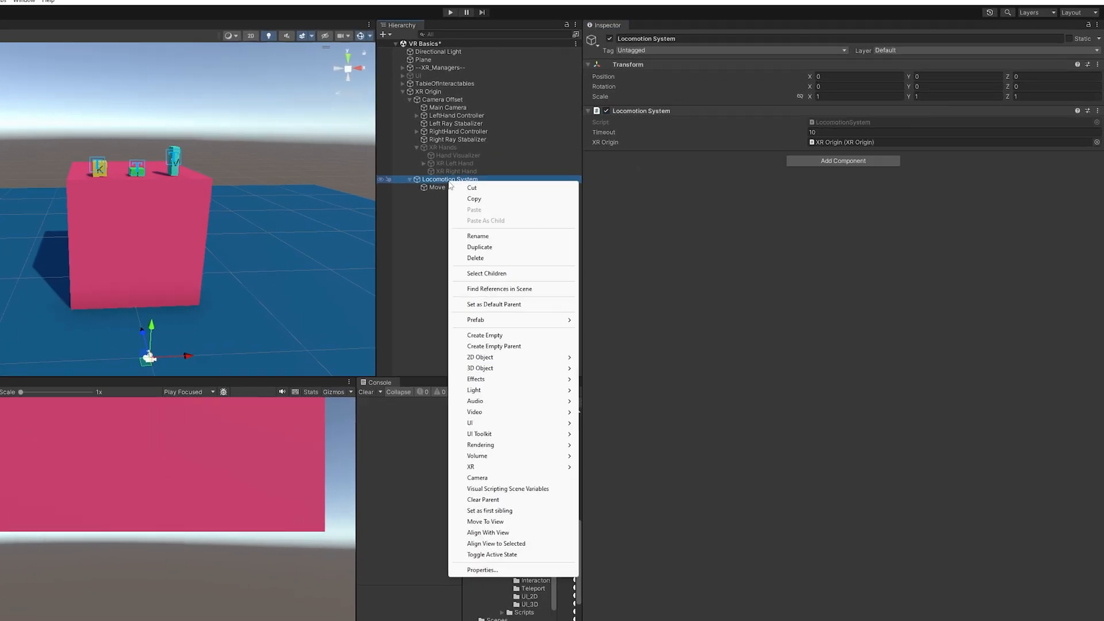
{"action": "left_click", "coordinate": [484, 335]}
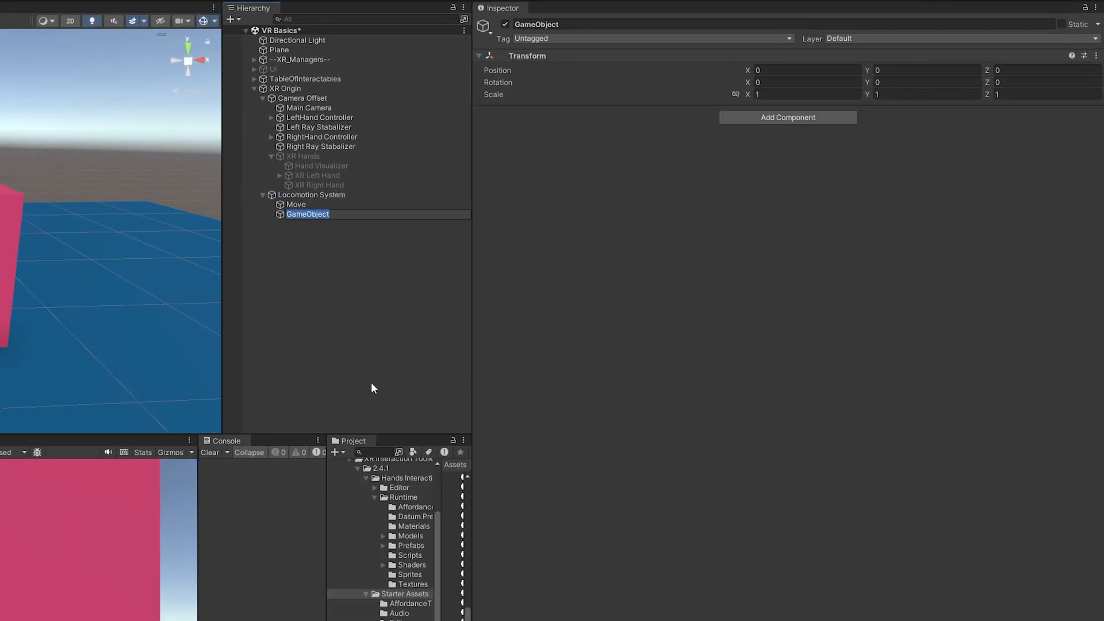
{"action": "type", "text": "Turn"}
{"action": "type", "text": "cop"}
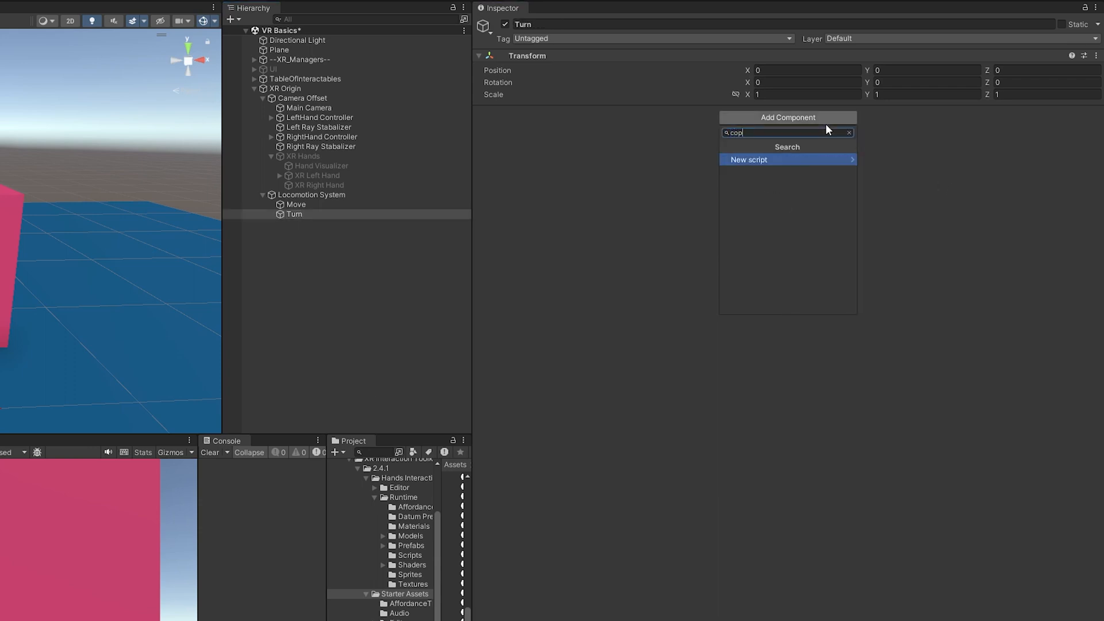
{"action": "left_click", "coordinate": [787, 158]}
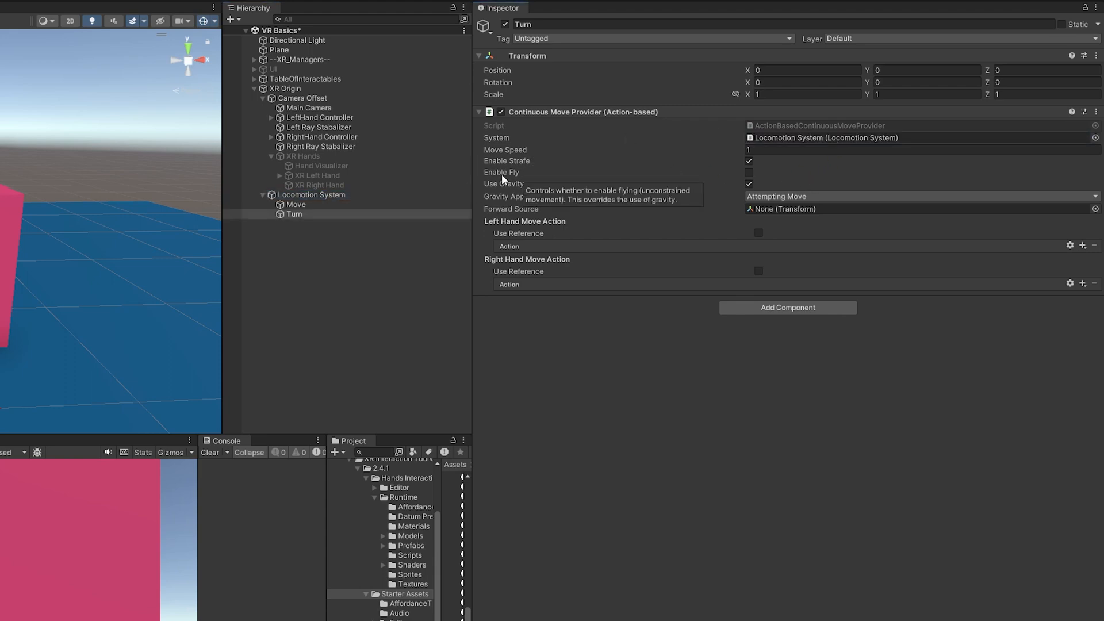
{"action": "mouse_move", "coordinate": [871, 126]}
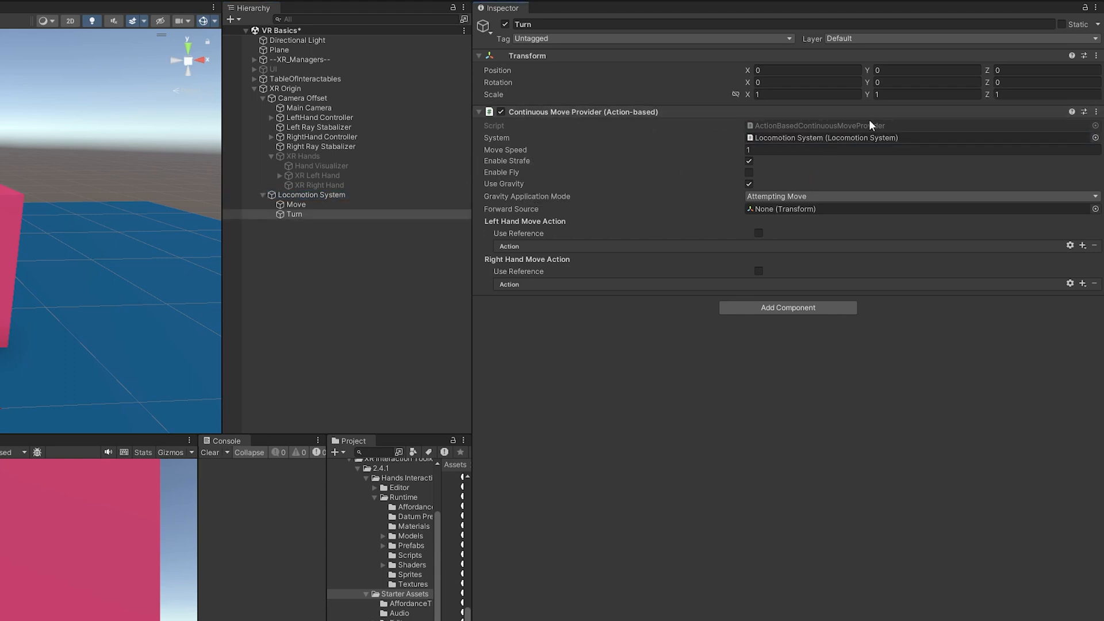
{"action": "left_click", "coordinate": [1096, 111]}
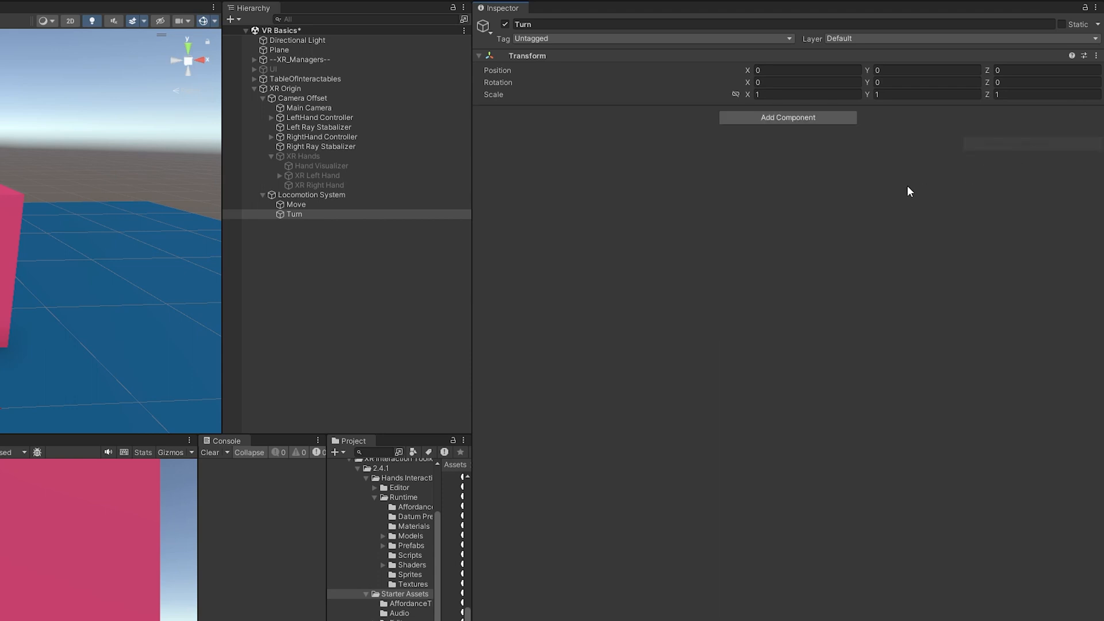
Step: Add an action-based Continuous Turn Provider to Turn, linked to Locomotion System with turn speed 60
{"action": "left_click", "coordinate": [787, 117]}
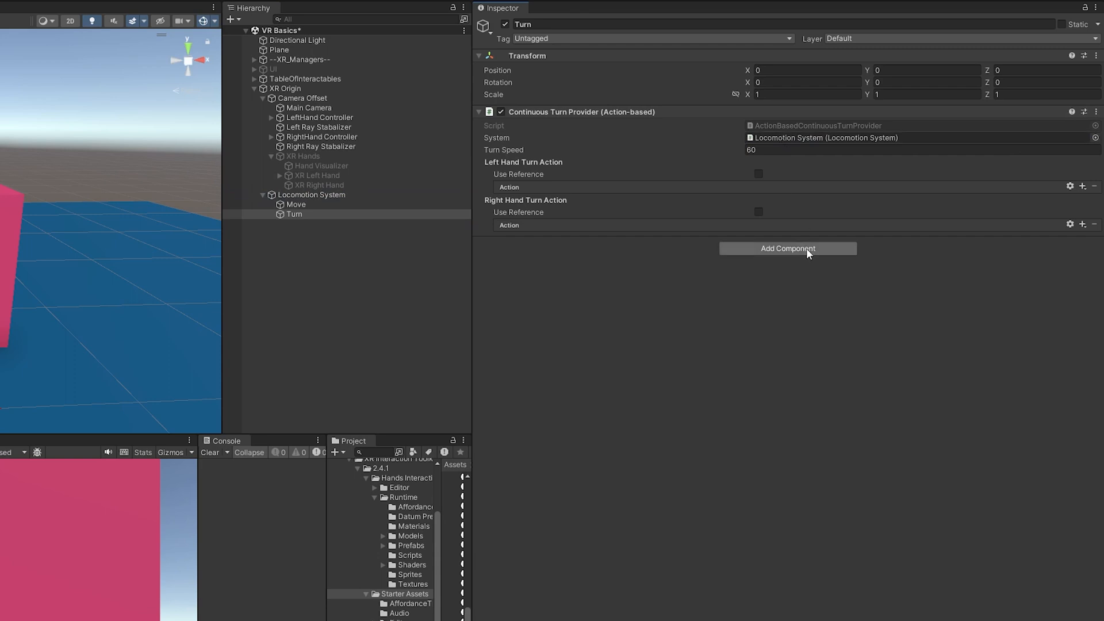
{"action": "mouse_move", "coordinate": [758, 174]}
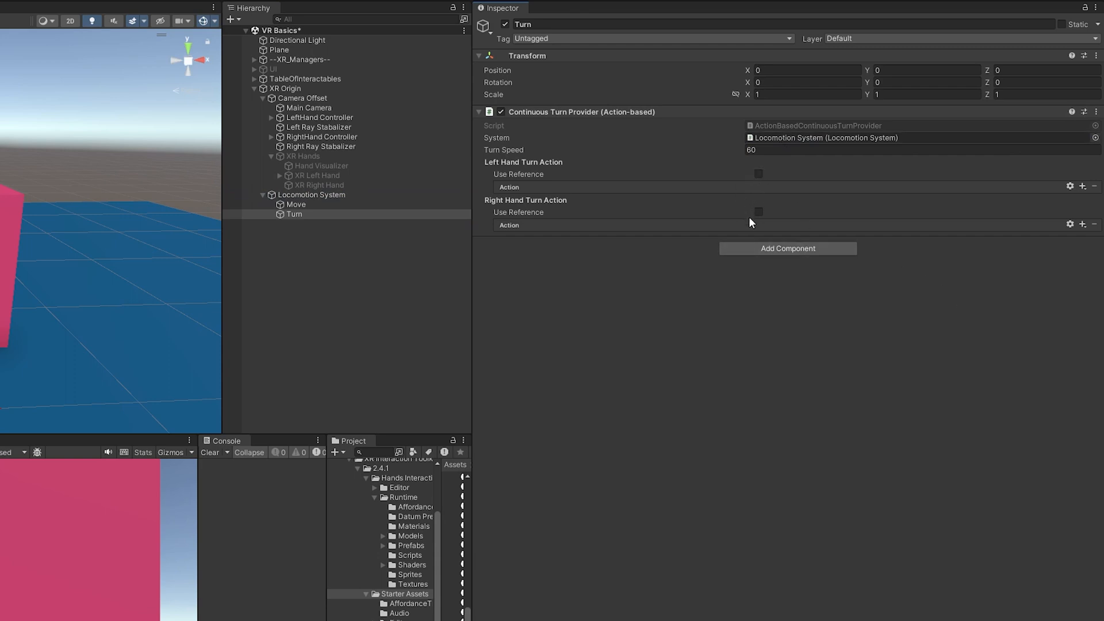
{"action": "mouse_move", "coordinate": [574, 178]}
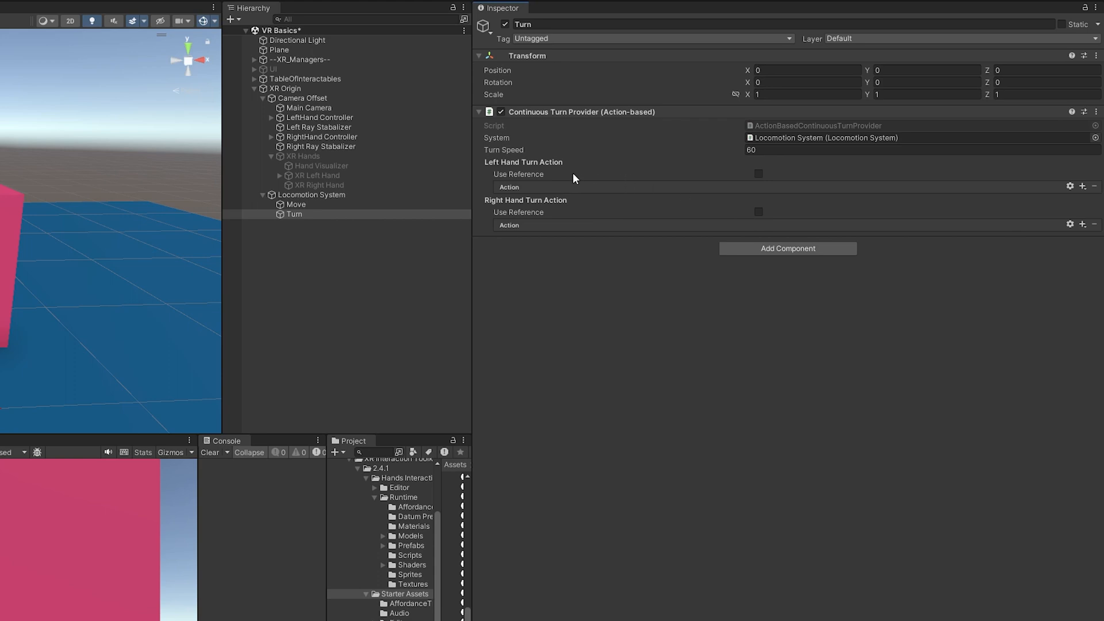
{"action": "mouse_move", "coordinate": [576, 186]}
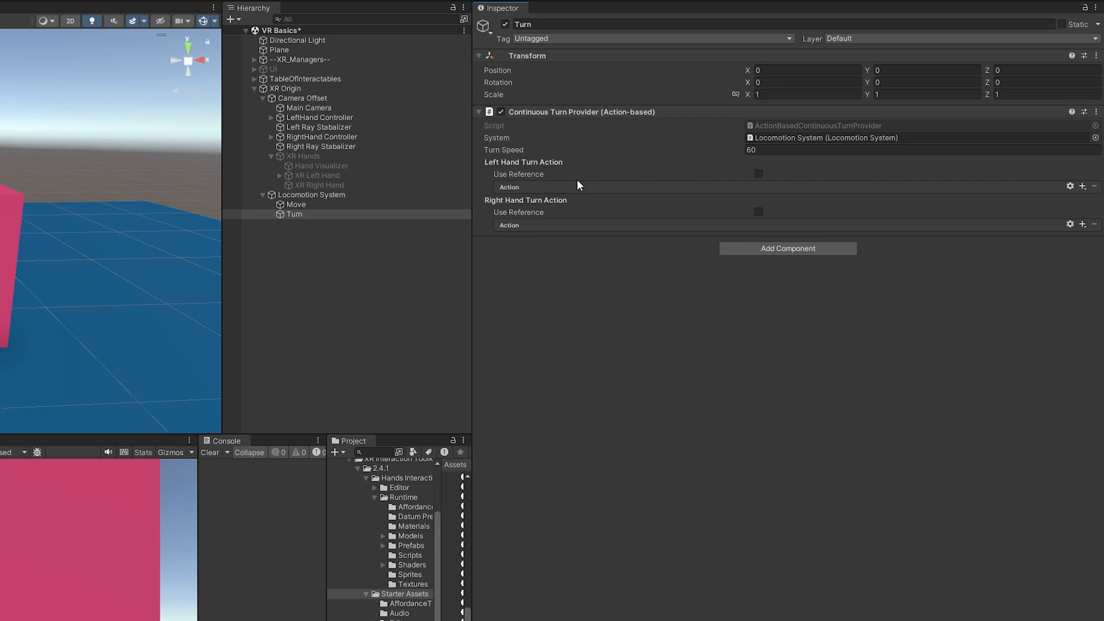
{"action": "mouse_move", "coordinate": [766, 220]}
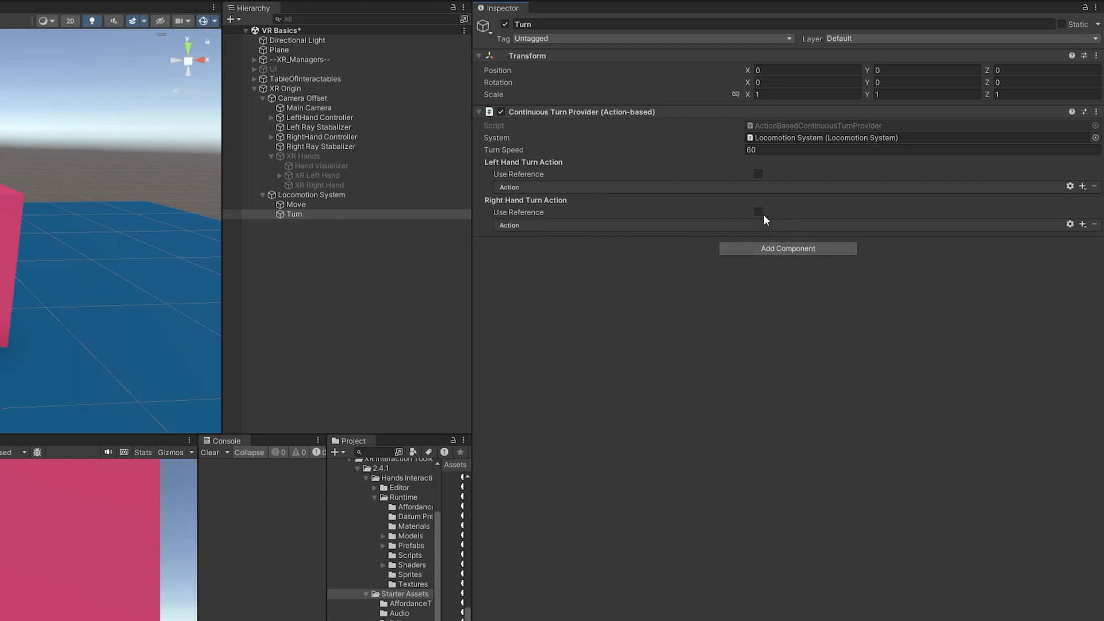
Step: Reference XRI RightHand Locomotion/Turn as the right-hand turn action, leaving the left hand direct
{"action": "left_click", "coordinate": [758, 212]}
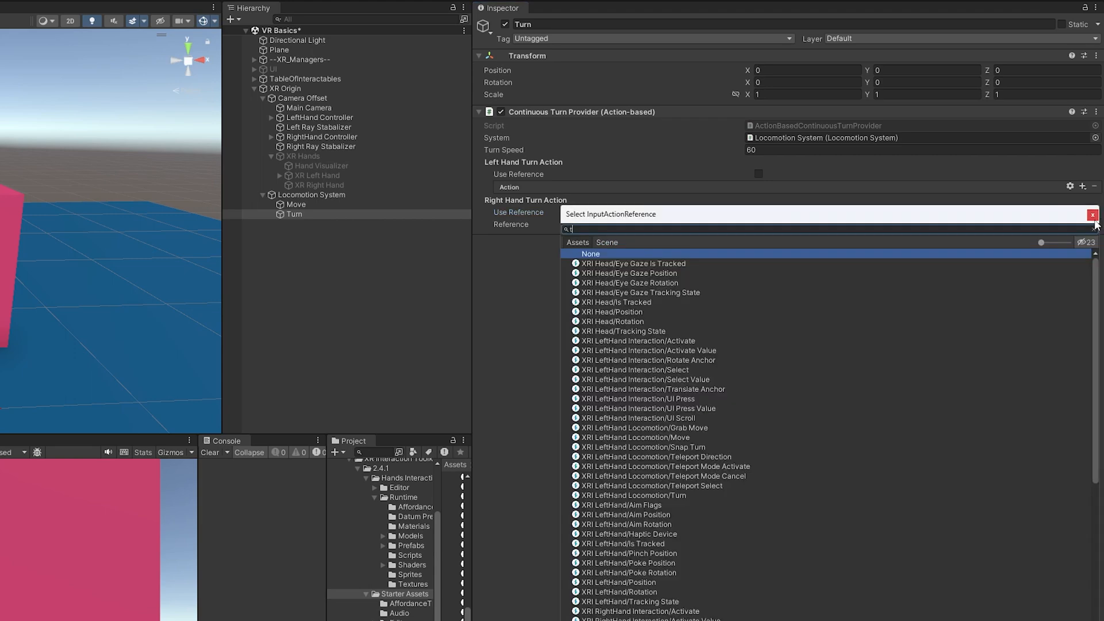
{"action": "type", "text": "urn"}
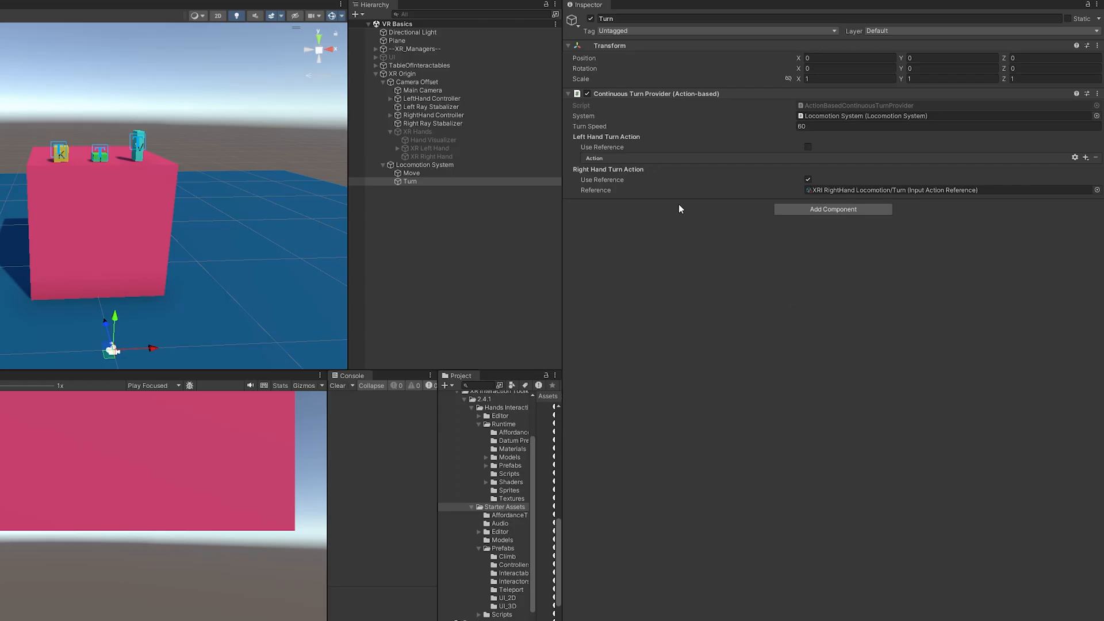
{"action": "mouse_move", "coordinate": [589, 126]}
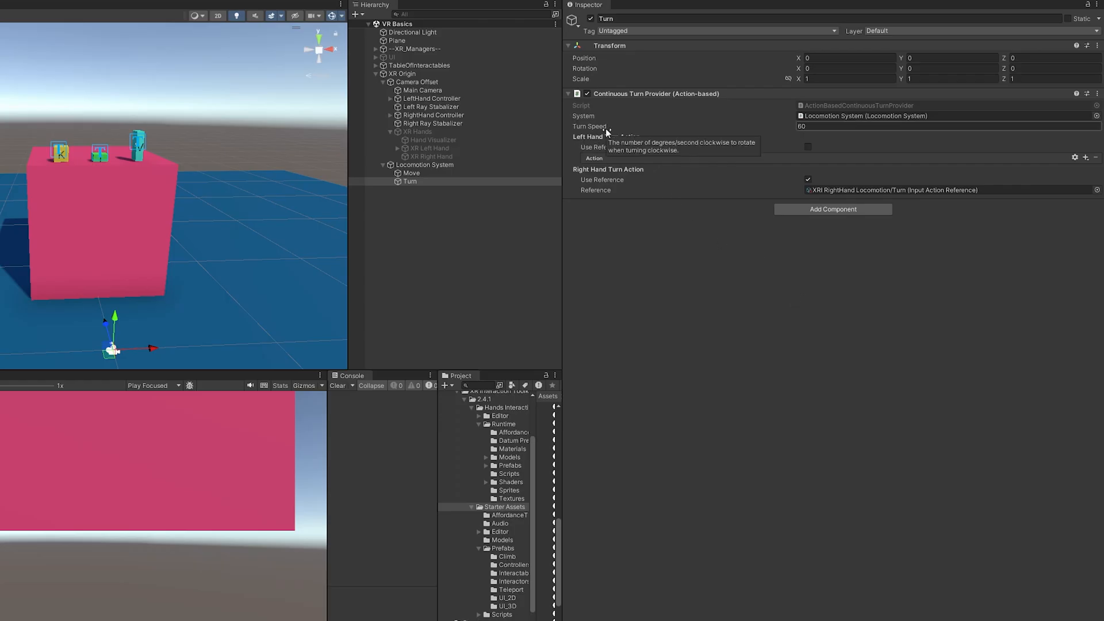
{"action": "mouse_move", "coordinate": [834, 268]}
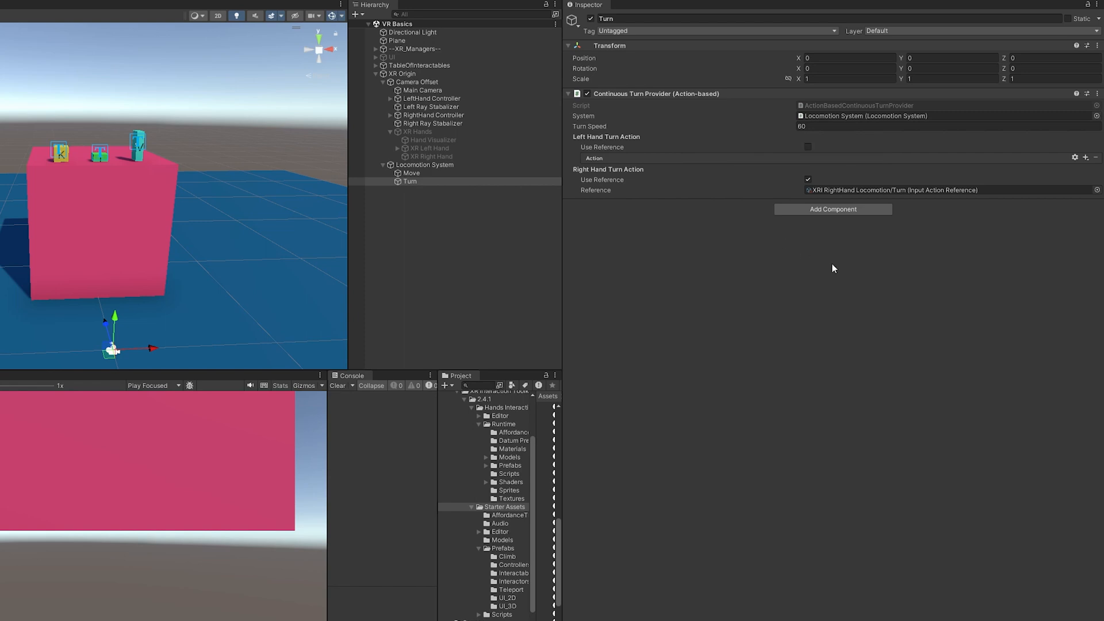
{"action": "mouse_move", "coordinate": [806, 269]}
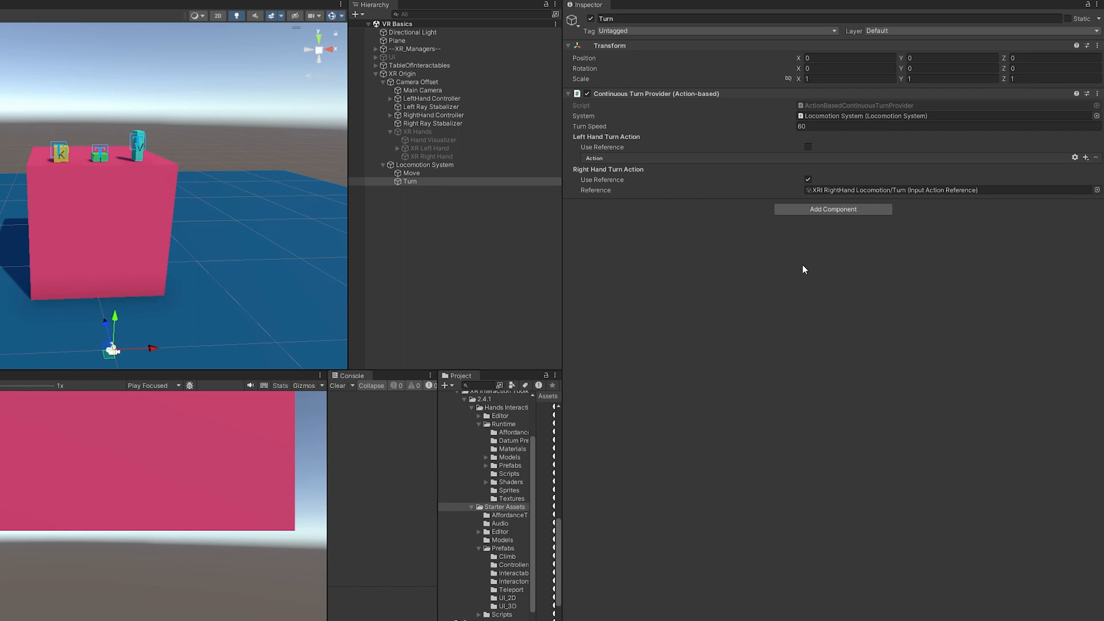
{"action": "mouse_move", "coordinate": [787, 266]}
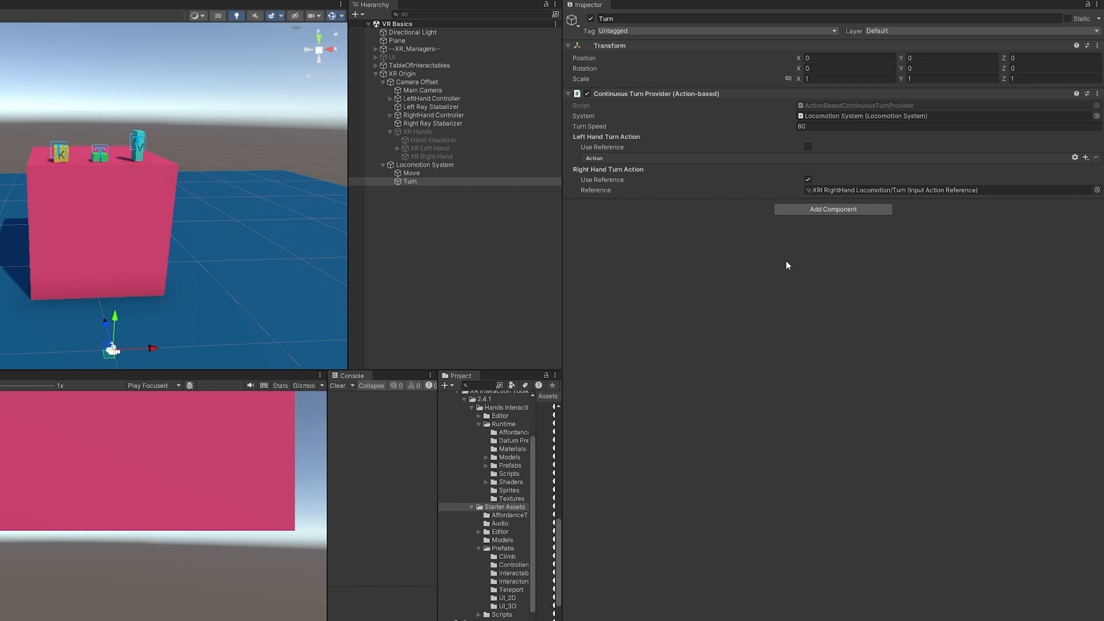
{"action": "mouse_move", "coordinate": [779, 265]}
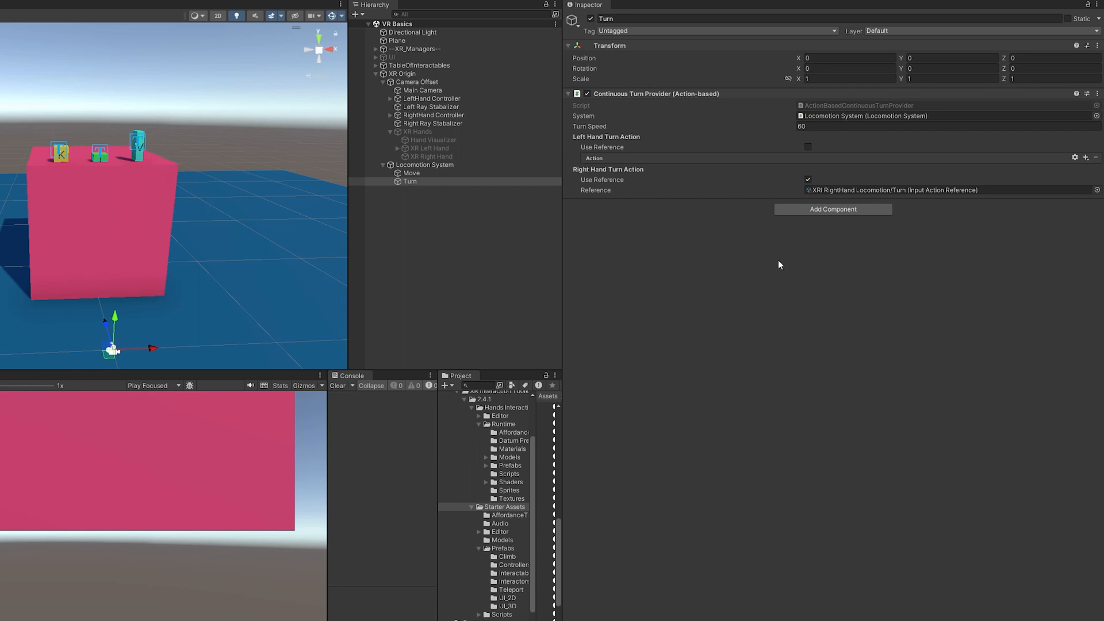
Step: Disable the Continuous Turn Provider, keeping its right-hand turn reference
{"action": "left_click", "coordinate": [586, 93]}
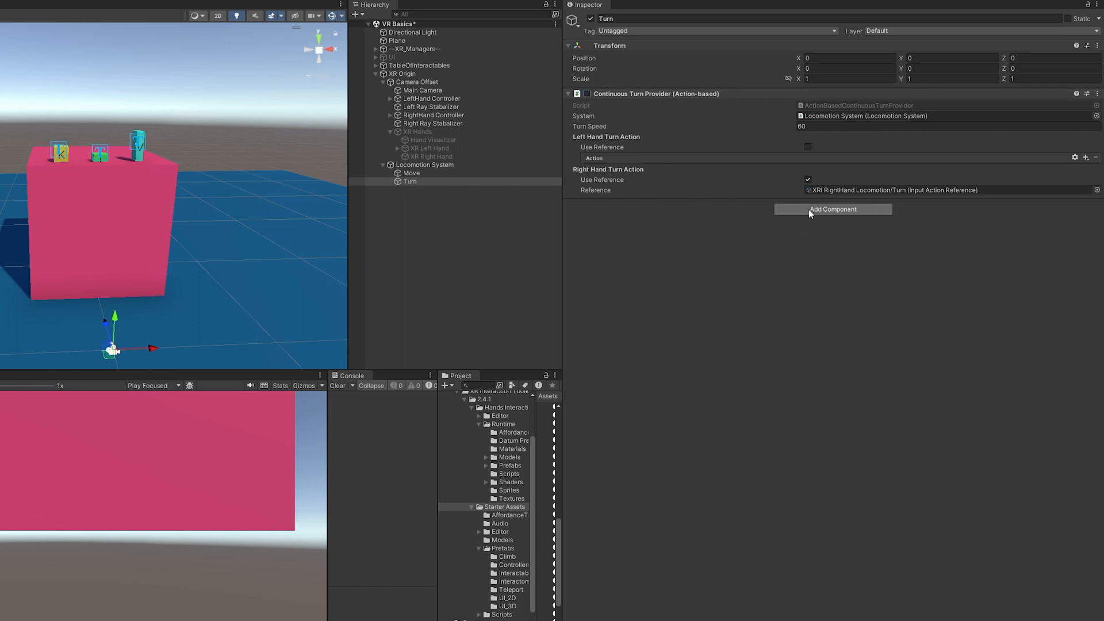
Step: Add an action-based Snap Turn Provider to Turn, linked to Locomotion System with turn amount 45
{"action": "left_click", "coordinate": [833, 210]}
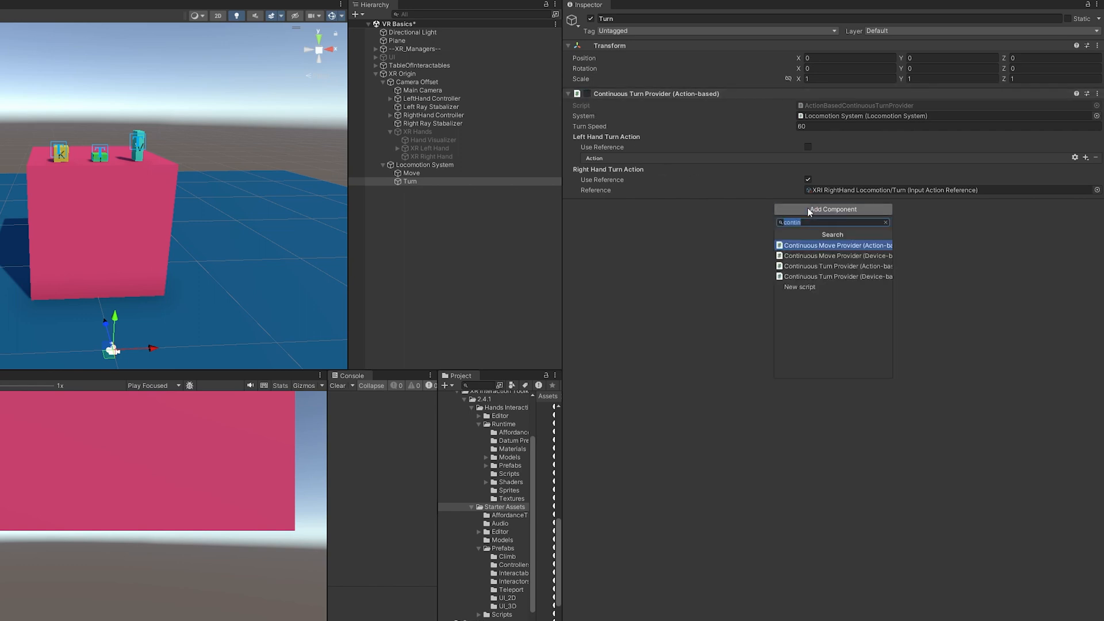
{"action": "left_click", "coordinate": [837, 266]}
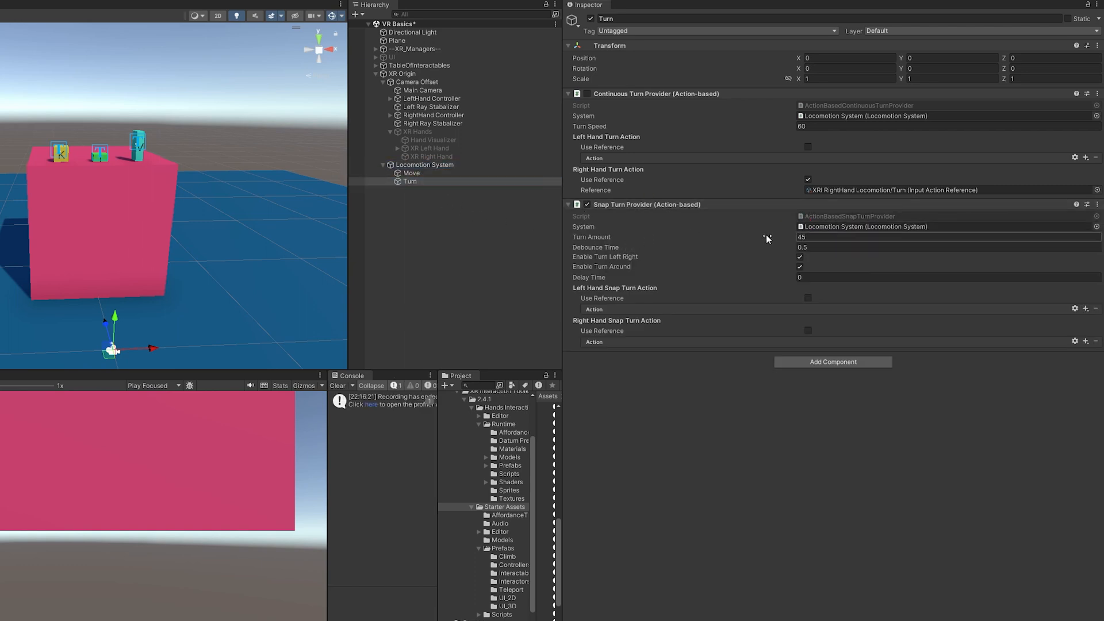
{"action": "mouse_move", "coordinate": [666, 252]}
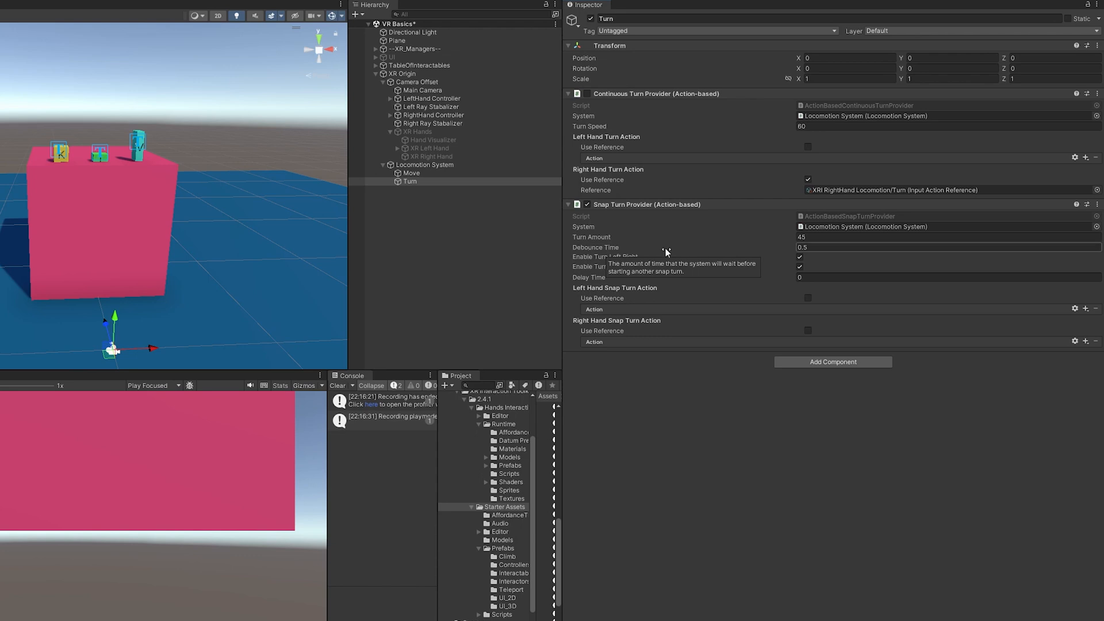
{"action": "mouse_move", "coordinate": [606, 249]}
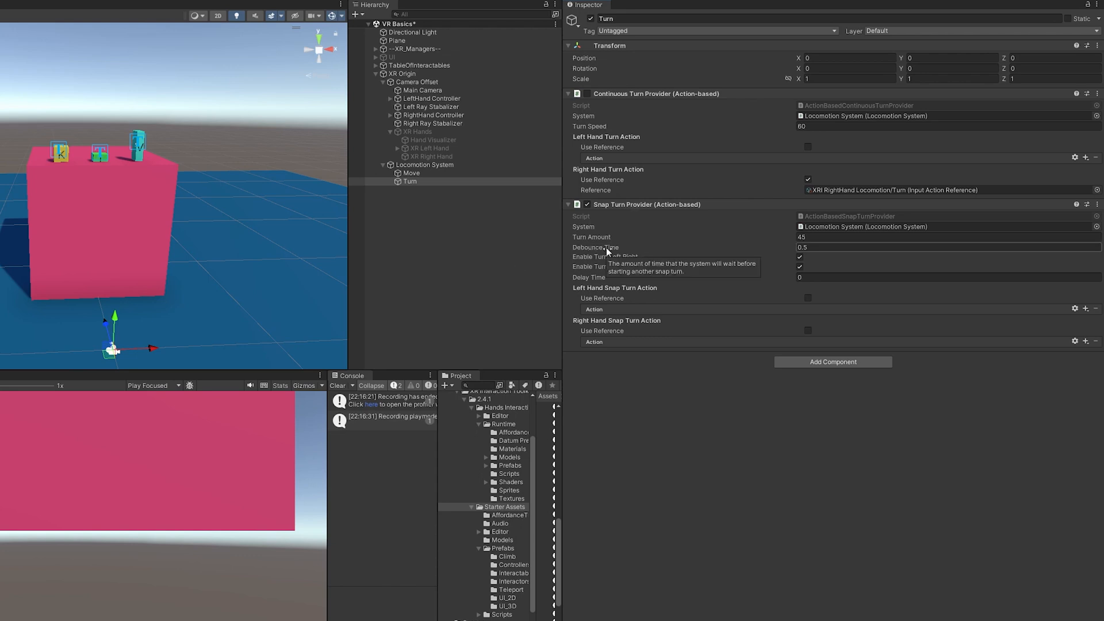
{"action": "mouse_move", "coordinate": [865, 281]}
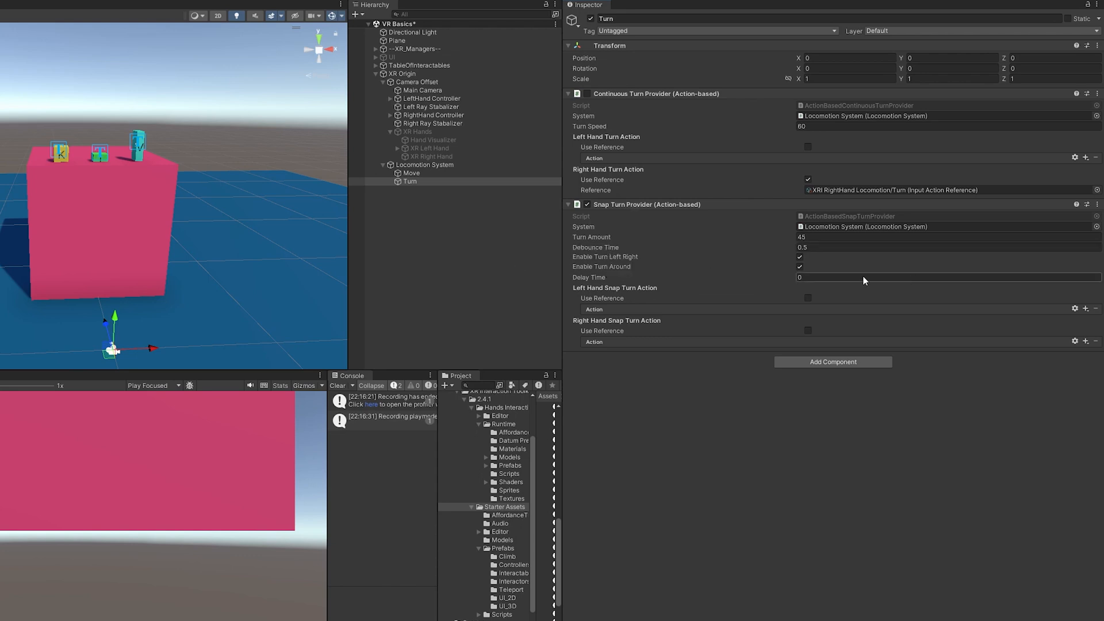
{"action": "mouse_move", "coordinate": [707, 285]}
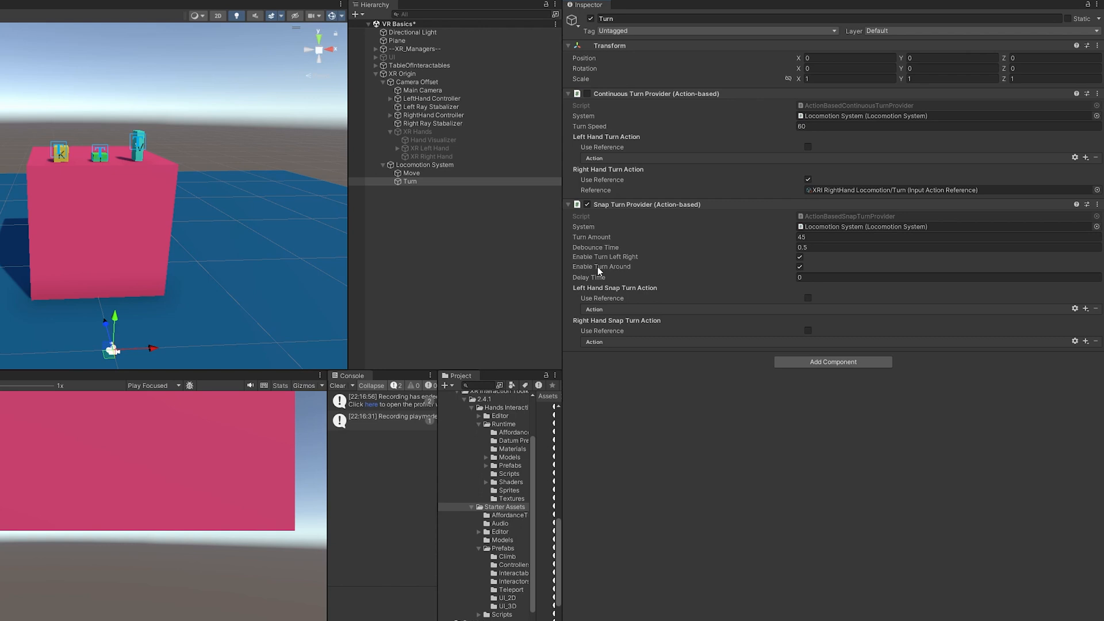
{"action": "mouse_move", "coordinate": [601, 266]}
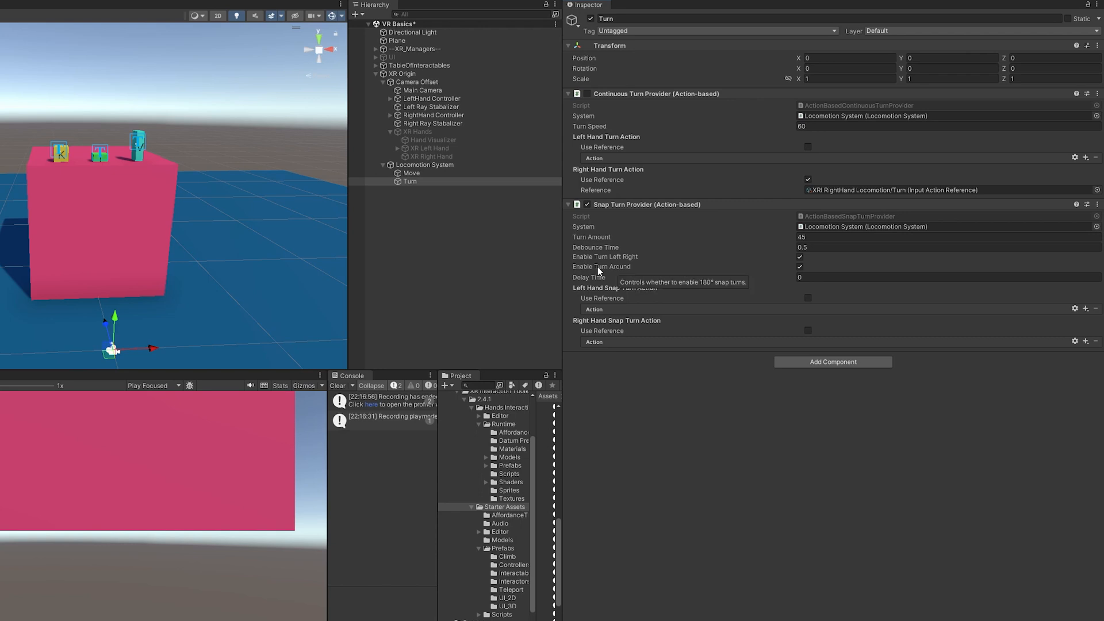
{"action": "mouse_move", "coordinate": [601, 272]}
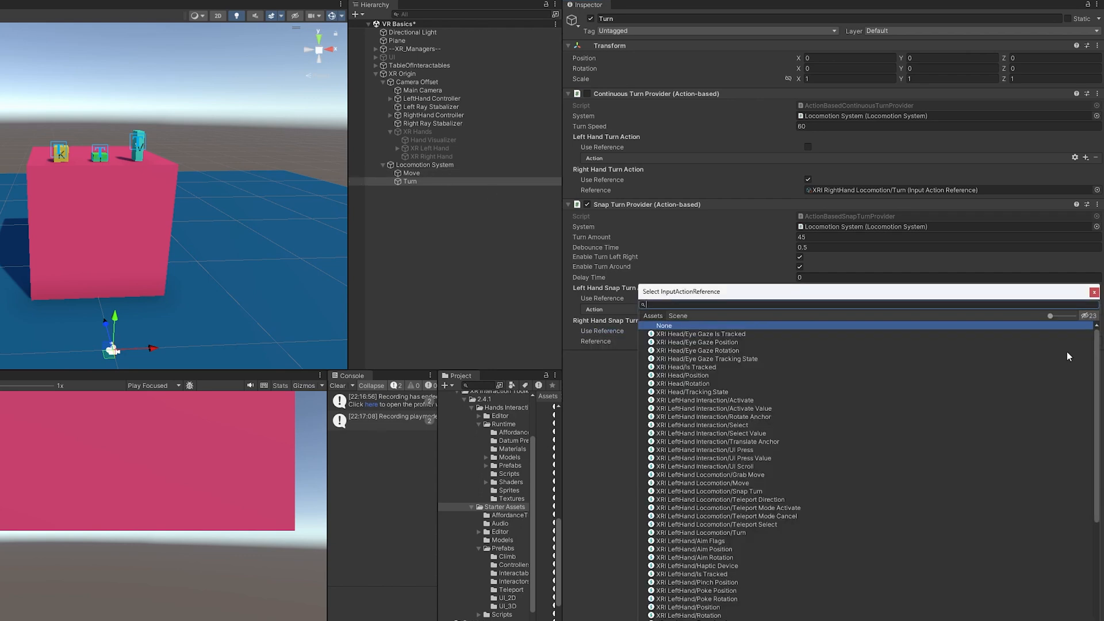
Step: Reference the RightHand Snap Turn input as the right-hand snap turn action
{"action": "type", "text": "snap"}
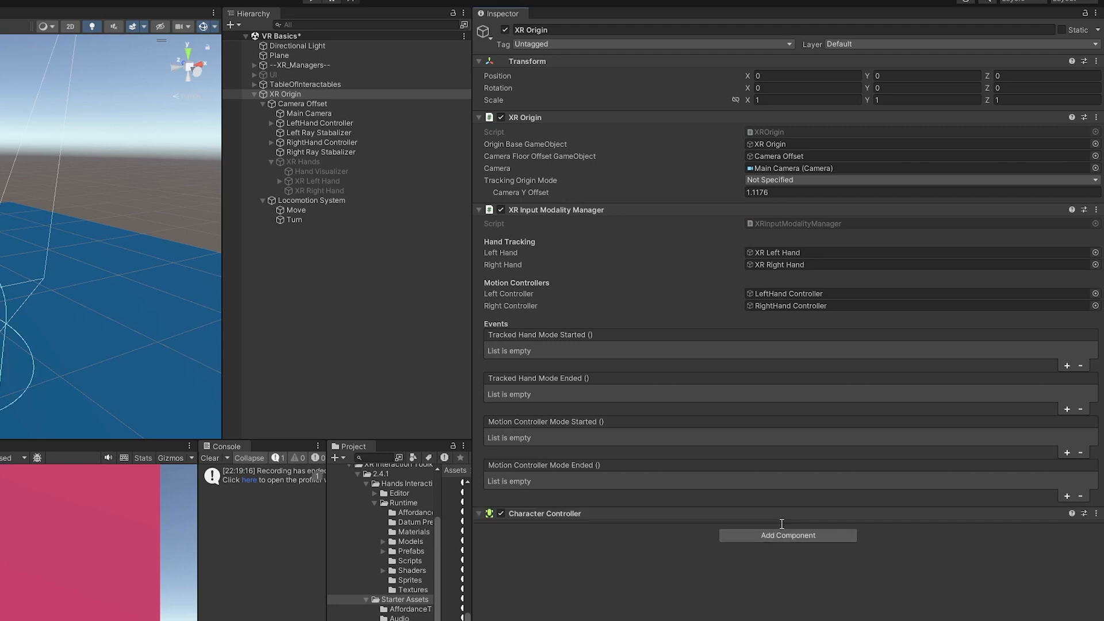
Step: Add a Character Controller to XR Origin and expand its settings (radius 0.2, height 2)
{"action": "left_click", "coordinate": [480, 513]}
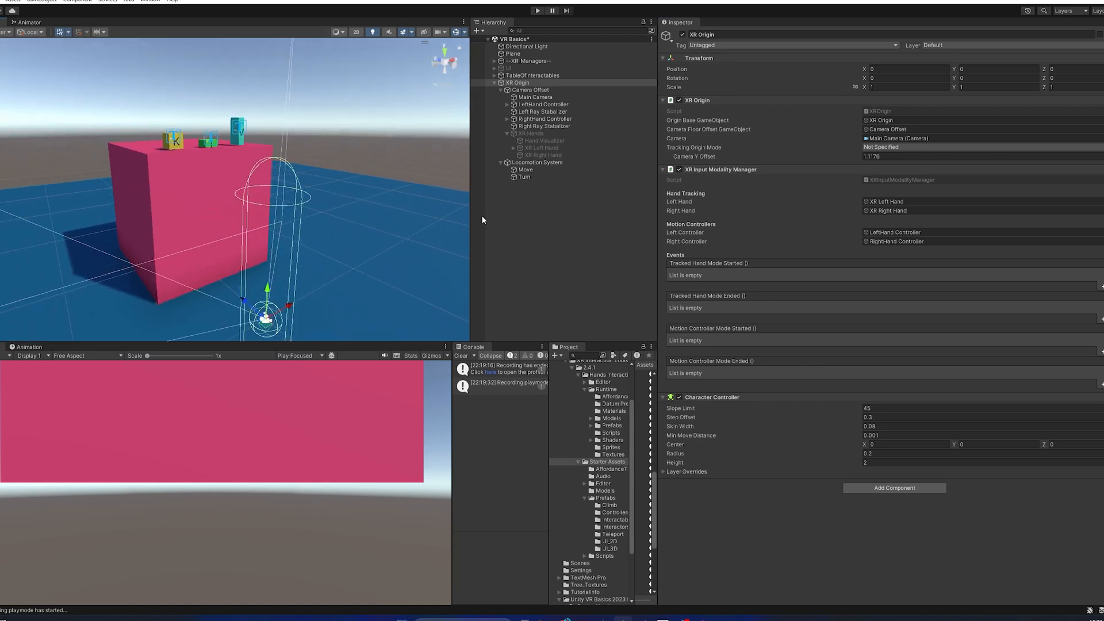
{"action": "mouse_move", "coordinate": [598, 232]}
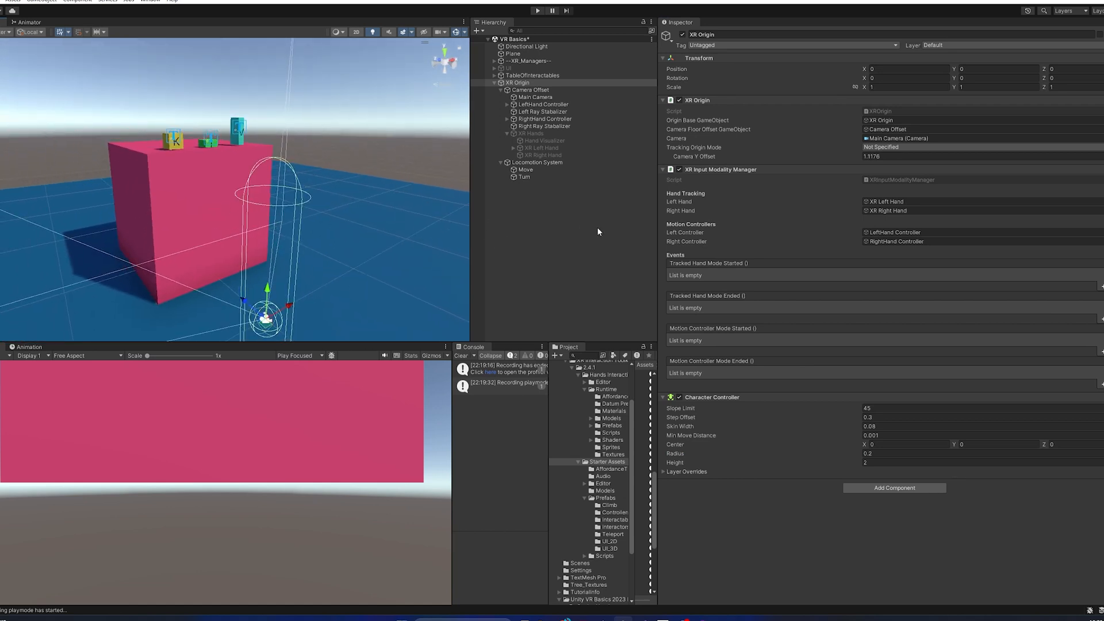
Step: Set the Character Controller center Y to 1 and run play mode to test the rig
{"action": "left_click", "coordinate": [553, 11]}
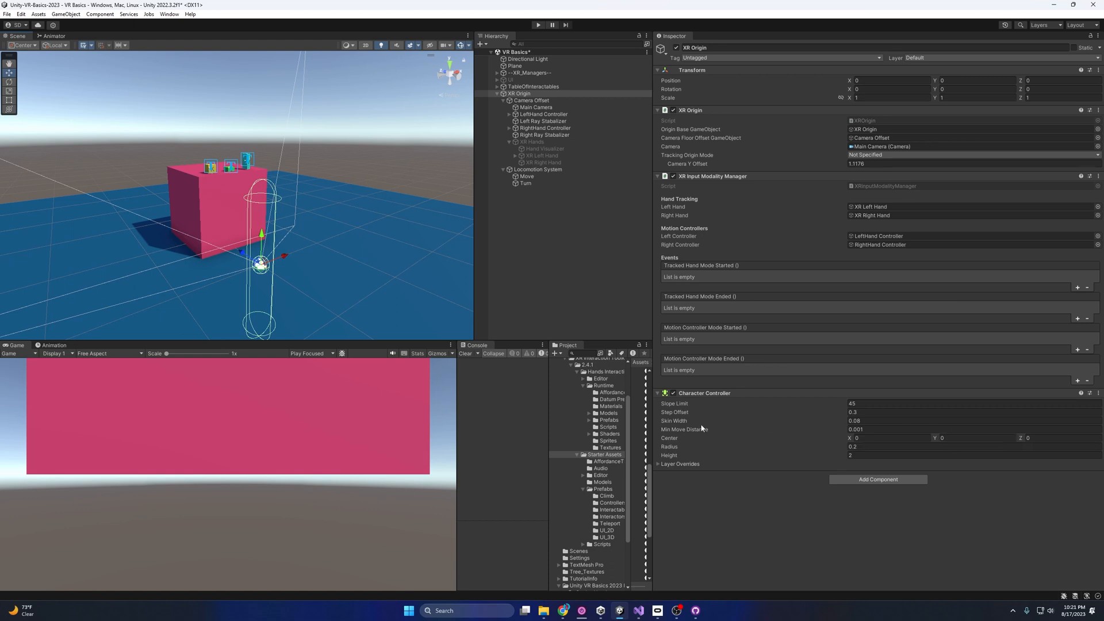
{"action": "left_click", "coordinate": [977, 438]}
{"action": "type", "text": "1"}
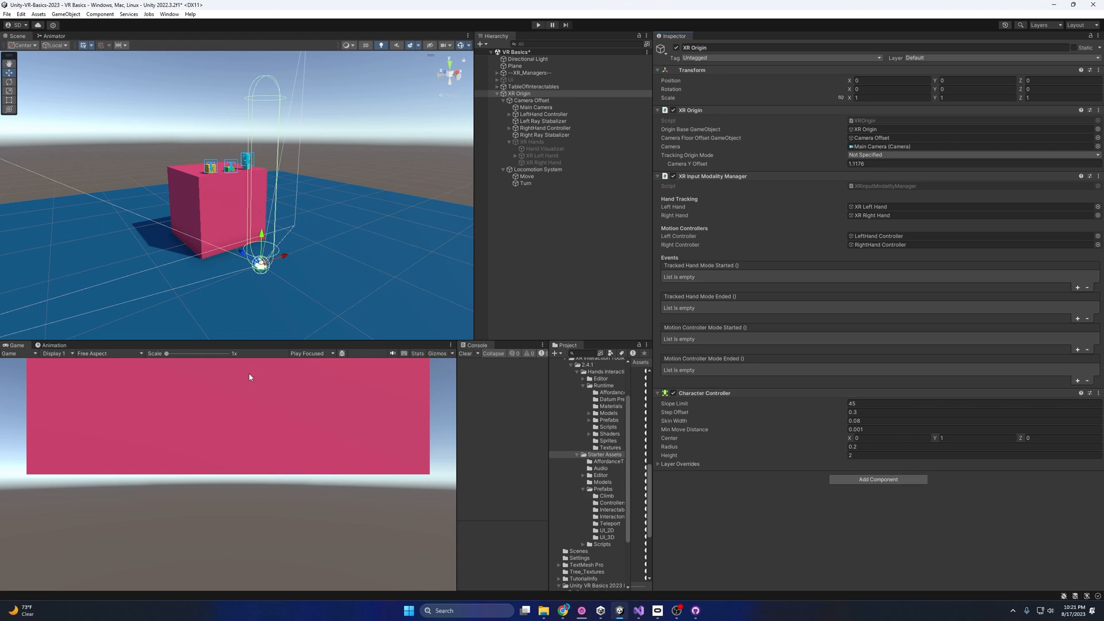
{"action": "left_click", "coordinate": [537, 25]}
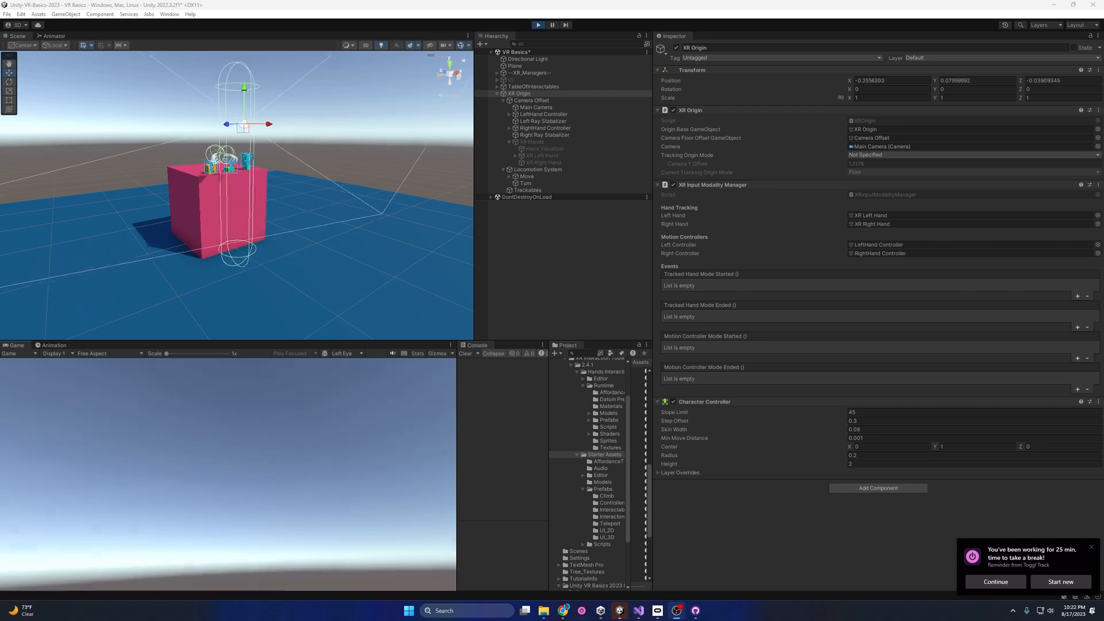
{"action": "left_click_drag", "start_coordinate": [242, 125], "coordinate": [243, 124]}
{"action": "type", "text": "cha"}
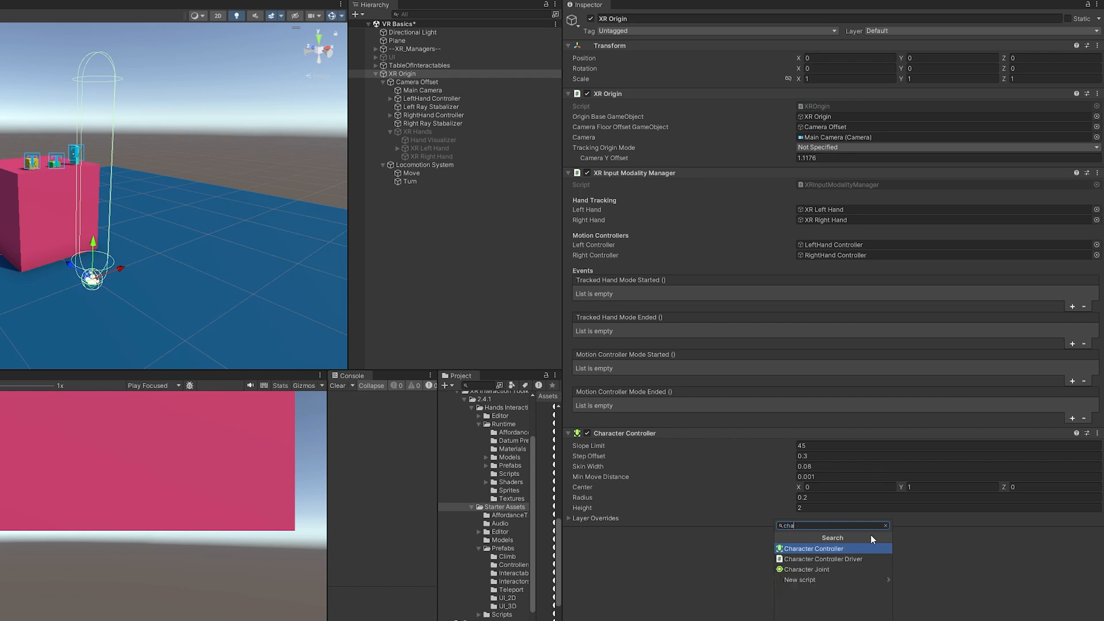
Step: Add a Character Controller Driver to XR Origin using Move's Continuous Move Provider as locomotion provider
{"action": "left_click", "coordinate": [823, 559]}
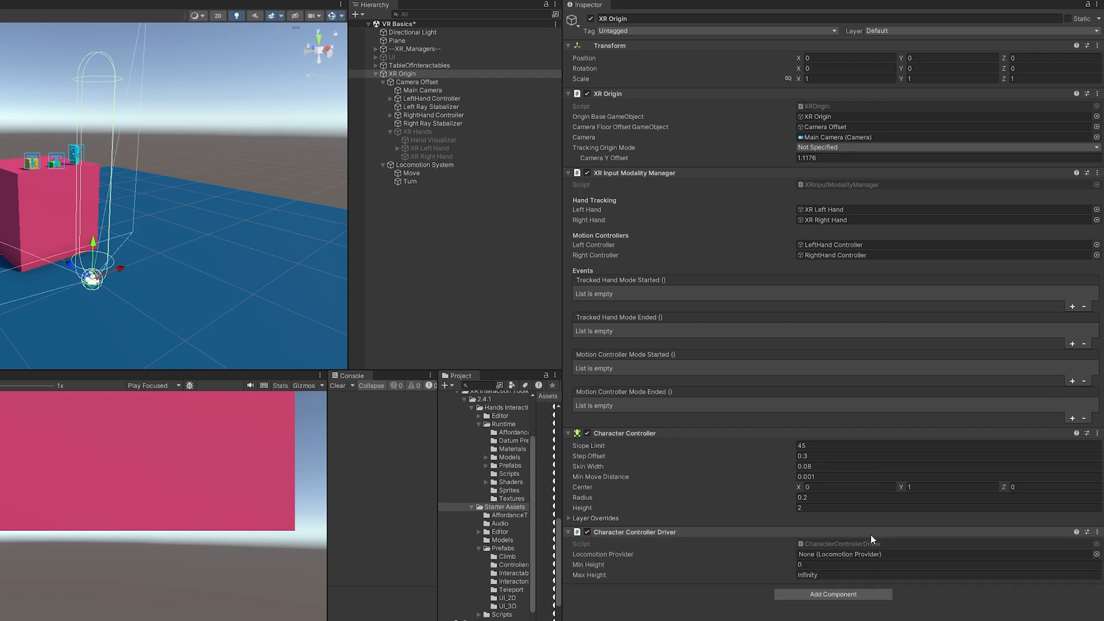
{"action": "mouse_move", "coordinate": [879, 560]}
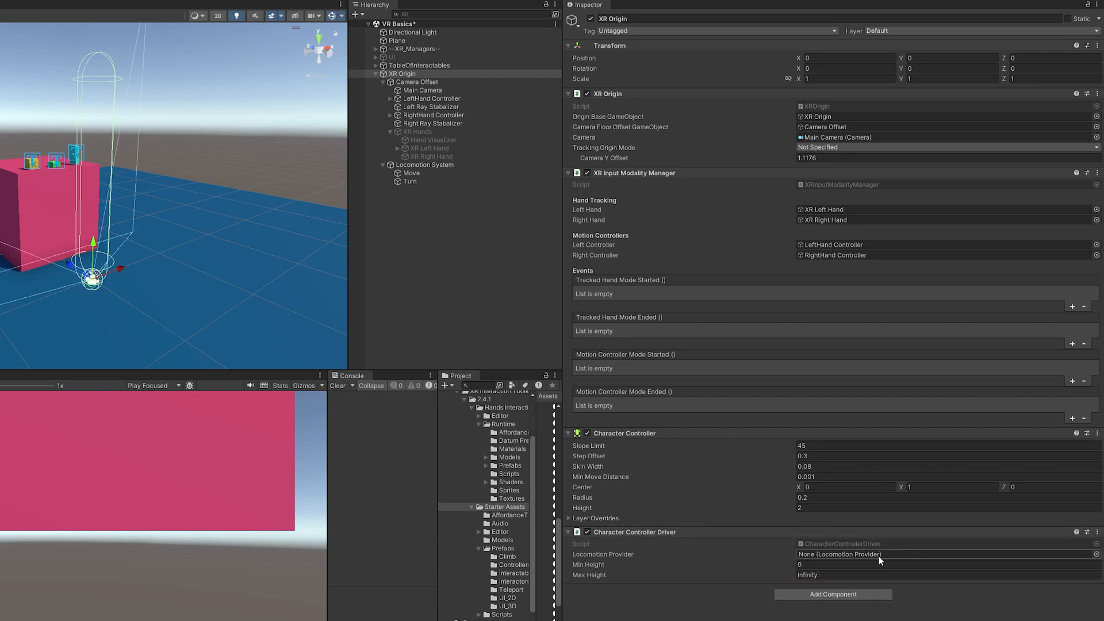
{"action": "mouse_move", "coordinate": [879, 560]}
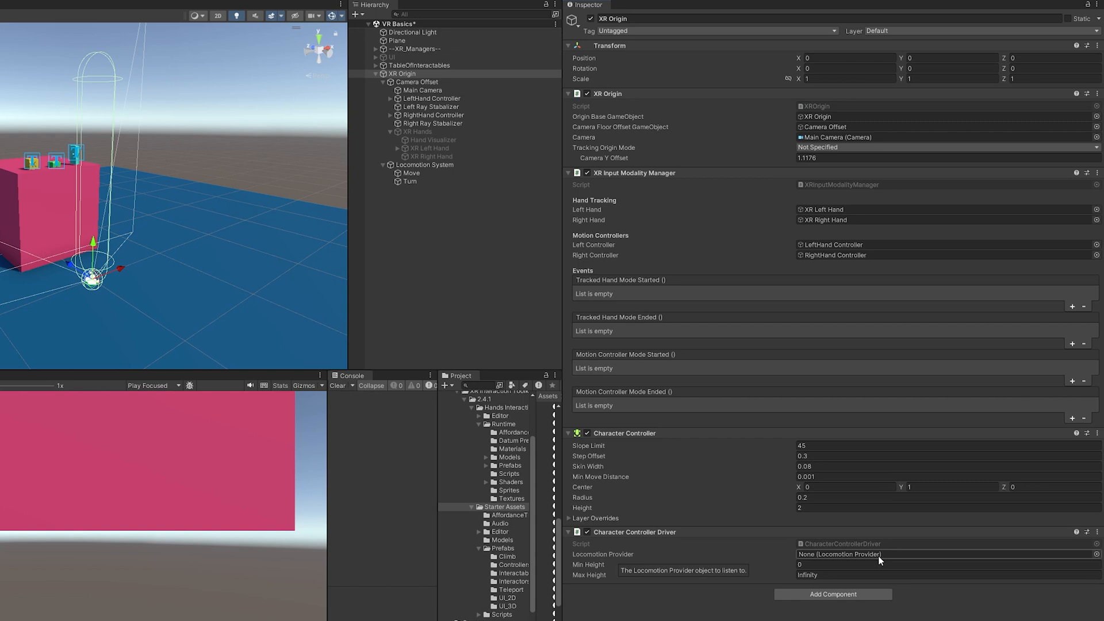
{"action": "mouse_move", "coordinate": [642, 321]}
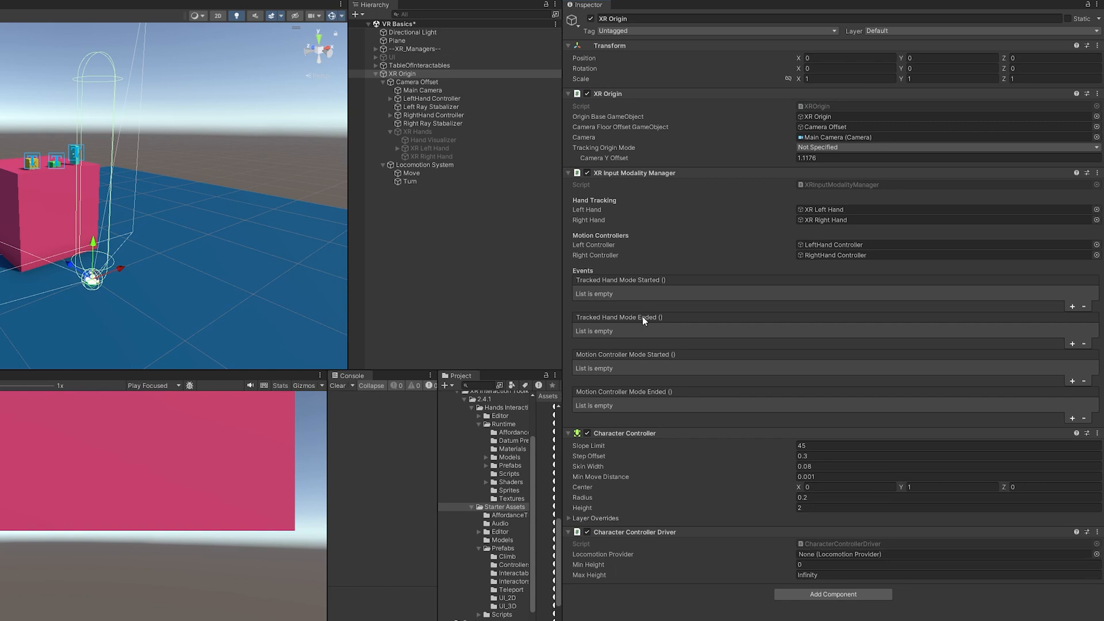
{"action": "left_click", "coordinate": [880, 554]}
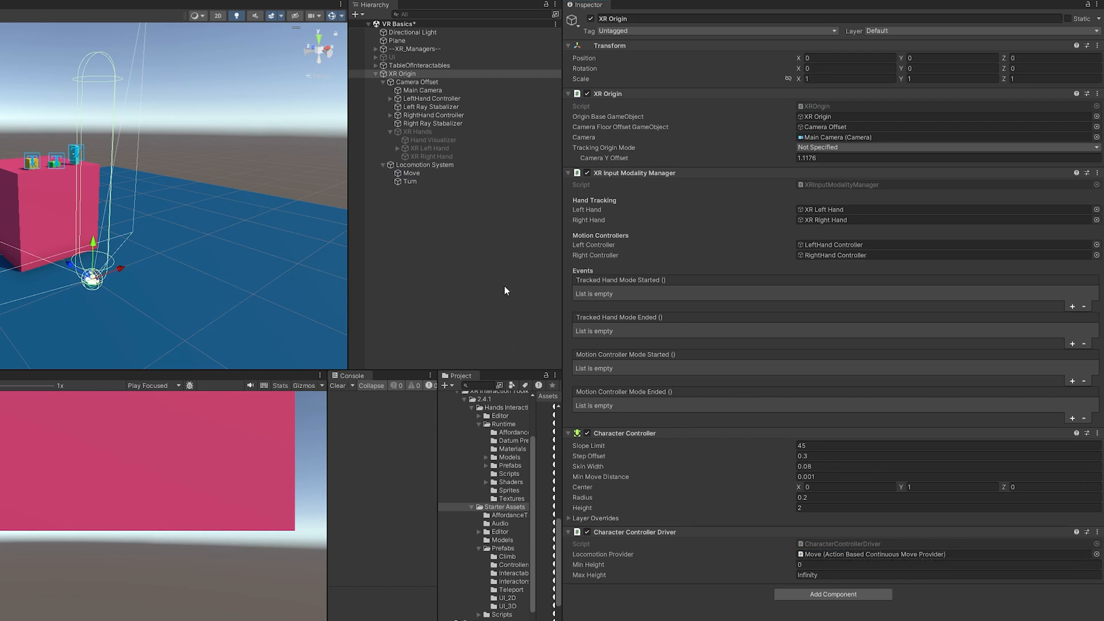
{"action": "left_click", "coordinate": [412, 172]}
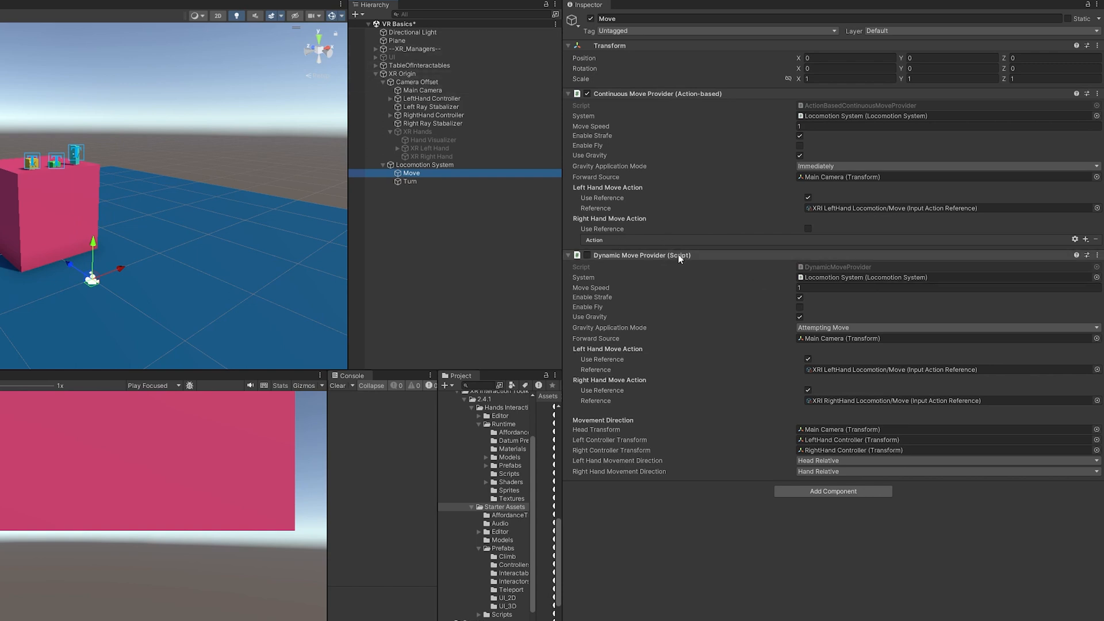
{"action": "mouse_move", "coordinate": [668, 287]}
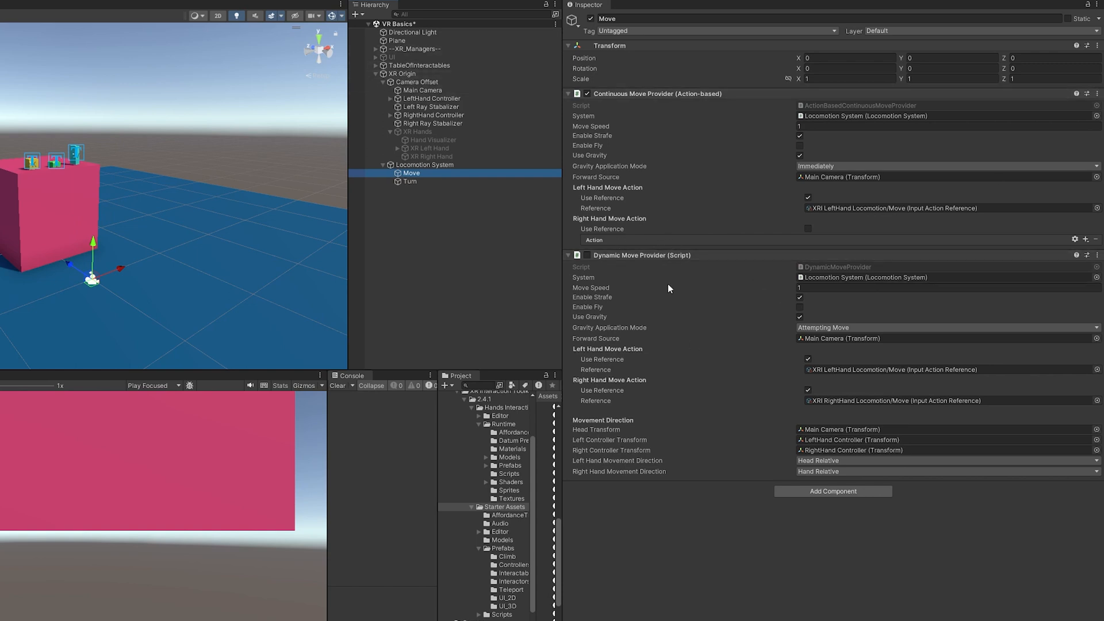
{"action": "left_click", "coordinate": [402, 74]}
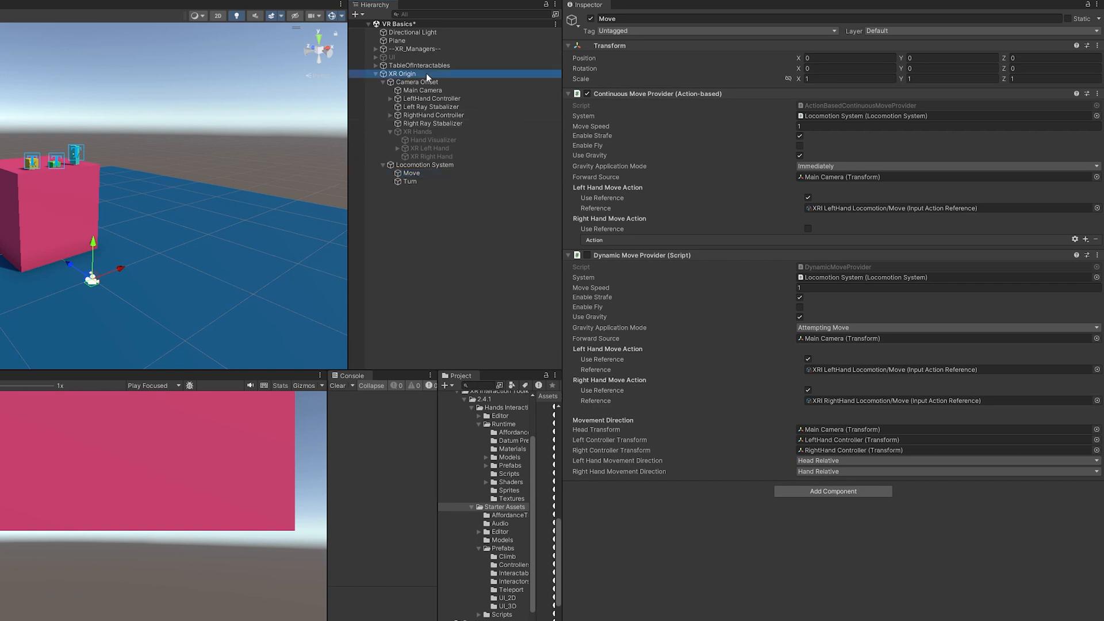
{"action": "left_click", "coordinate": [401, 74]}
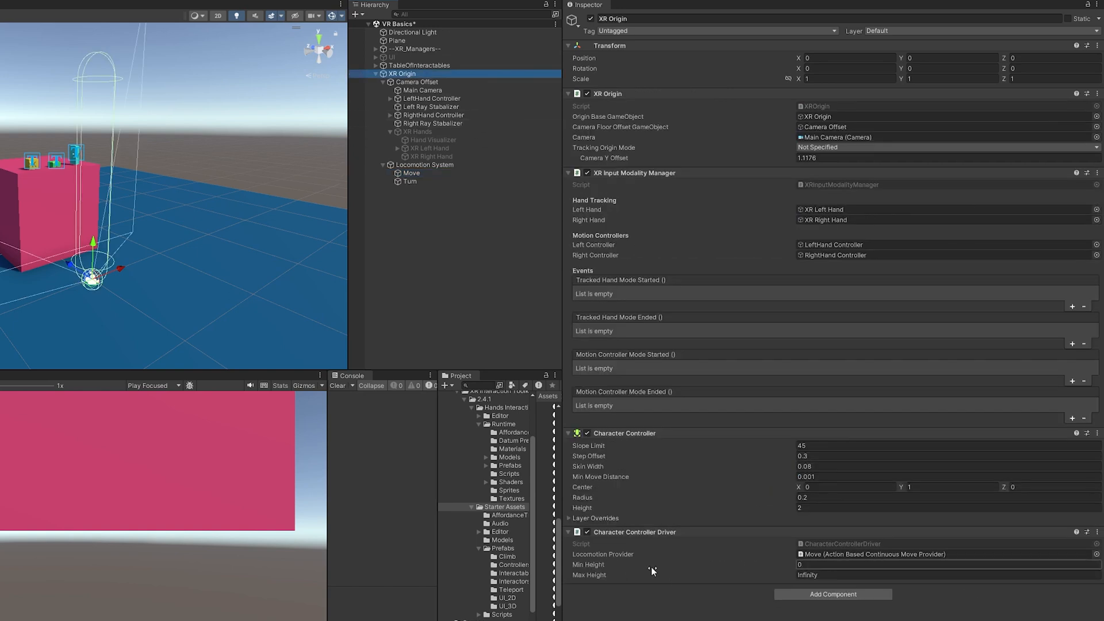
{"action": "mouse_move", "coordinate": [598, 566]}
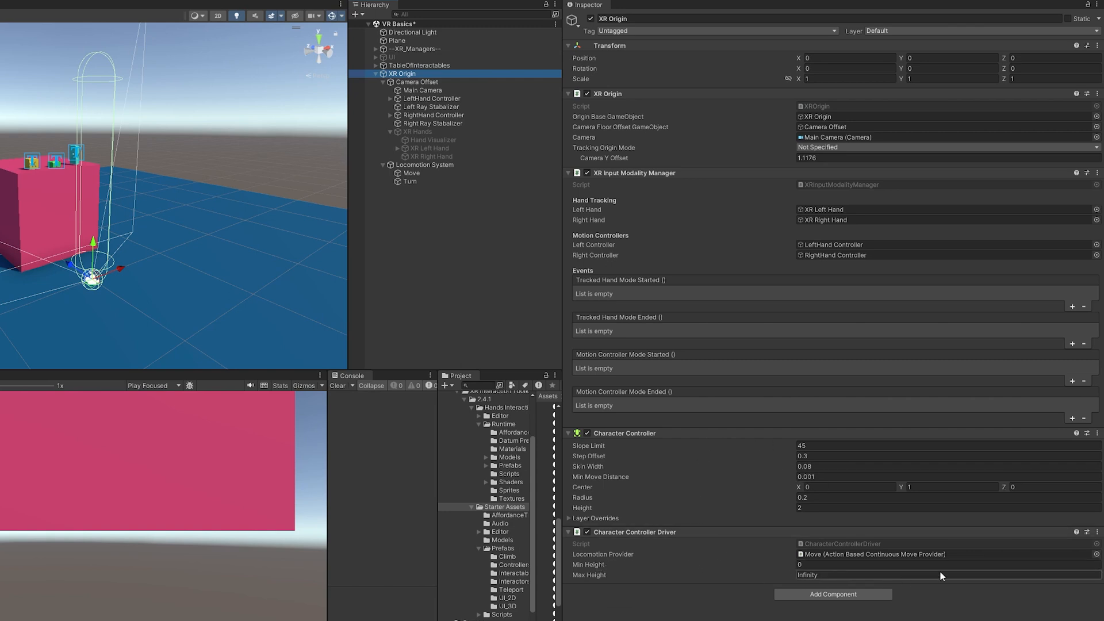
{"action": "mouse_move", "coordinate": [766, 478]}
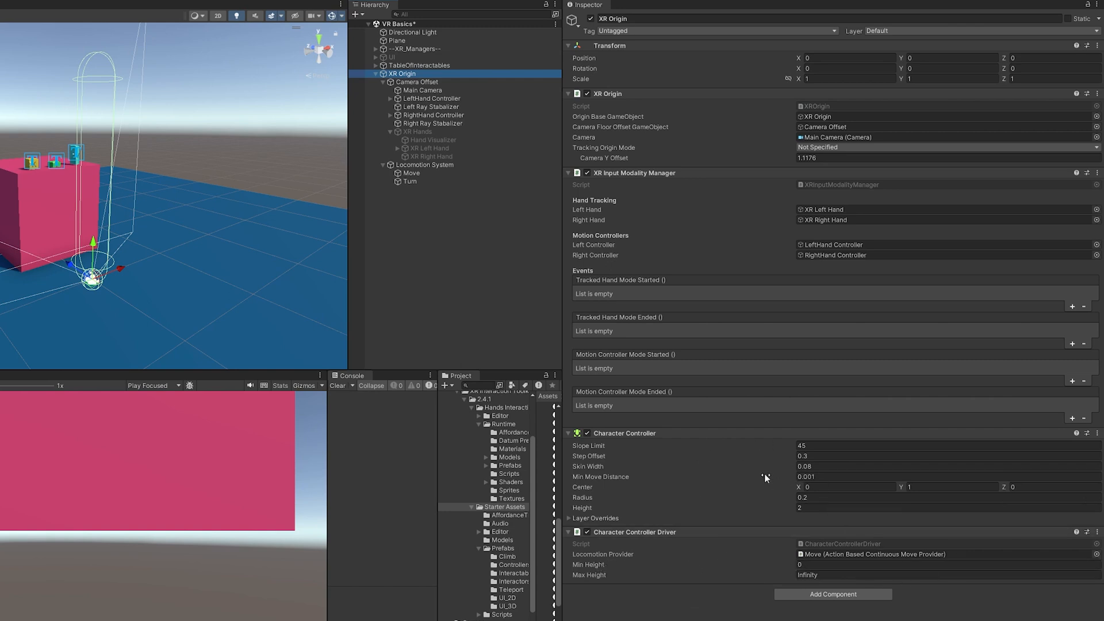